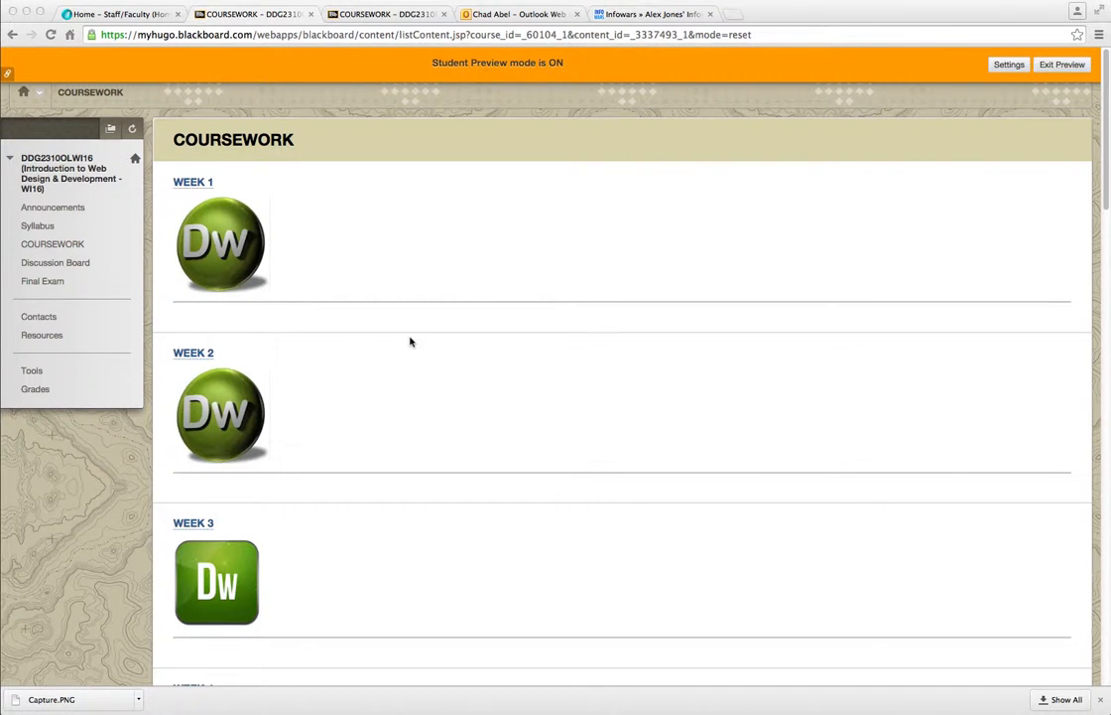
pyautogui.moveTo(423, 341)
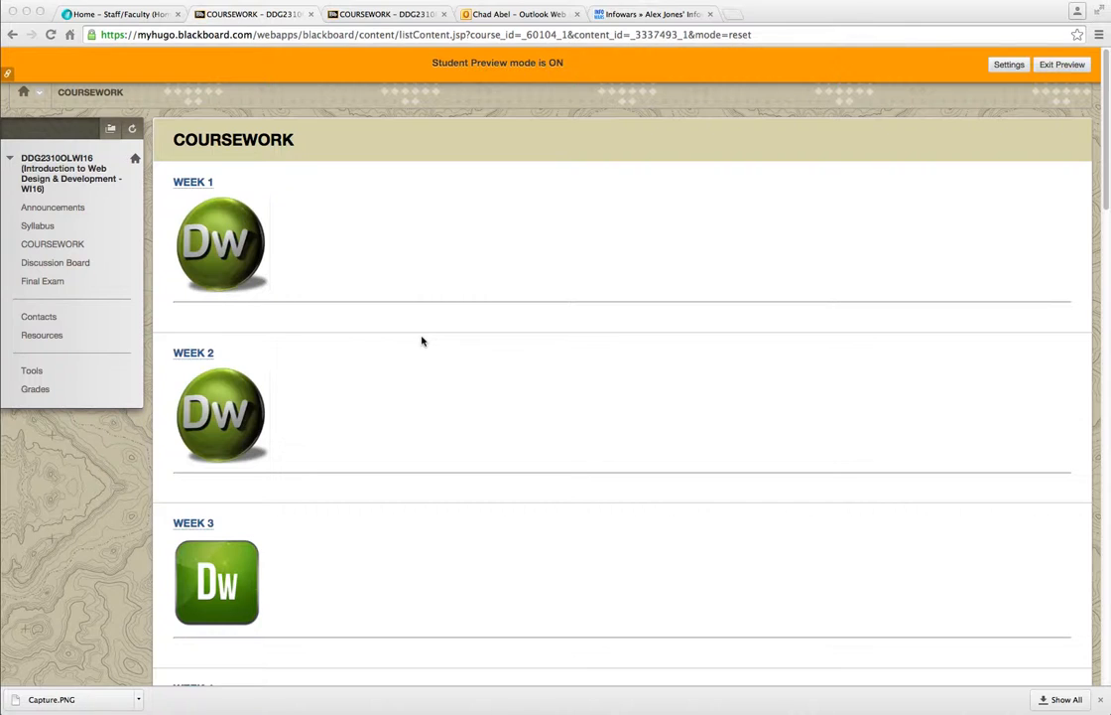
pyautogui.moveTo(99, 229)
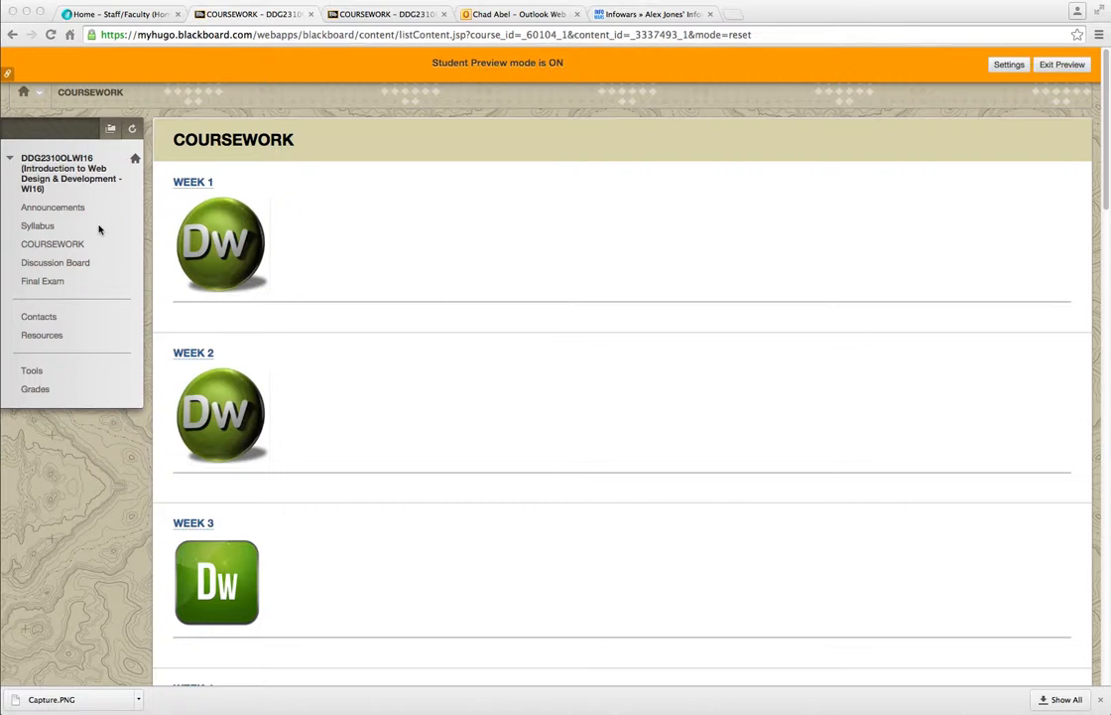
pyautogui.moveTo(115, 242)
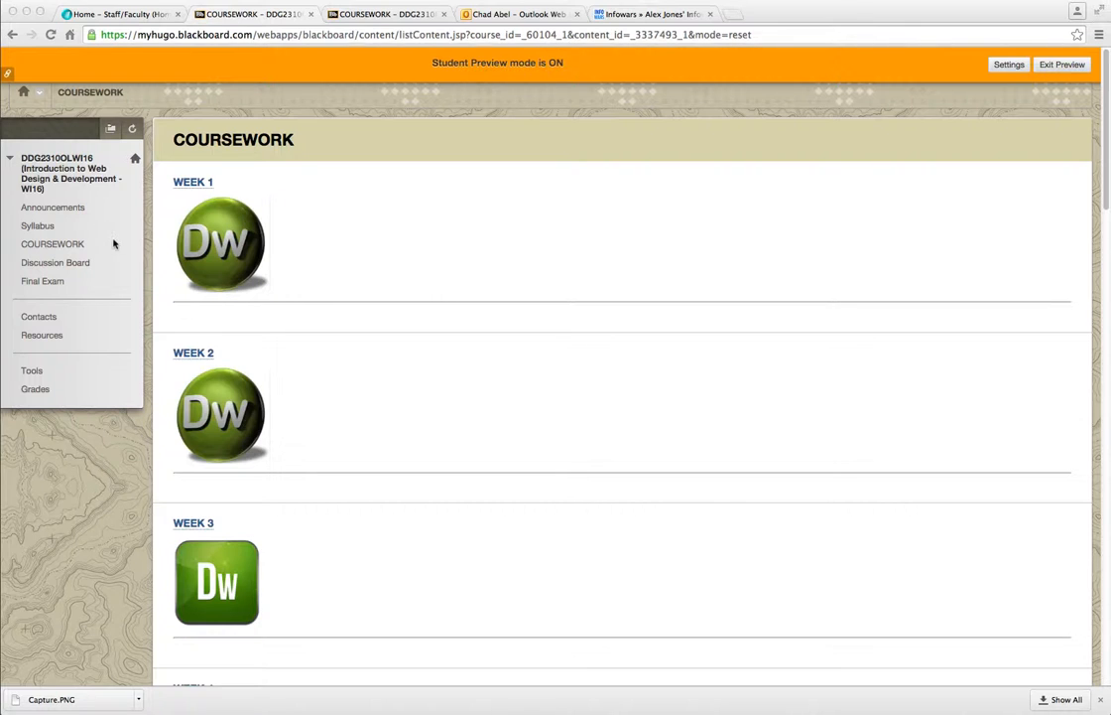
pyautogui.moveTo(72, 248)
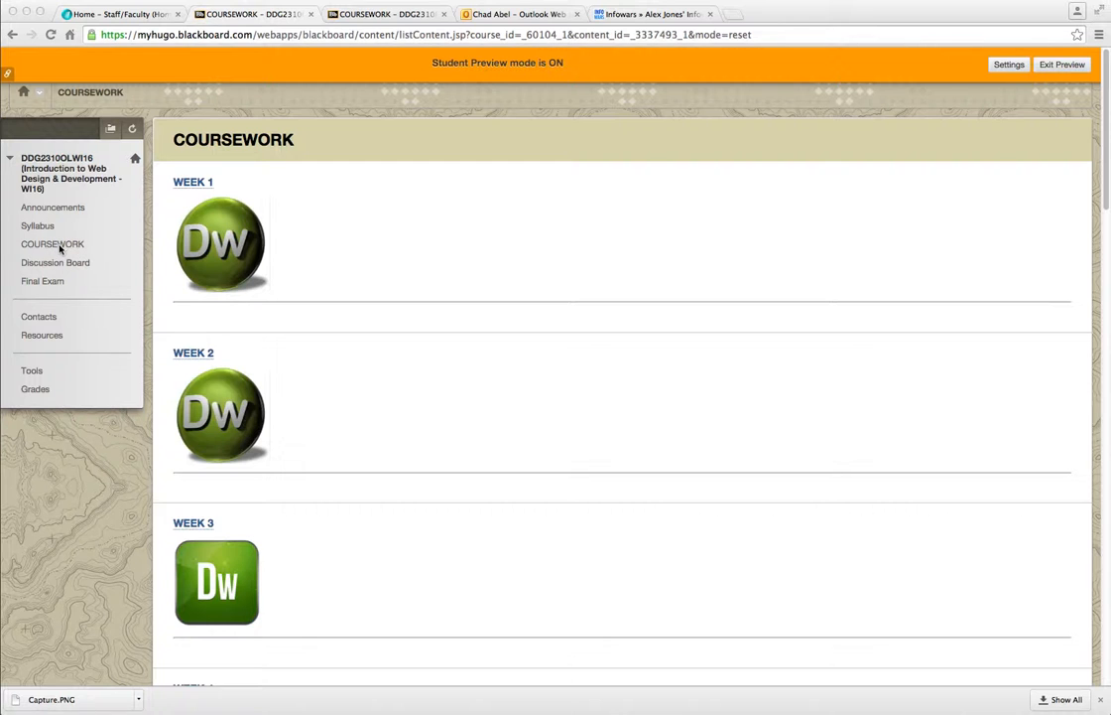
# Open the Week 1 folder from Coursework and scroll to its questionnaire, syllabus and introduction
pyautogui.click(51, 245)
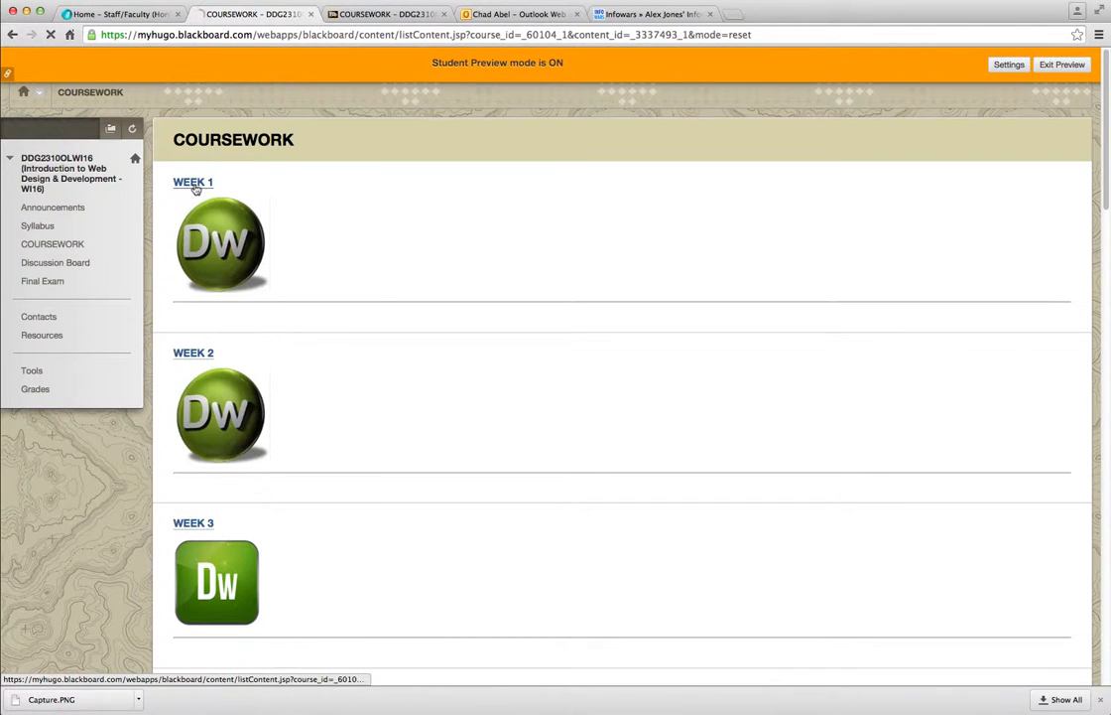
pyautogui.click(194, 183)
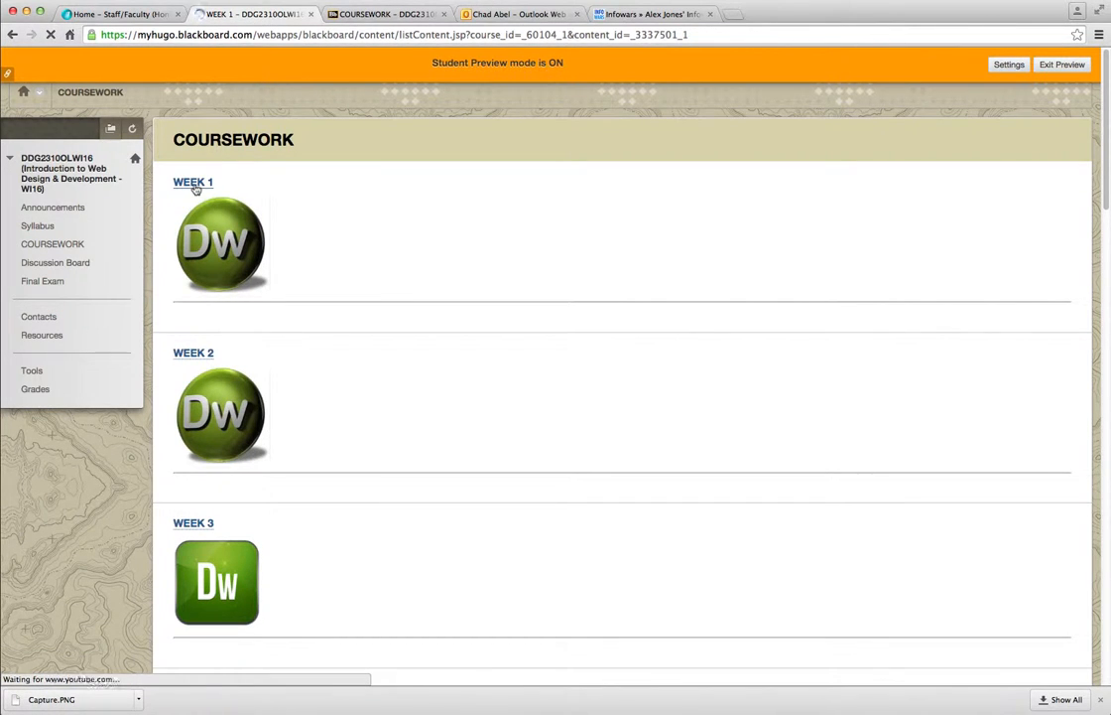
pyautogui.click(198, 182)
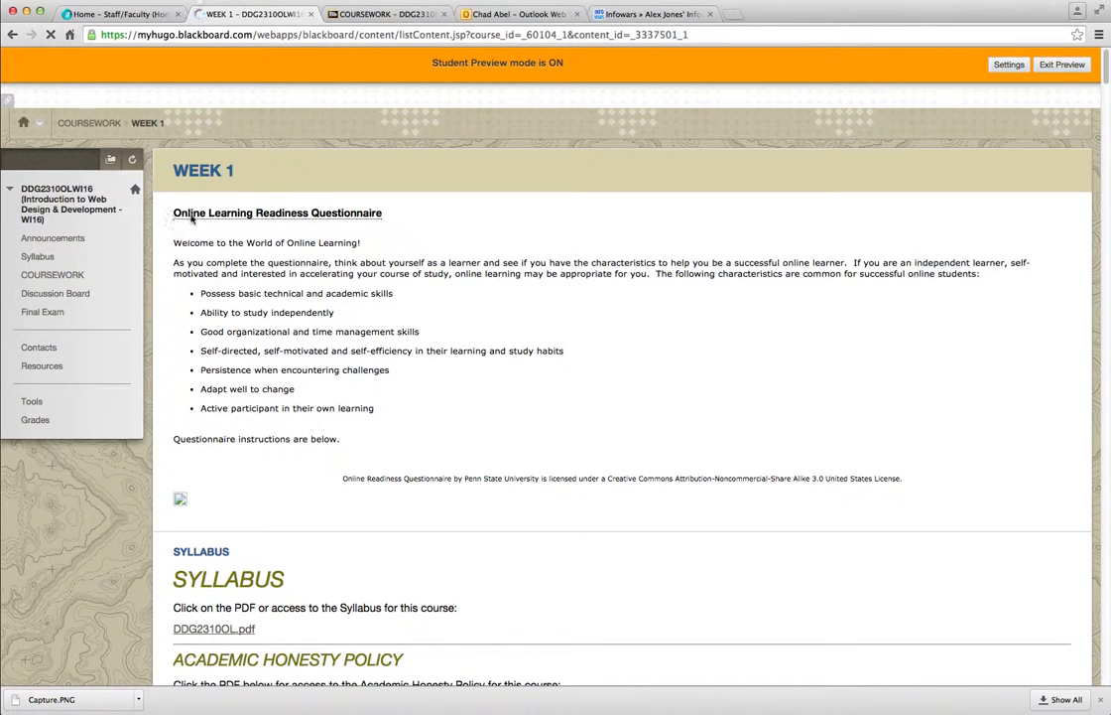
pyautogui.moveTo(375, 355)
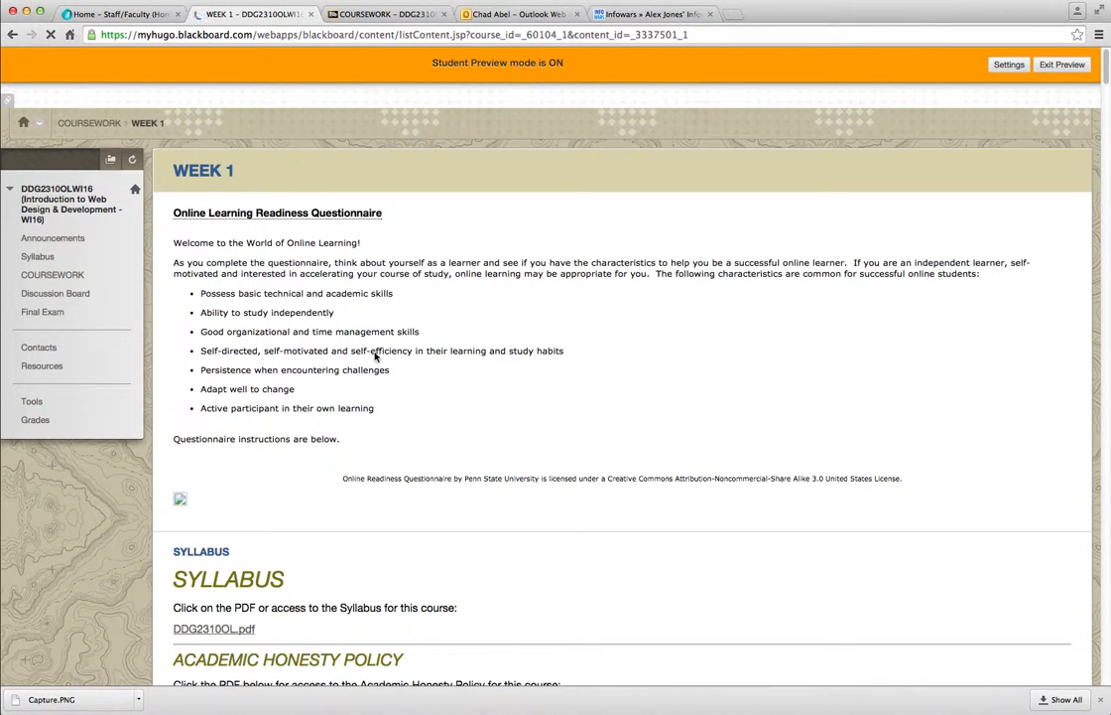
pyautogui.moveTo(1079, 397)
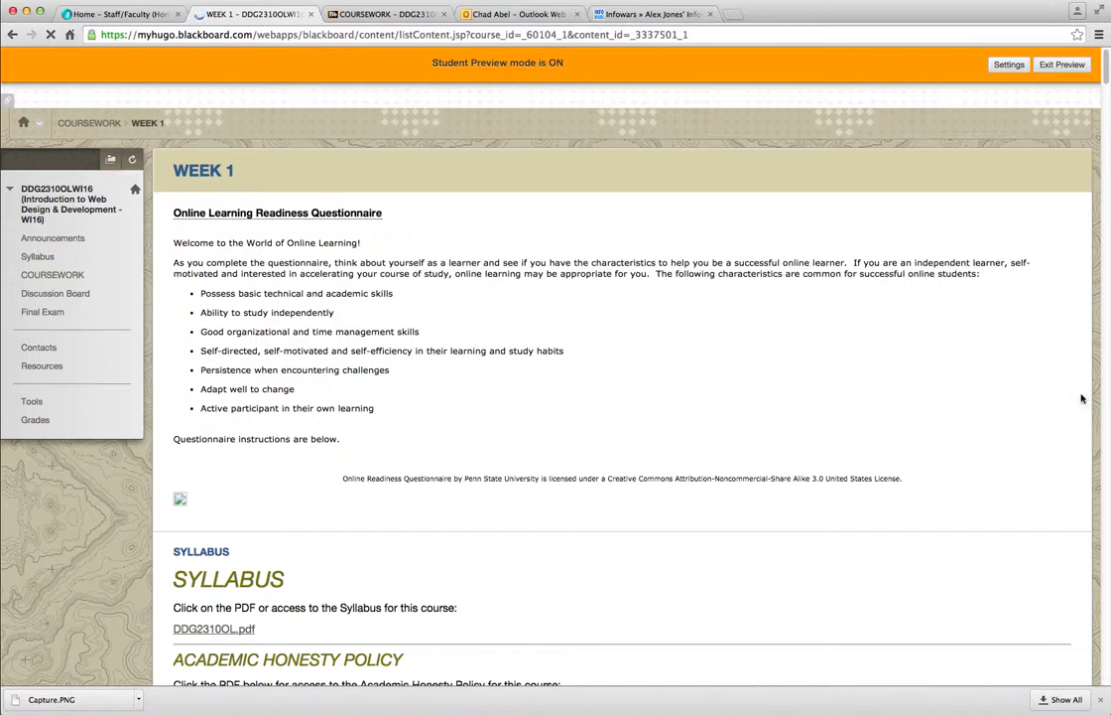
pyautogui.scroll(-3)
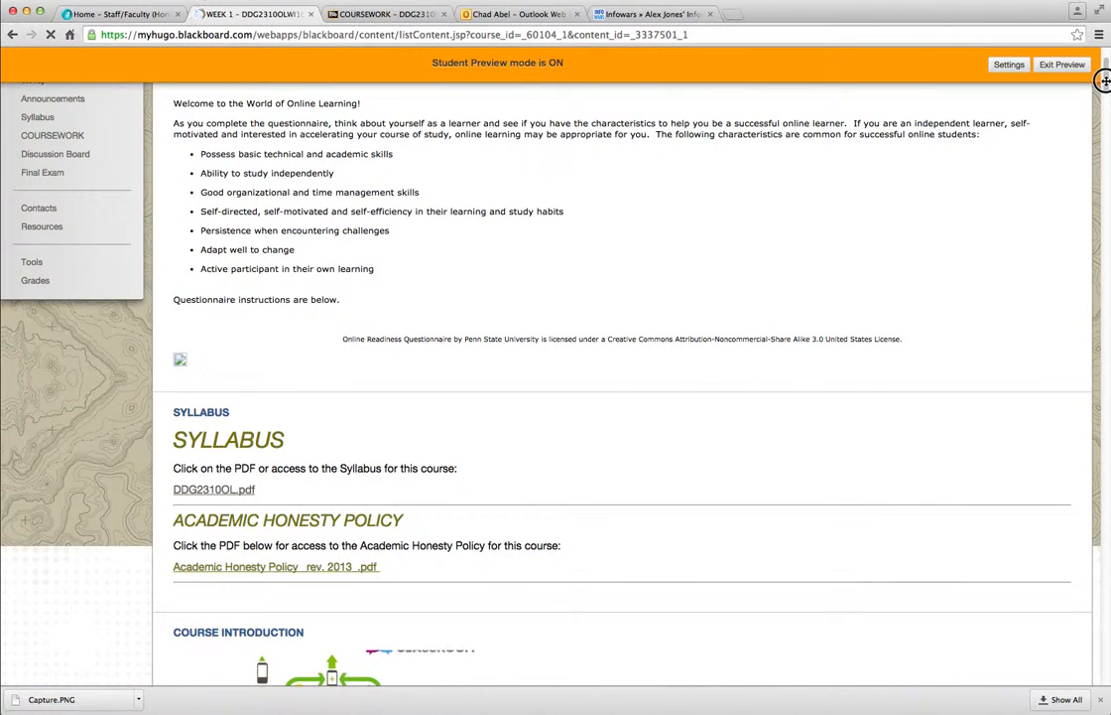
pyautogui.scroll(-3)
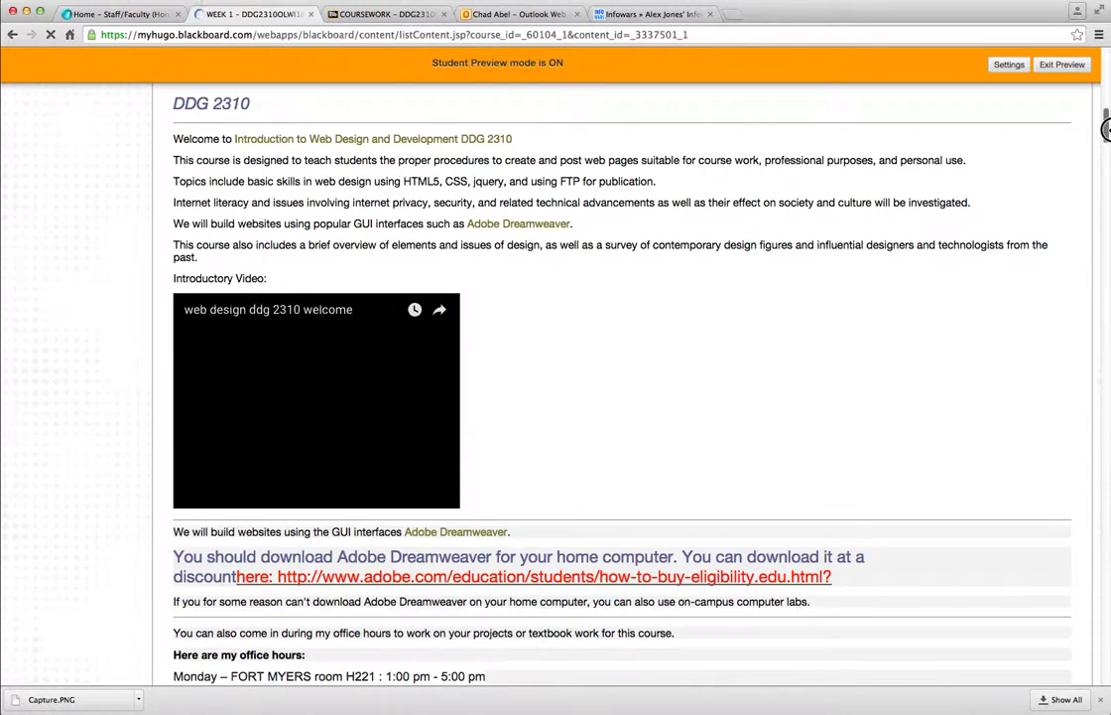
pyautogui.scroll(-3)
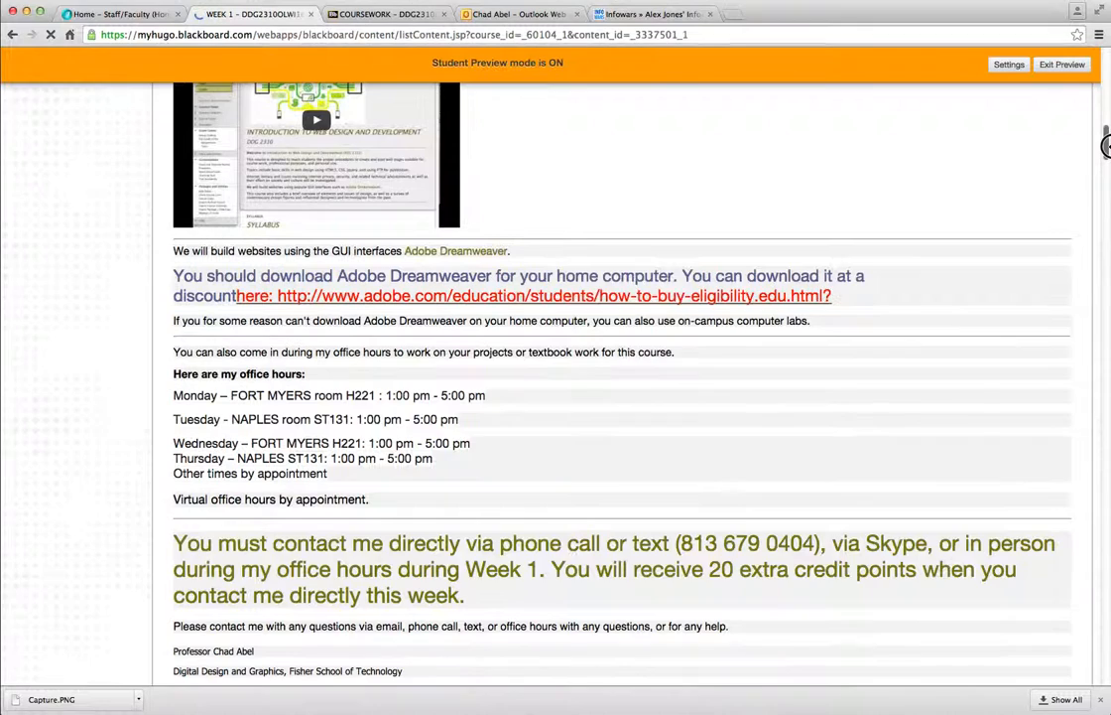
pyautogui.scroll(-3)
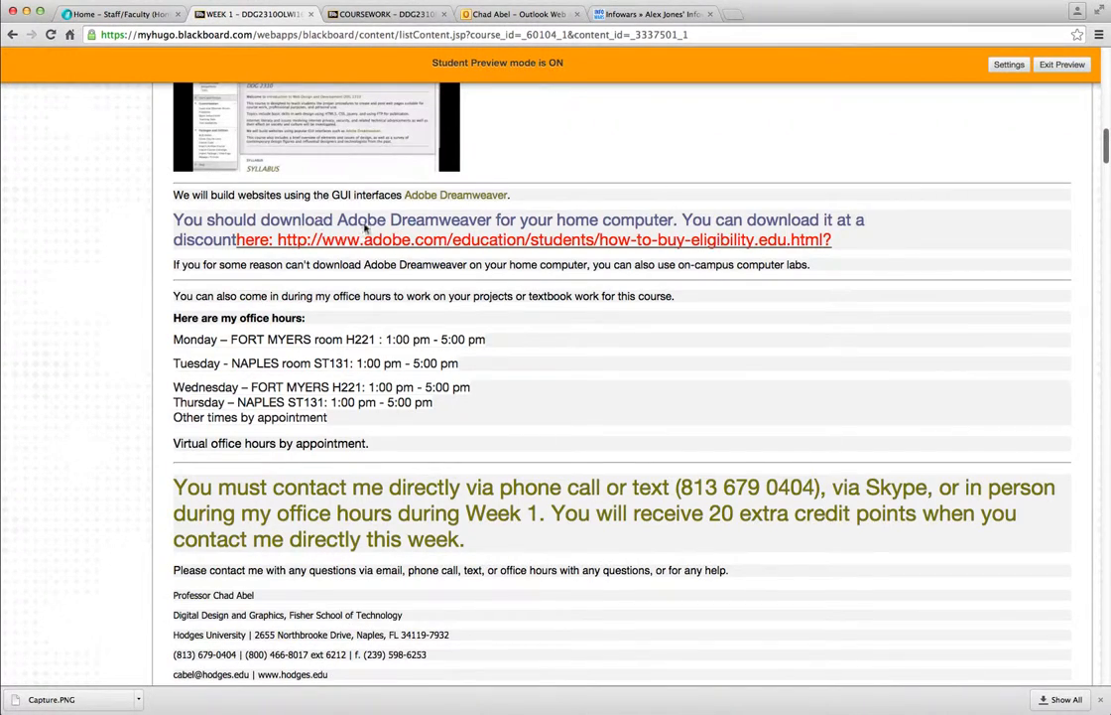
pyautogui.scroll(-3)
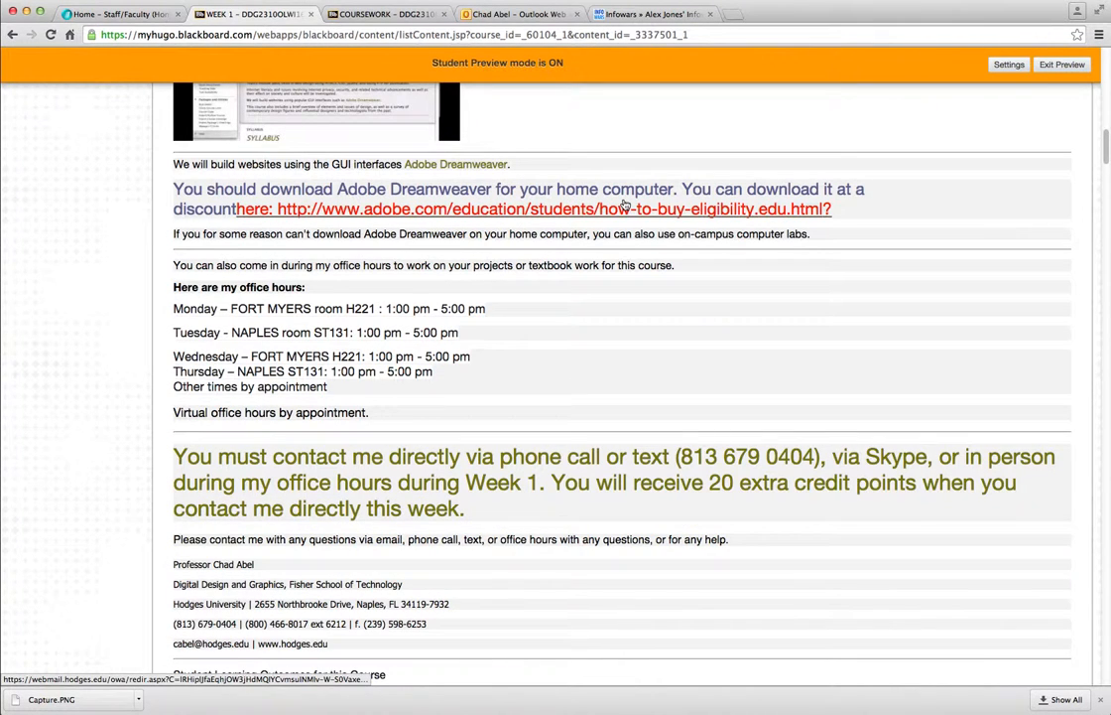
pyautogui.moveTo(520, 215)
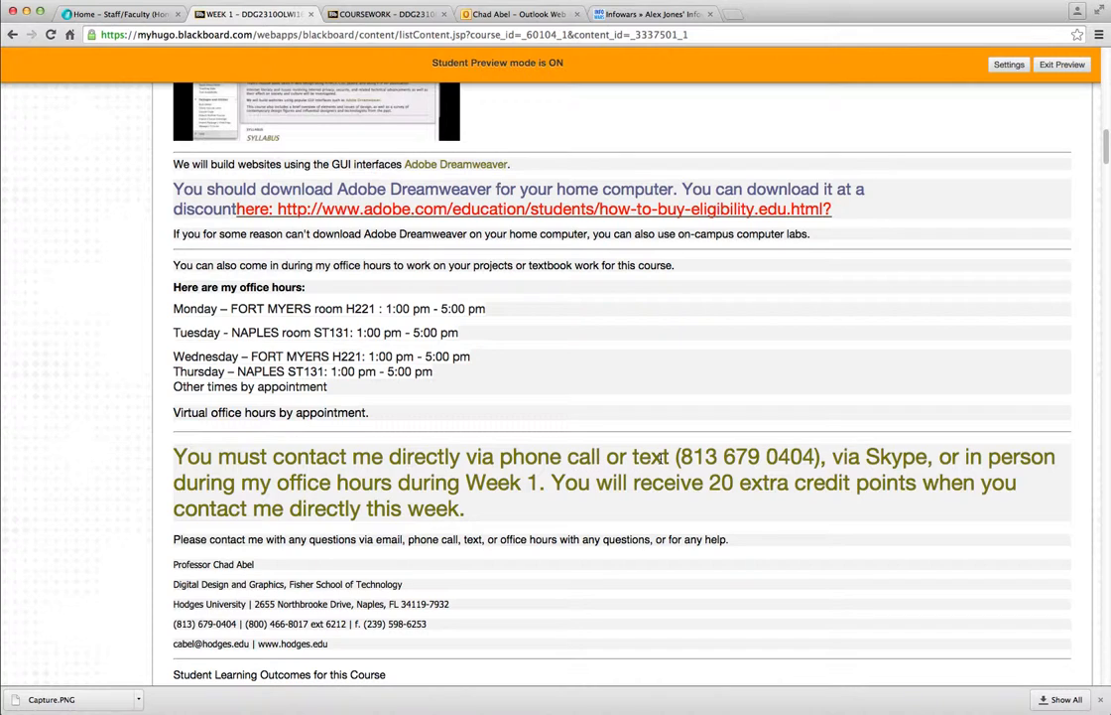
pyautogui.moveTo(903, 461)
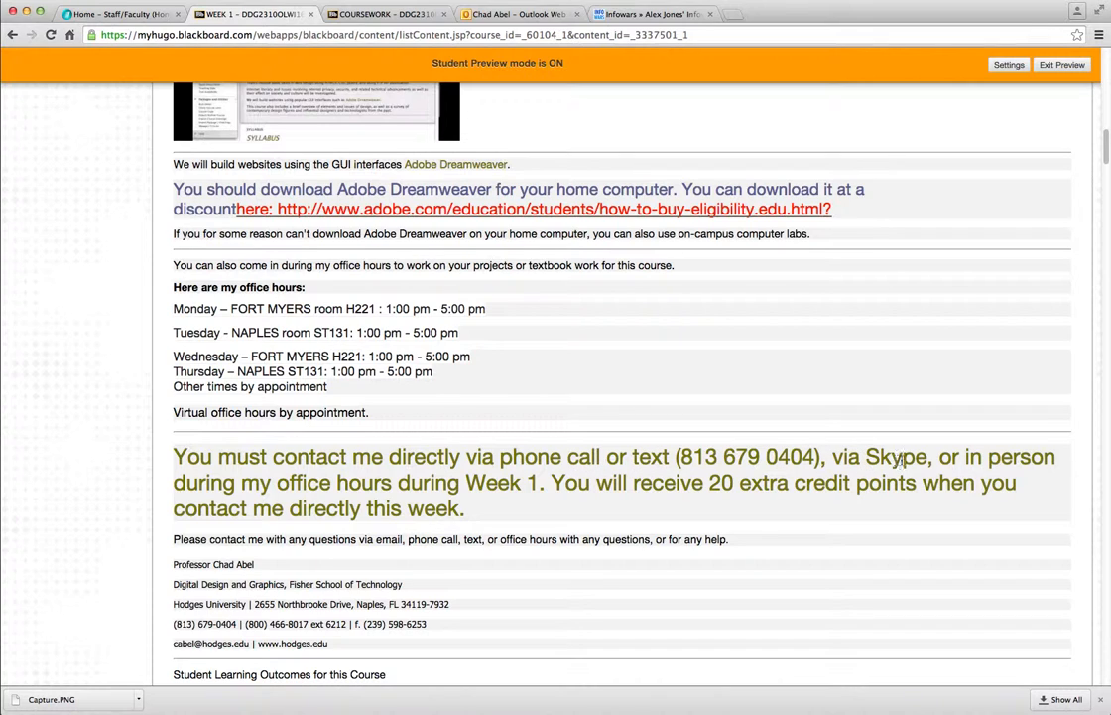
pyautogui.moveTo(313, 493)
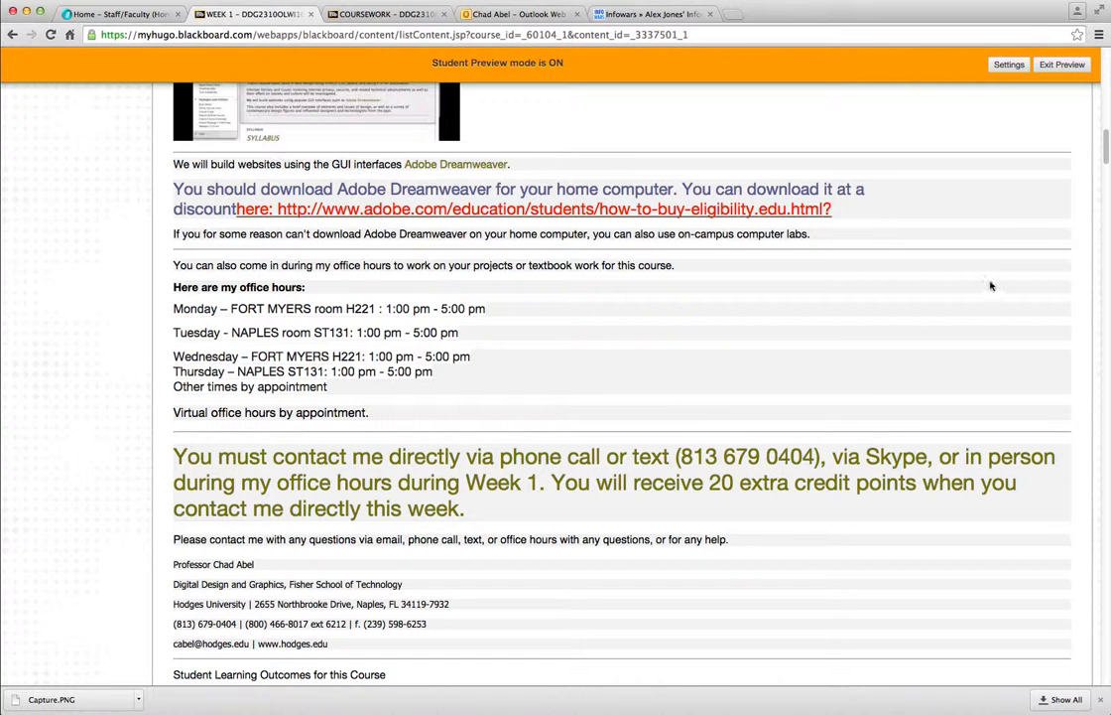
pyautogui.scroll(-3)
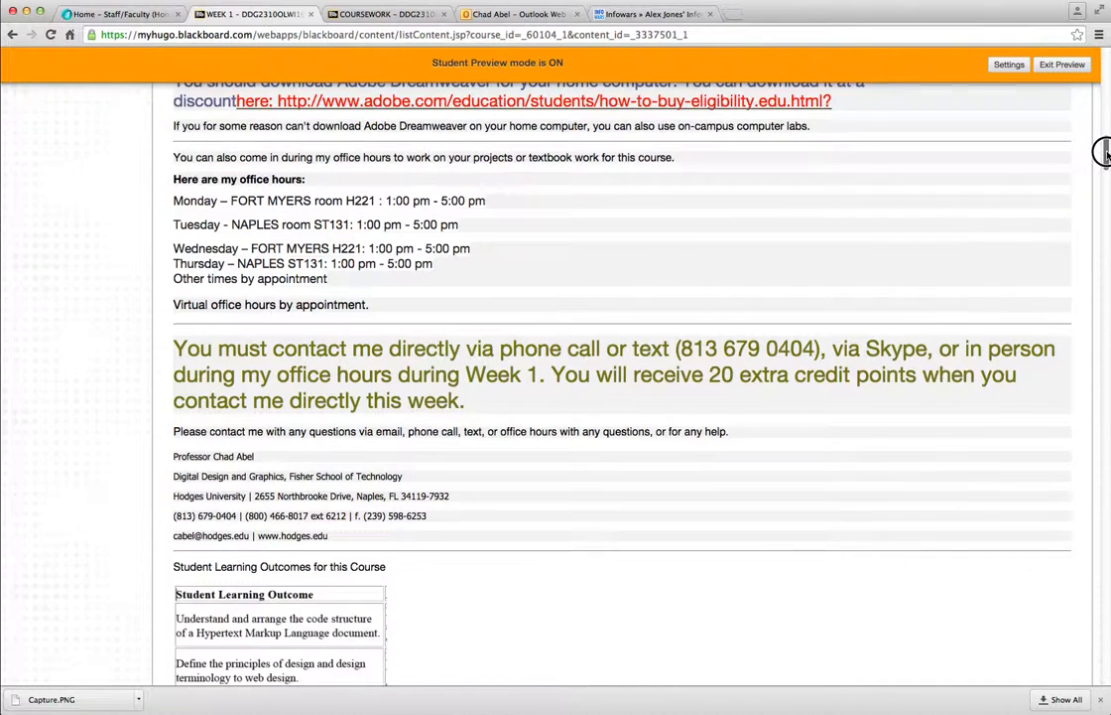
pyautogui.scroll(-3)
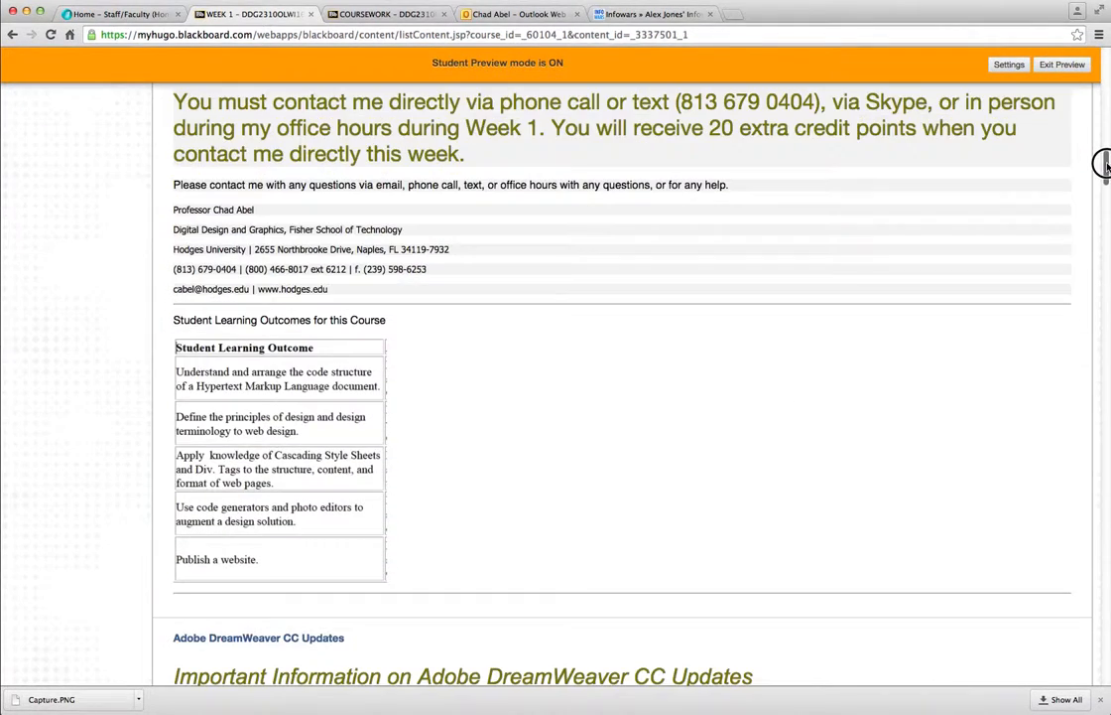
pyautogui.scroll(-3)
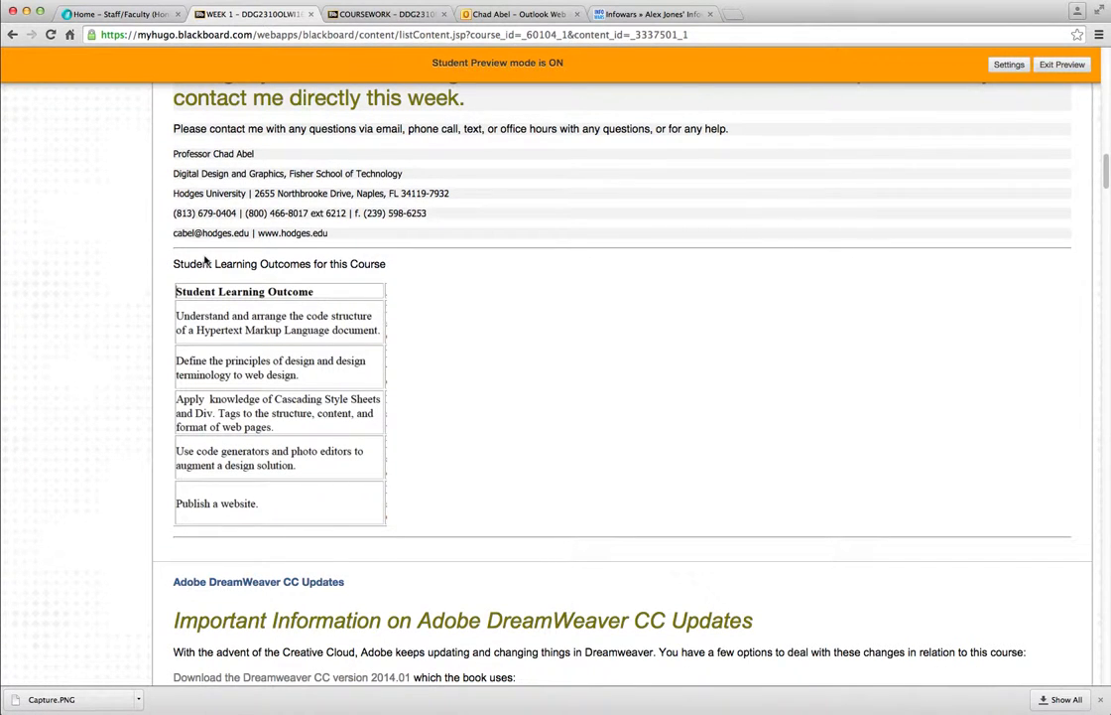
pyautogui.moveTo(882, 308)
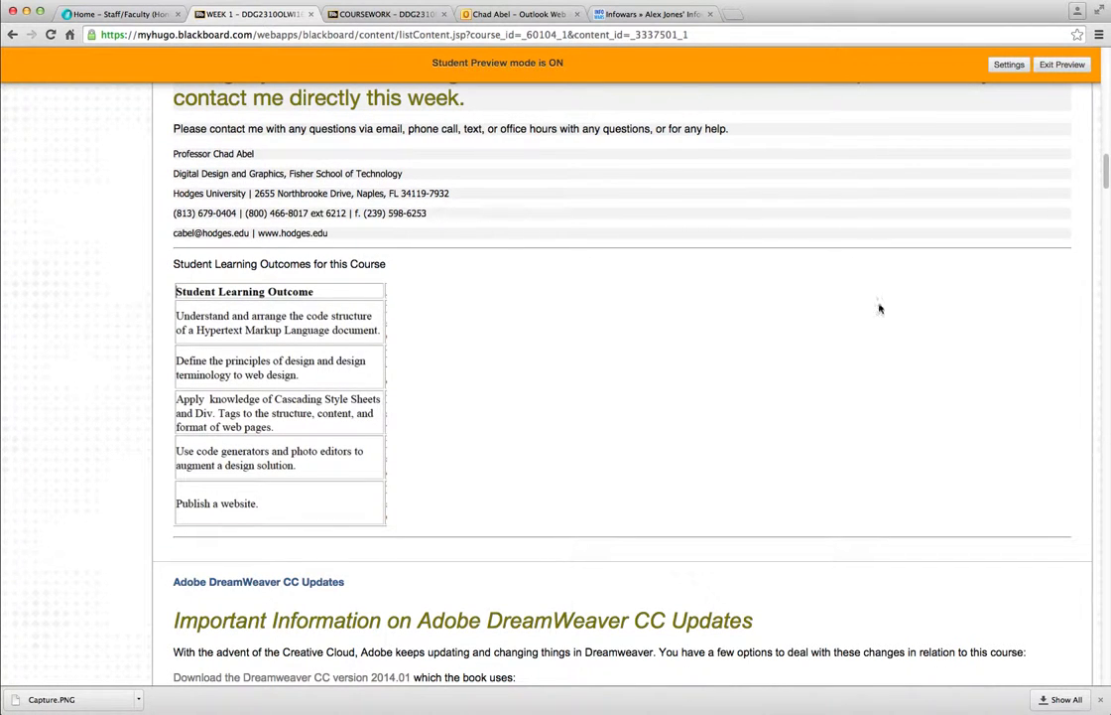
pyautogui.scroll(-3)
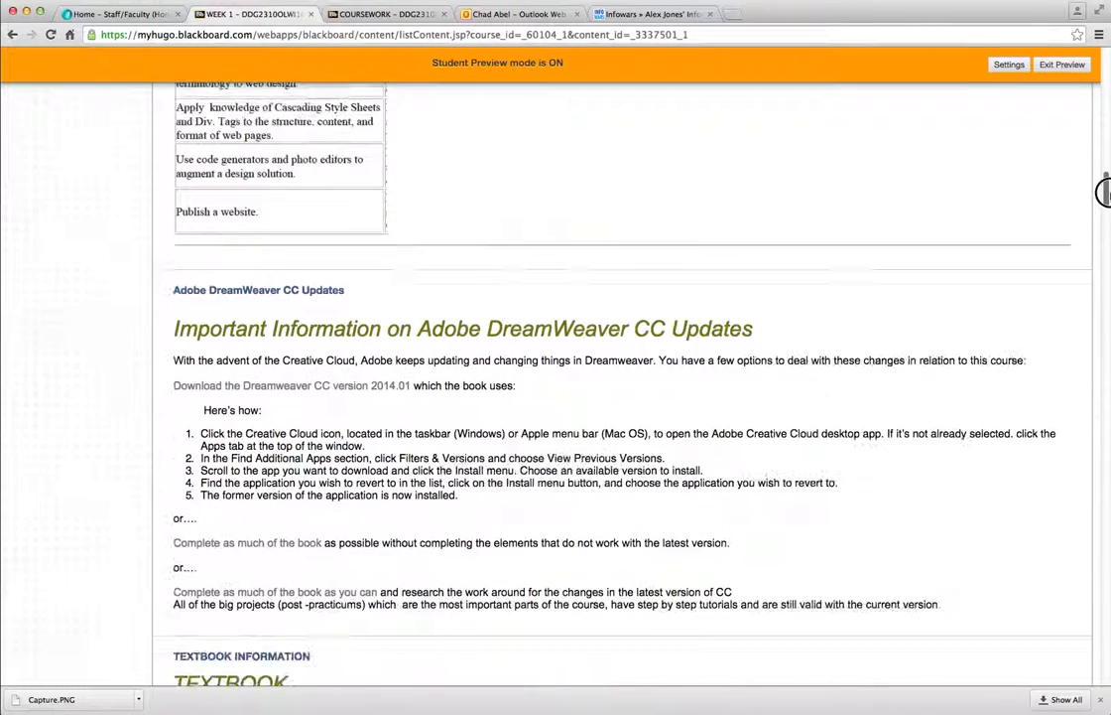
# Scroll to the Adobe DreamWeaver CC Updates section and highlight its guidance on completing work and workarounds
pyautogui.scroll(-3)
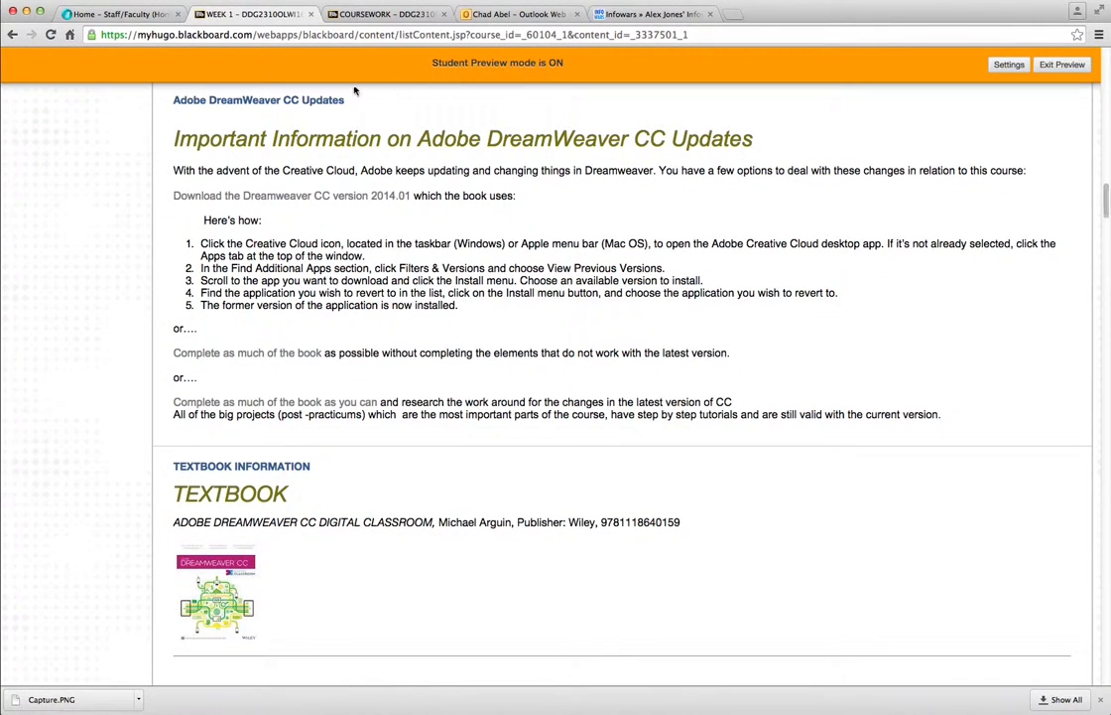
pyautogui.moveTo(371, 151)
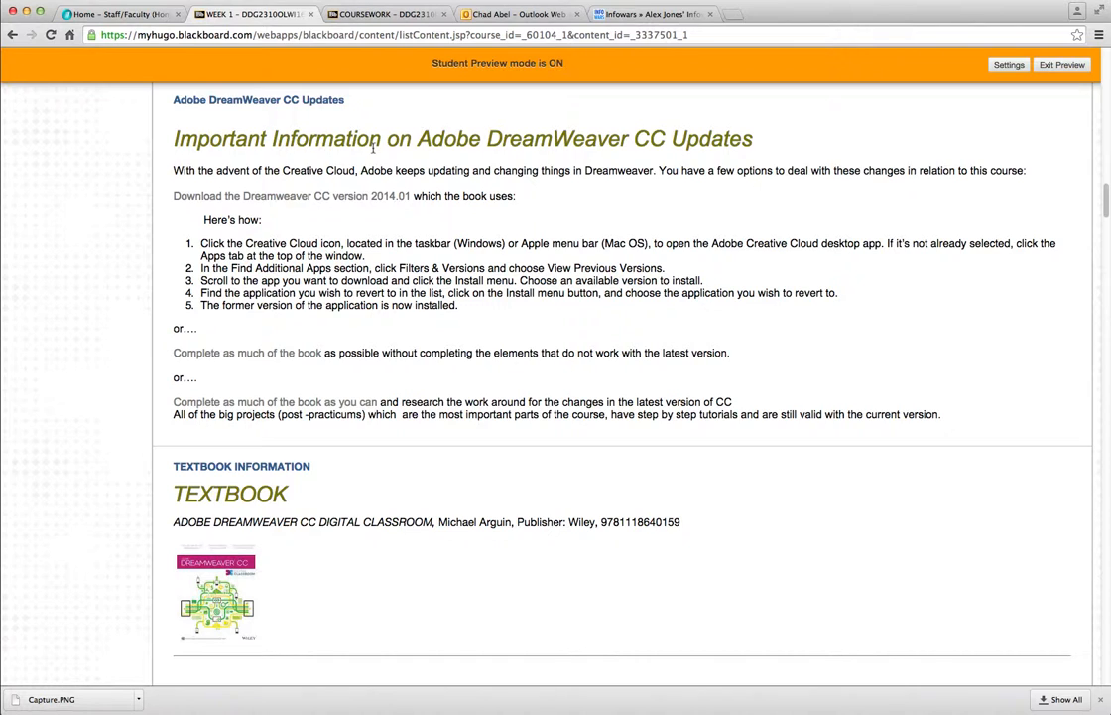
pyautogui.moveTo(191, 196)
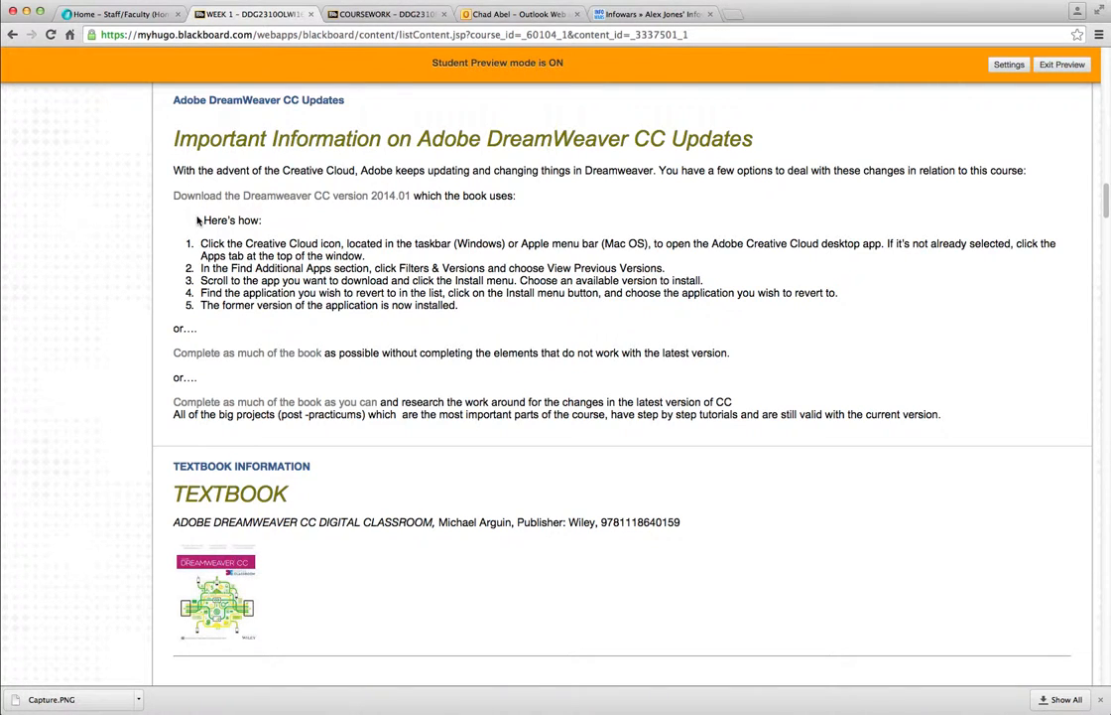
pyautogui.doubleClick(221, 219)
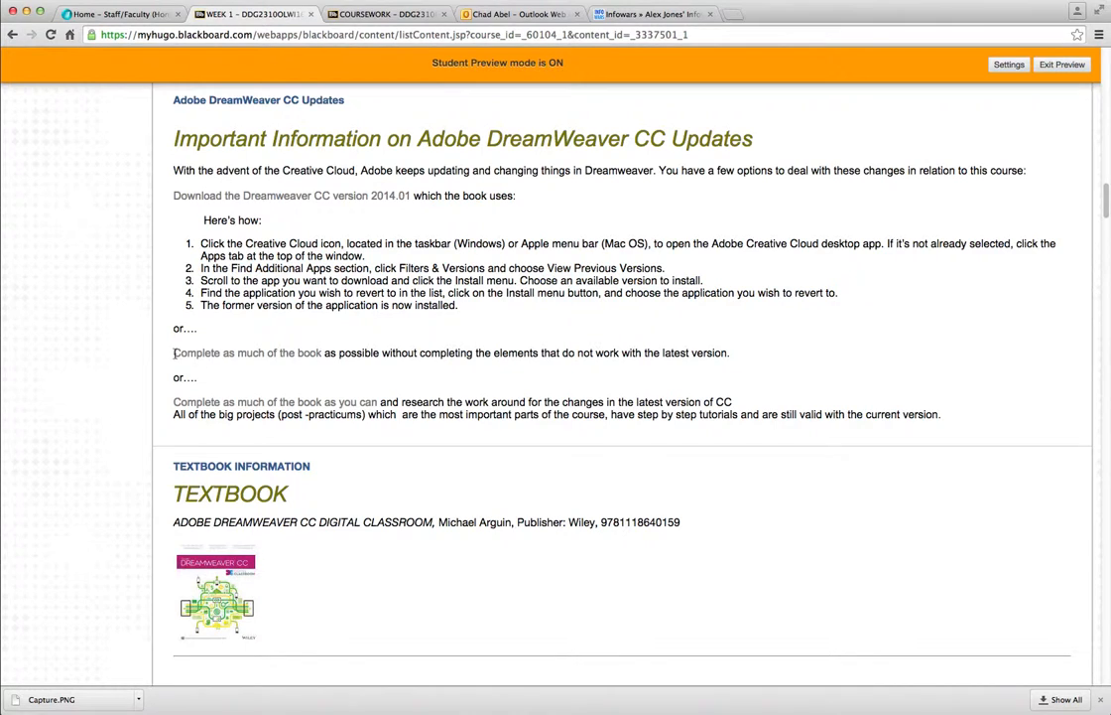
pyautogui.moveTo(173, 353); pyautogui.dragTo(715, 353)
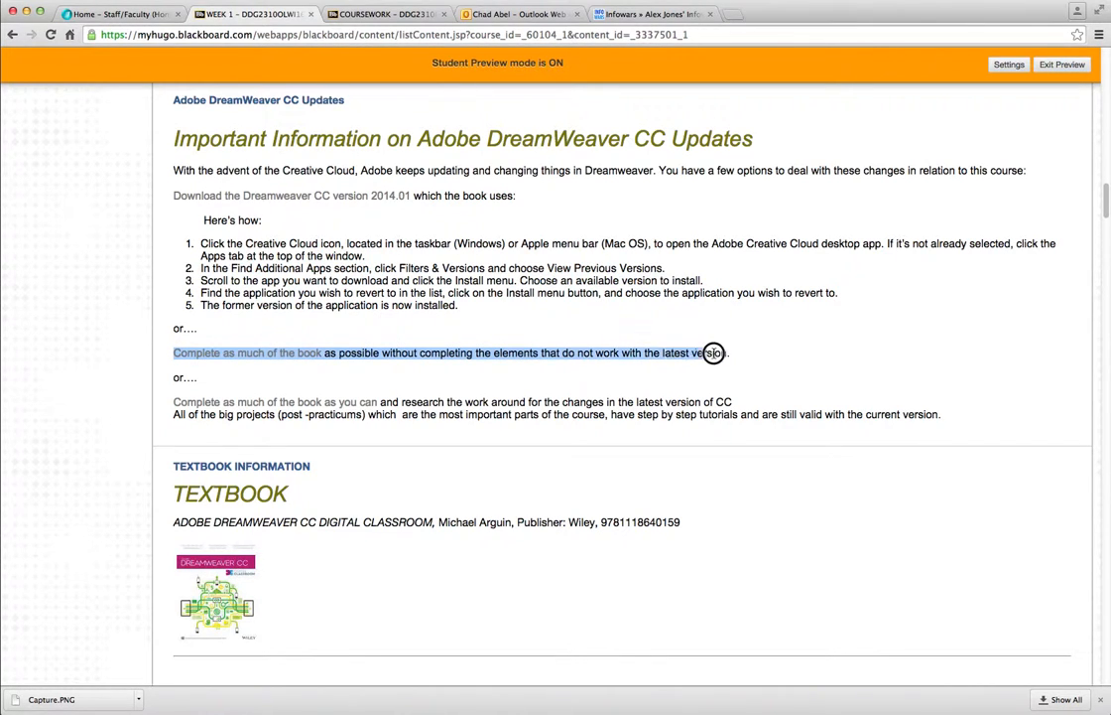
pyautogui.moveTo(703, 353); pyautogui.dragTo(731, 353)
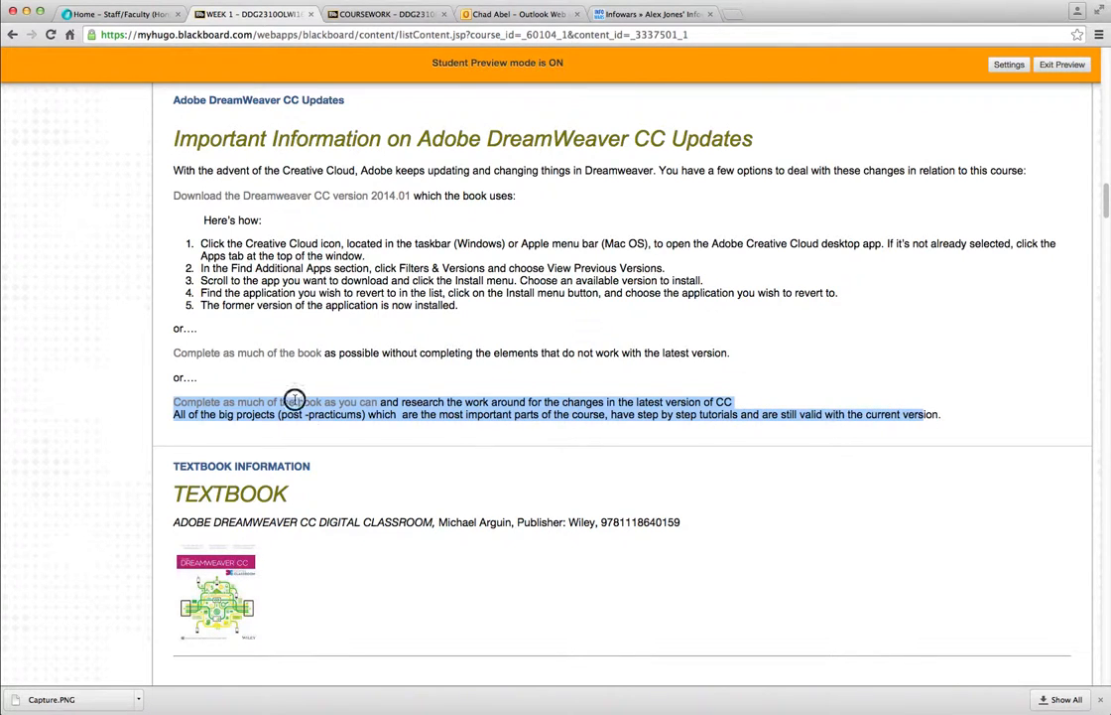
pyautogui.click(290, 401)
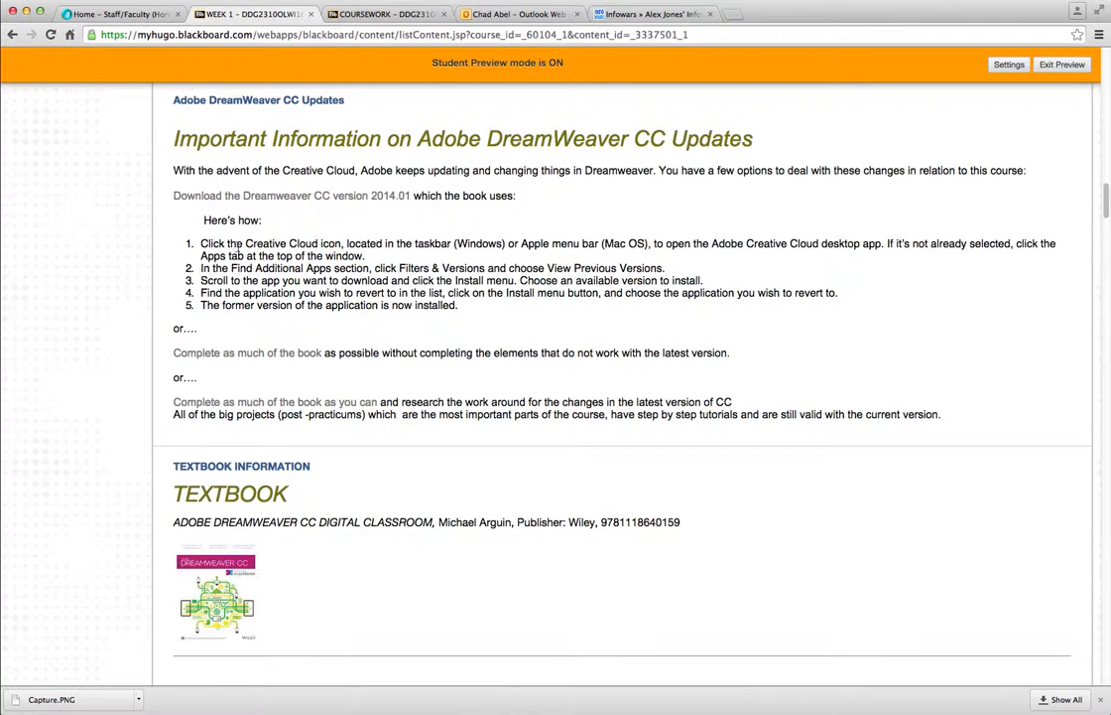
# Scroll past the textbook details to the professor contact information, office hours and Week 1 Introduction
pyautogui.scroll(-3)
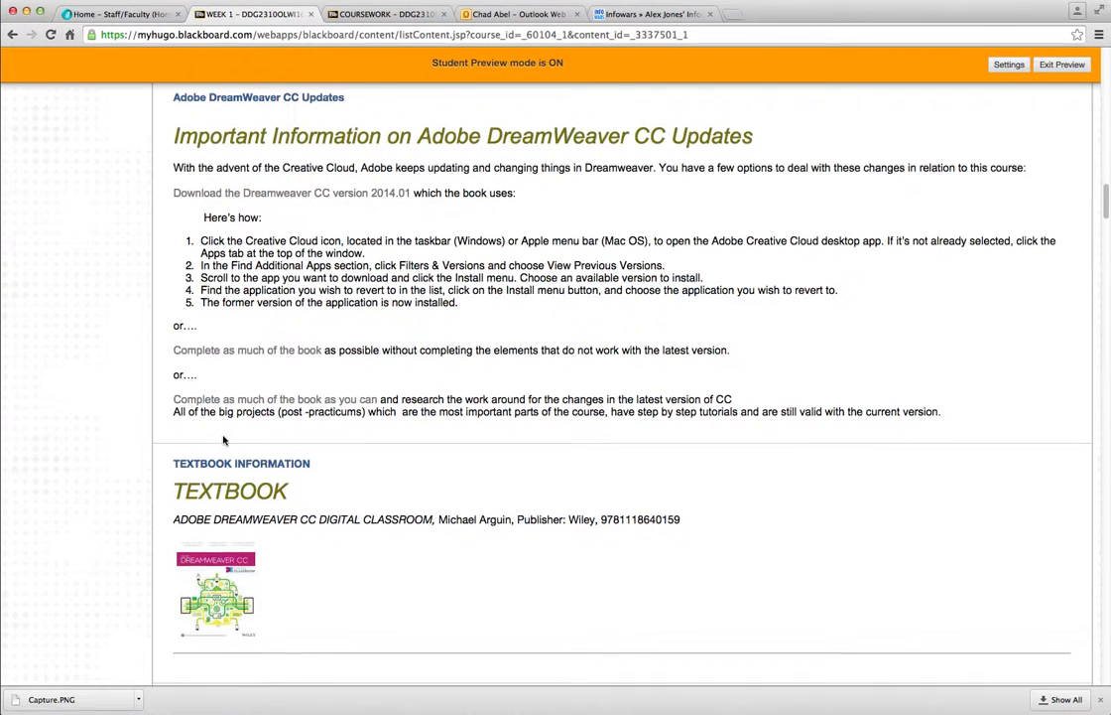
pyautogui.scroll(-3)
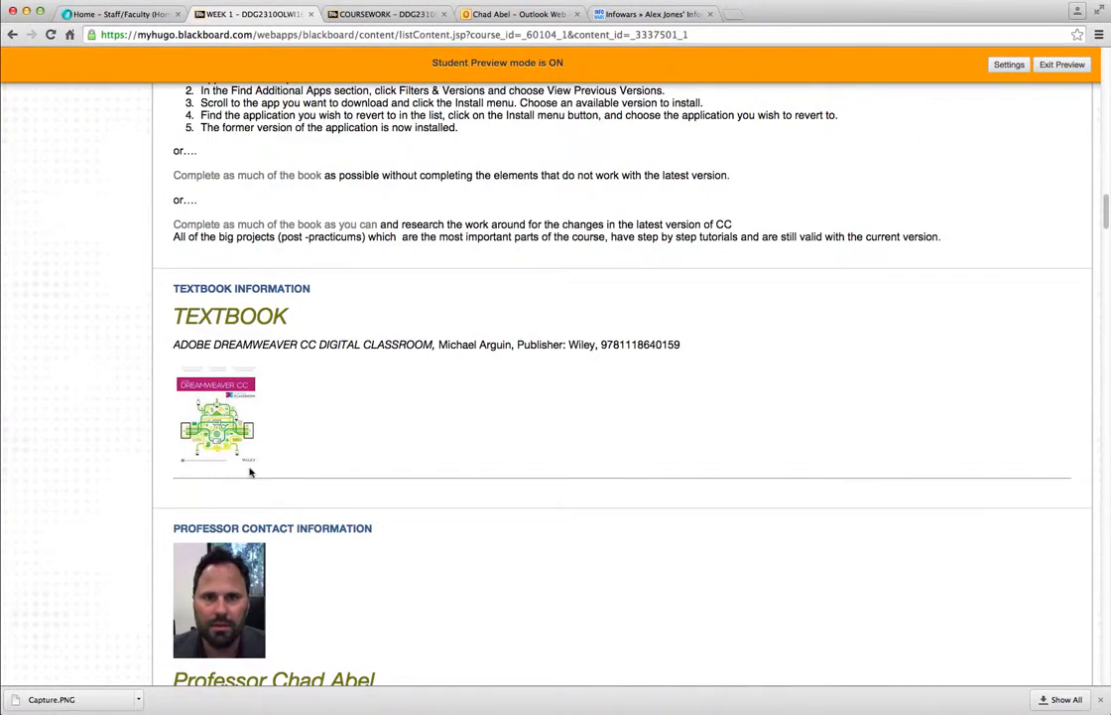
pyautogui.scroll(-3)
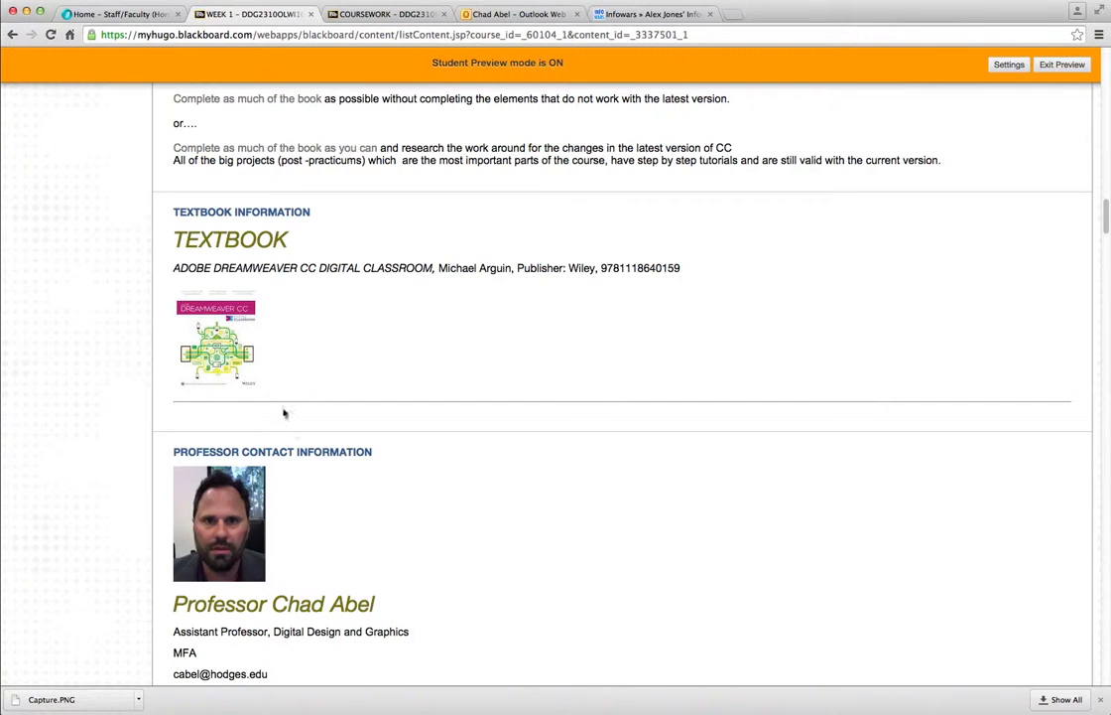
pyautogui.scroll(-3)
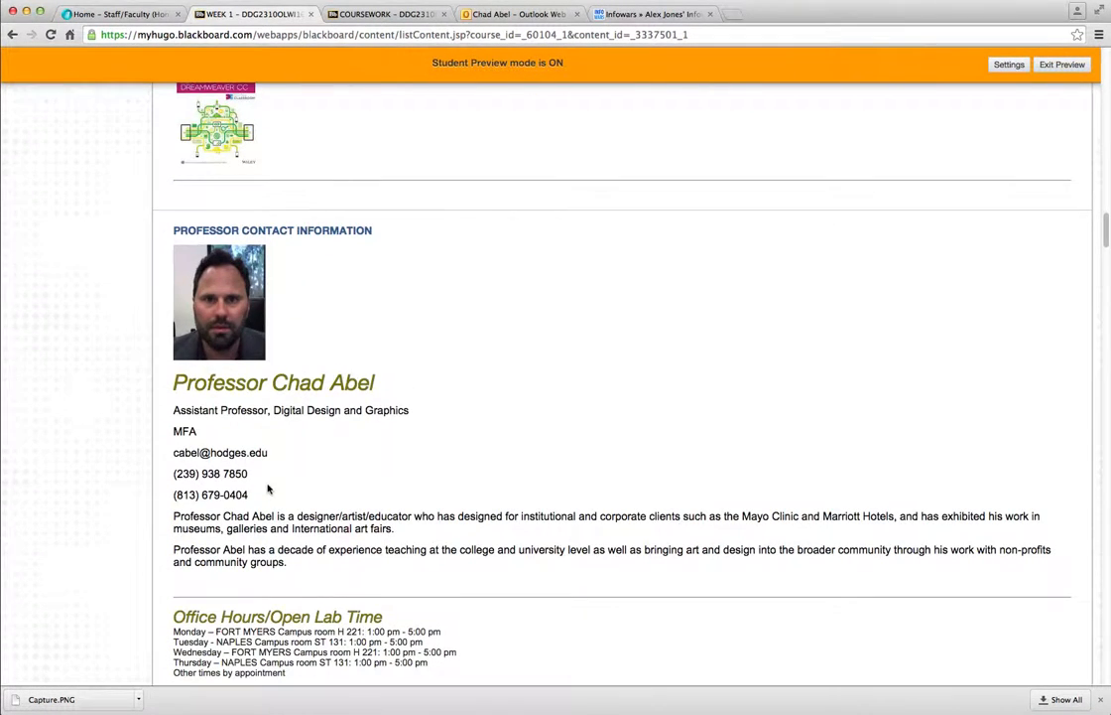
pyautogui.scroll(-3)
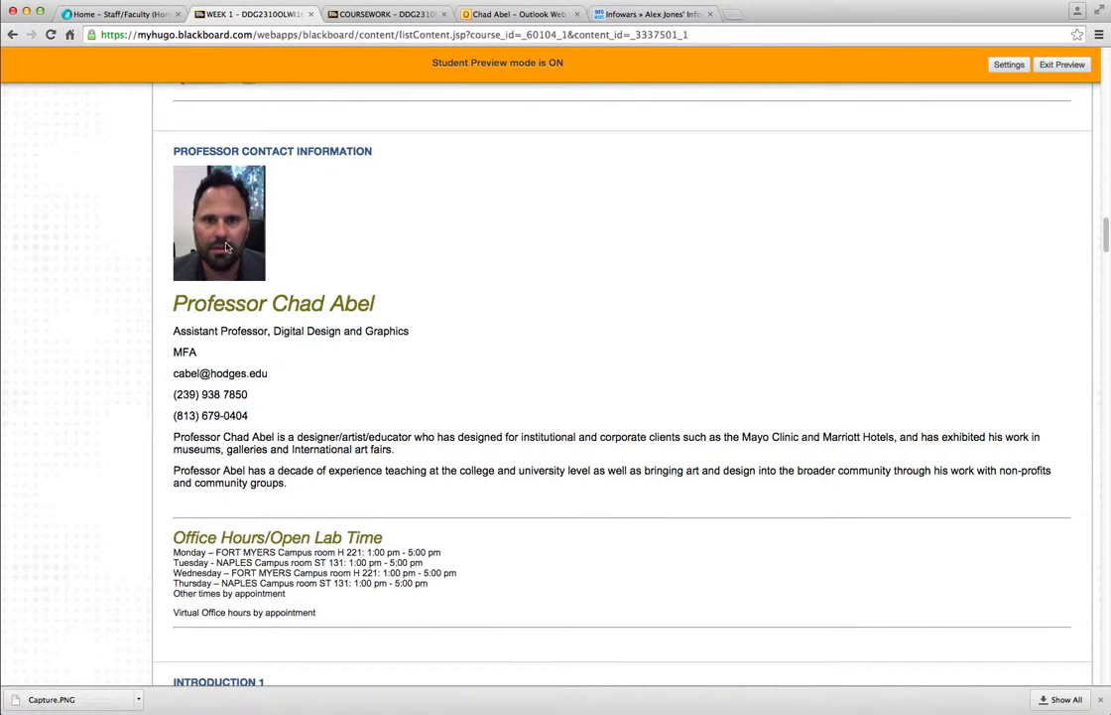
pyautogui.scroll(-3)
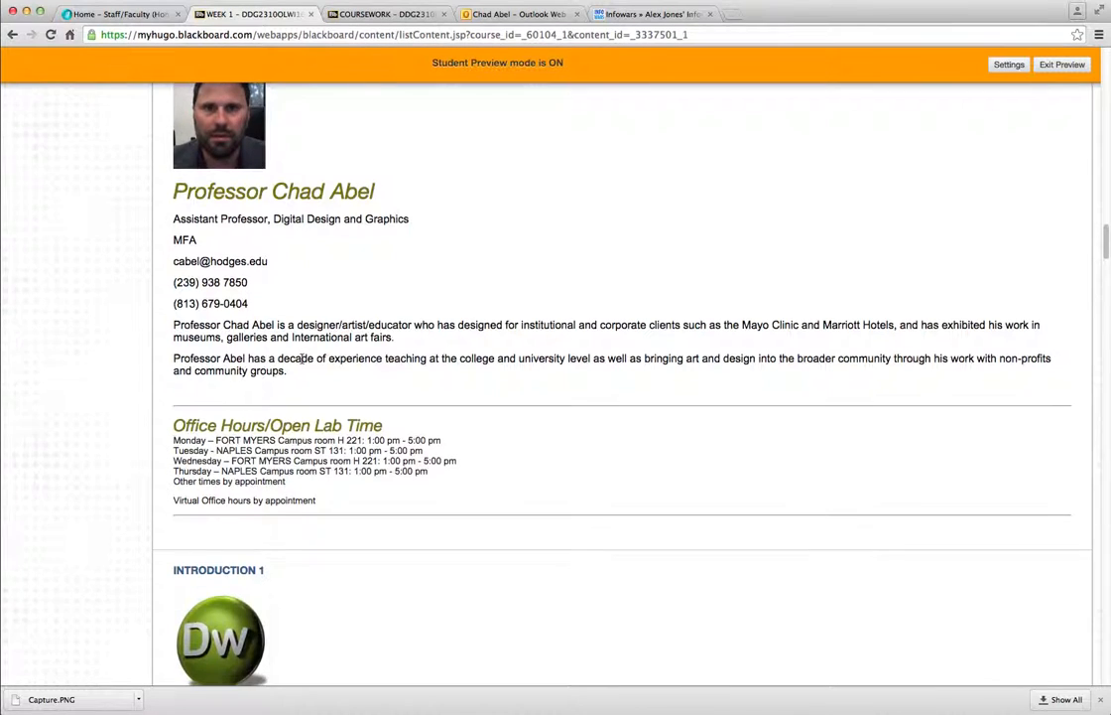
pyautogui.scroll(-3)
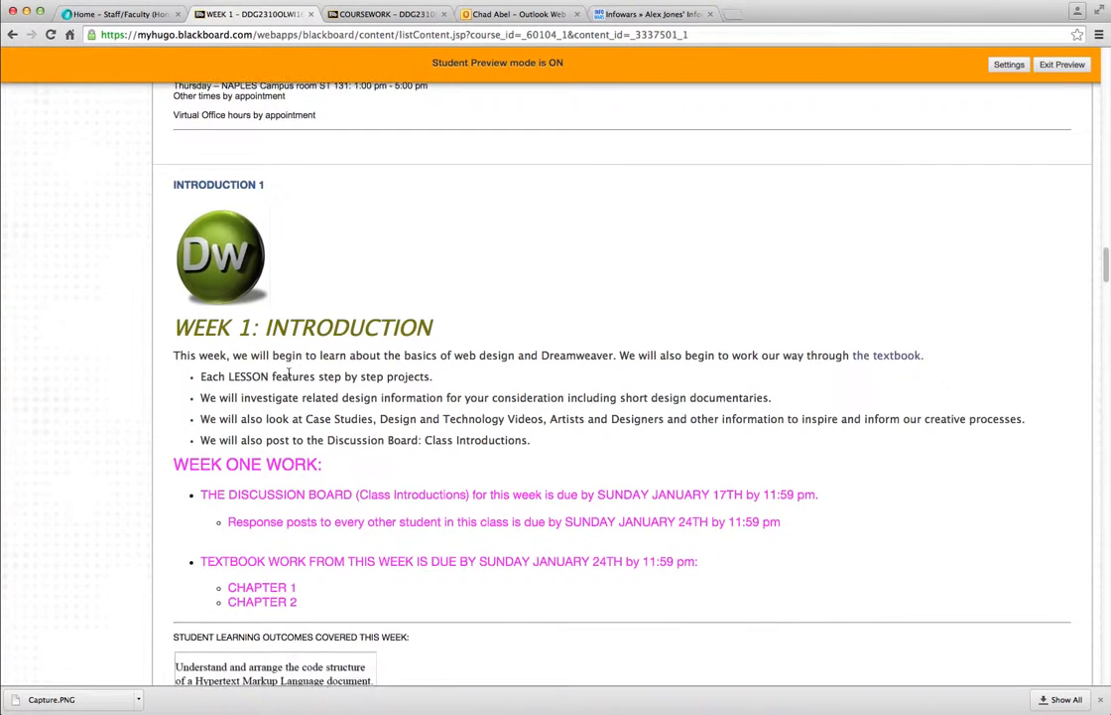
pyautogui.scroll(-3)
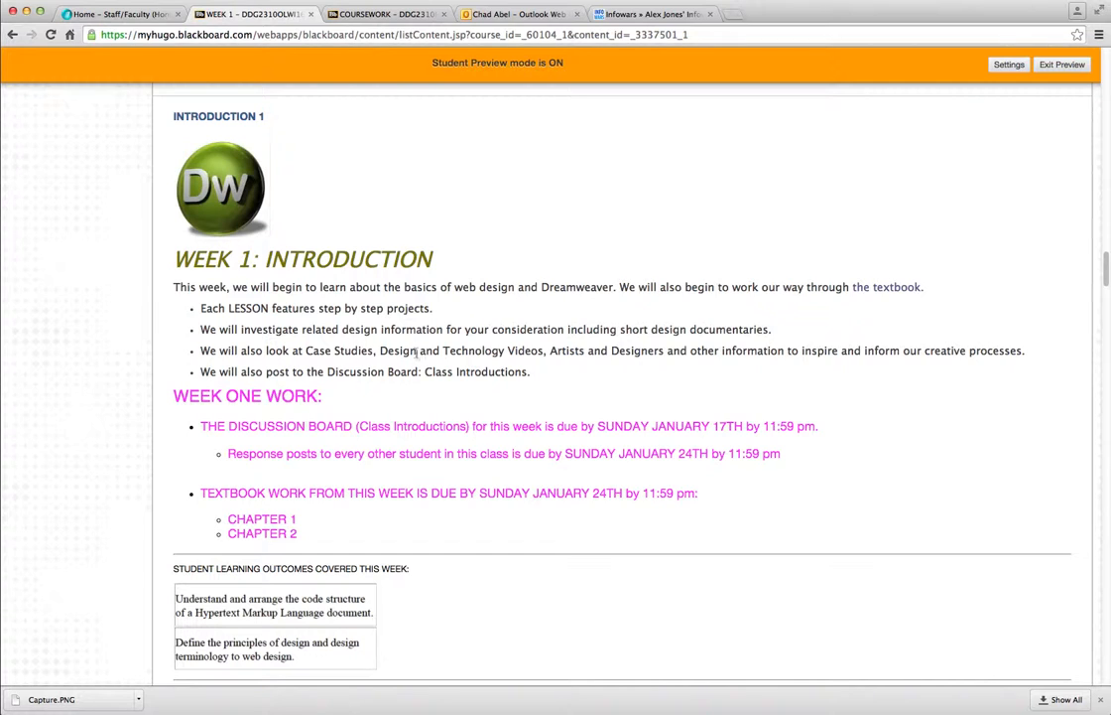
pyautogui.moveTo(639, 353)
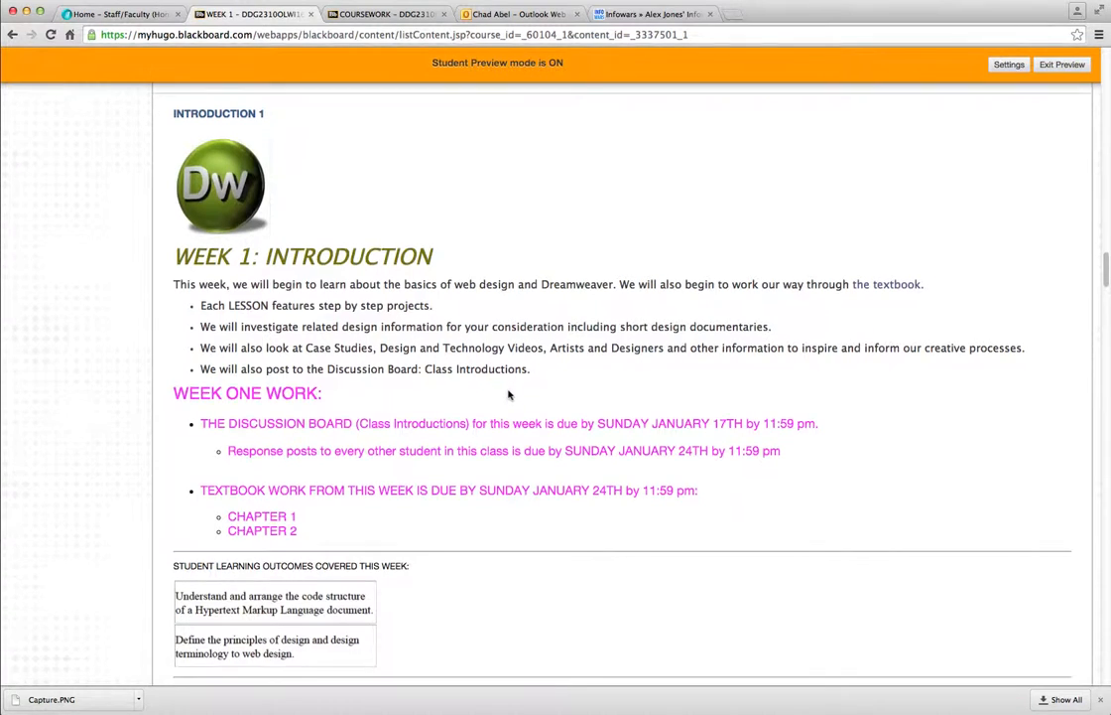
pyautogui.scroll(-3)
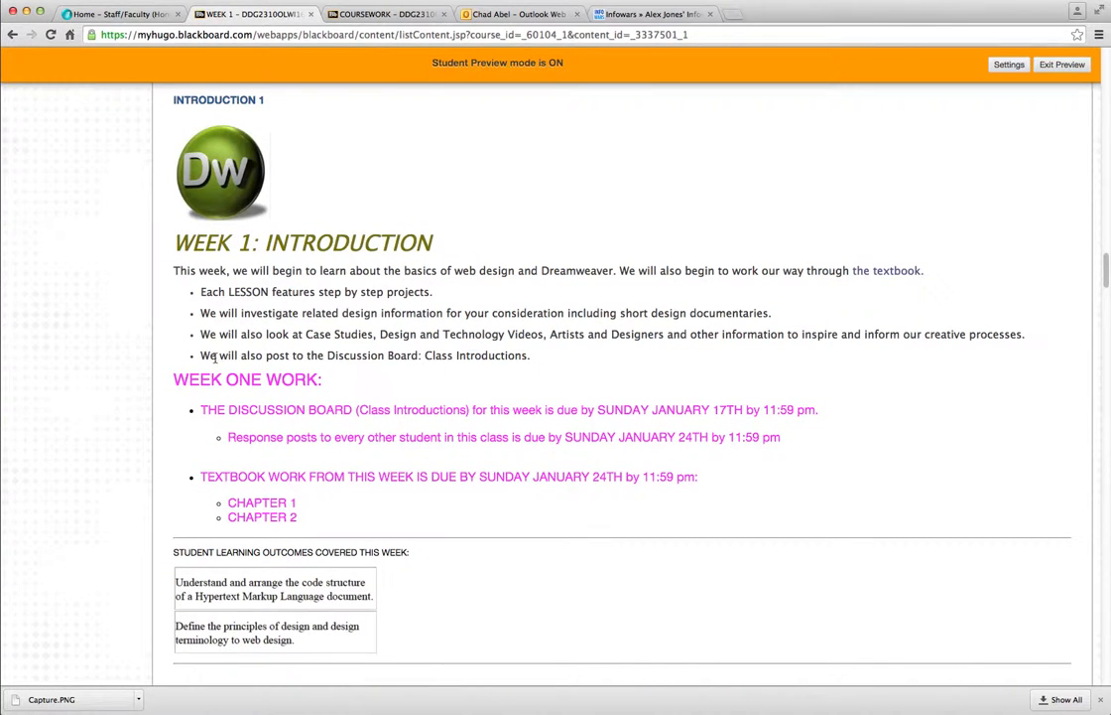
pyautogui.moveTo(201, 354); pyautogui.dragTo(448, 353)
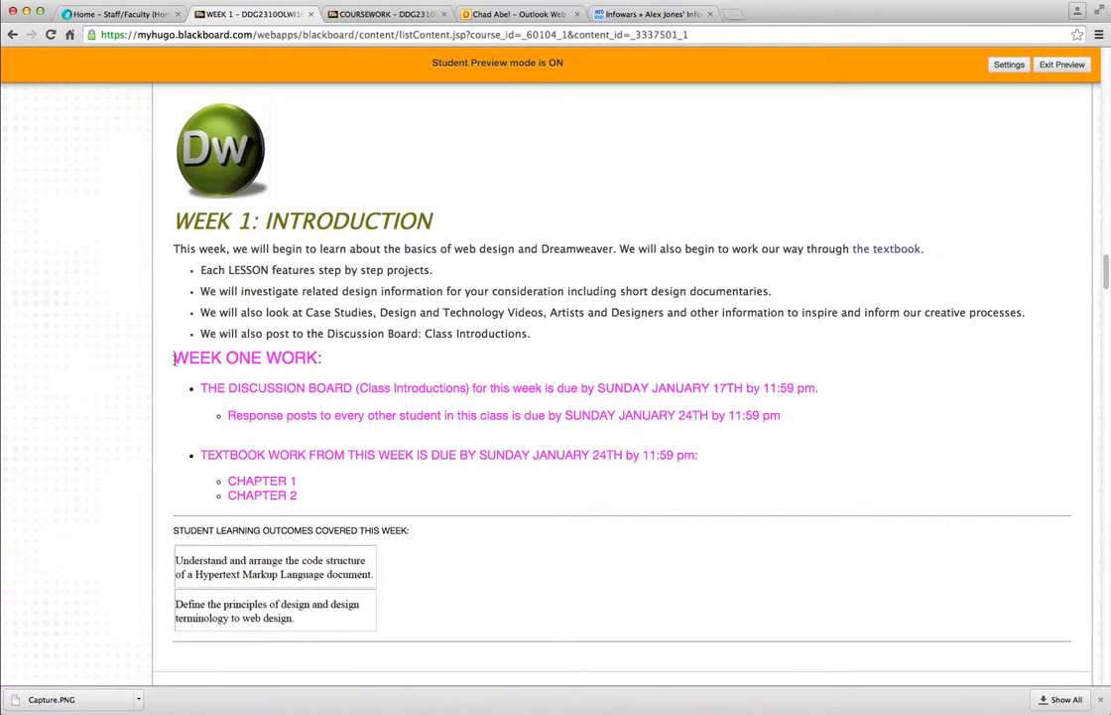
pyautogui.moveTo(174, 358); pyautogui.dragTo(297, 494)
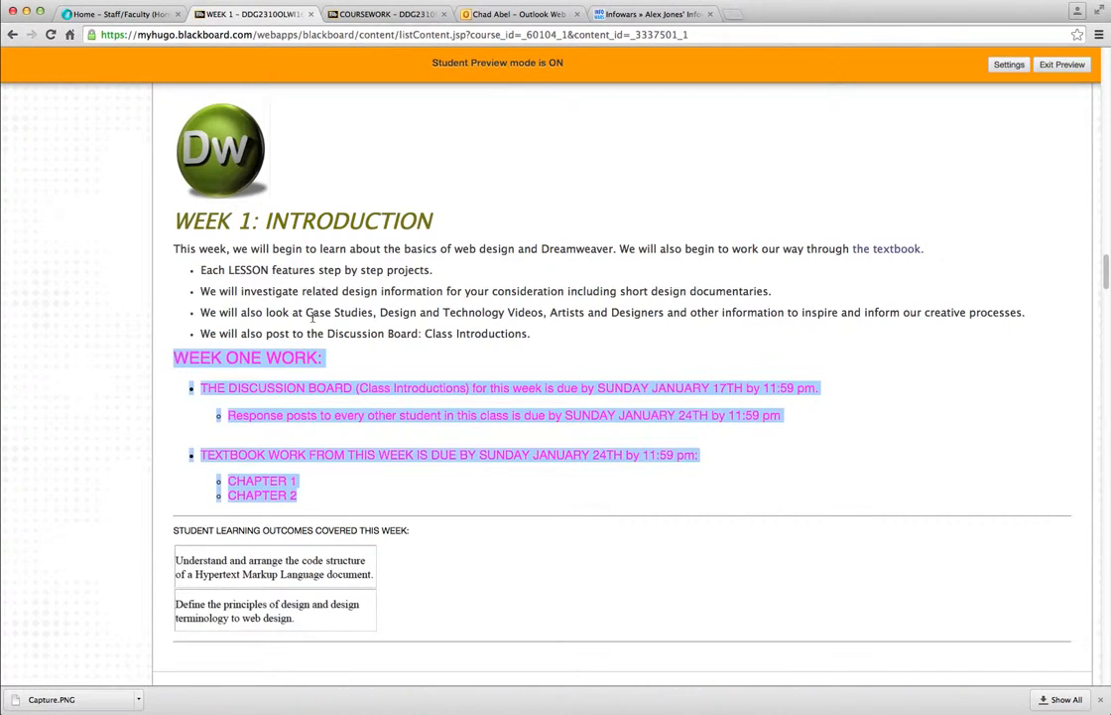
pyautogui.scroll(-3)
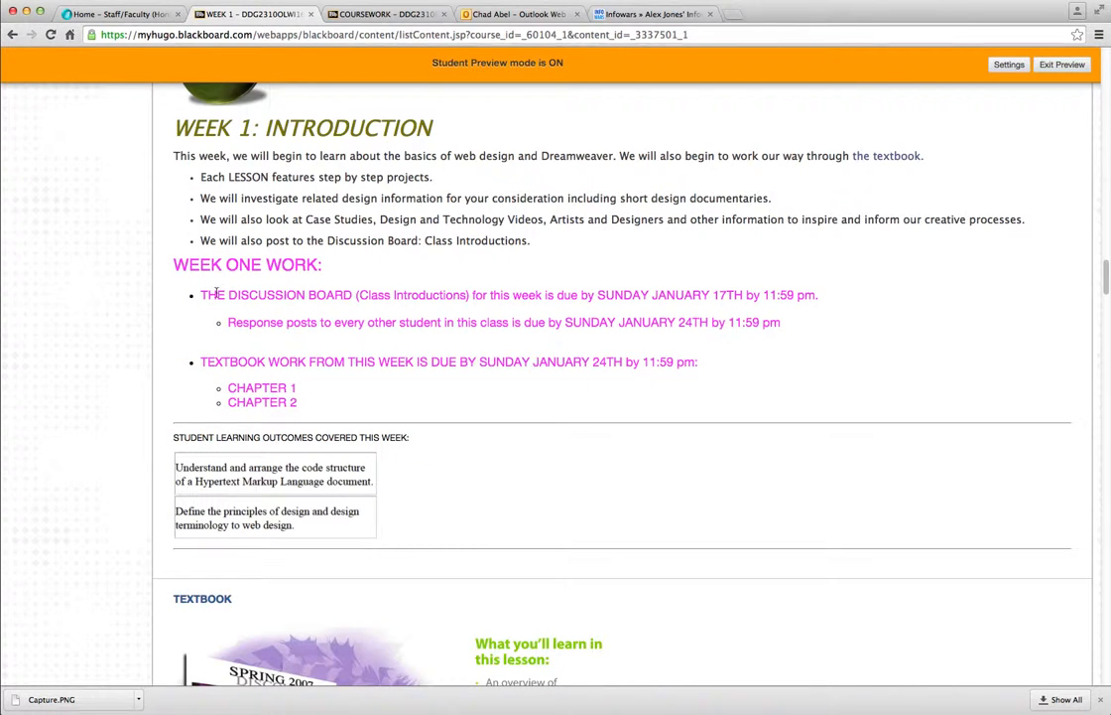
pyautogui.moveTo(199, 294); pyautogui.dragTo(486, 293)
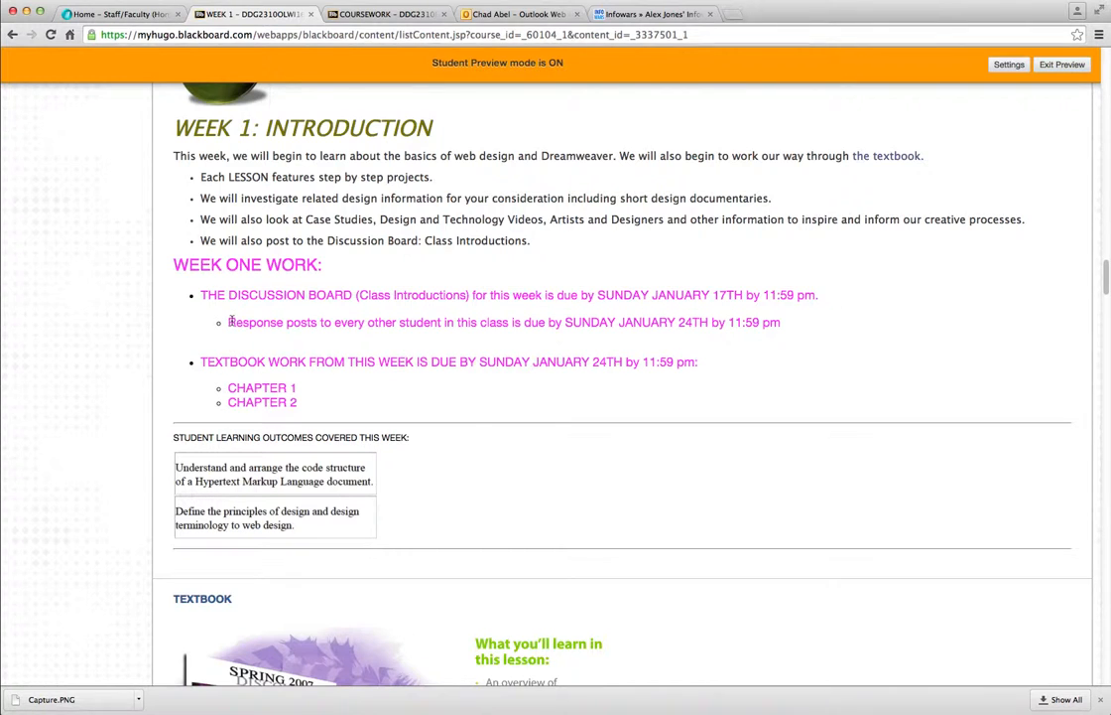
pyautogui.moveTo(226, 322); pyautogui.dragTo(588, 321)
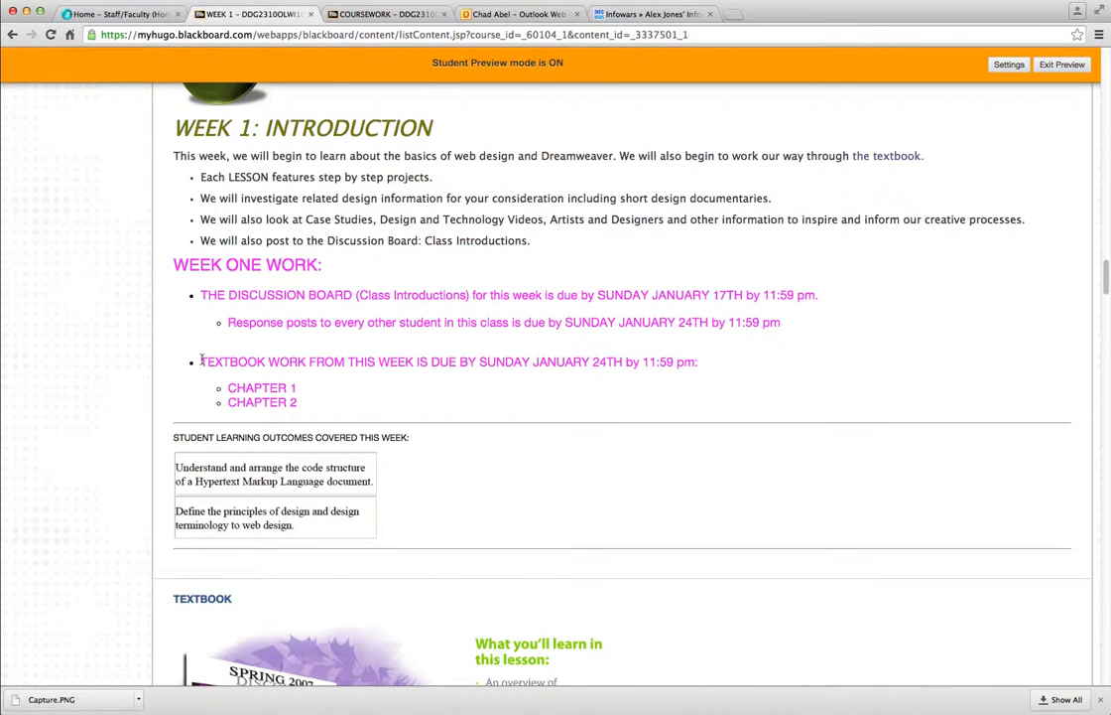
pyautogui.moveTo(202, 353)
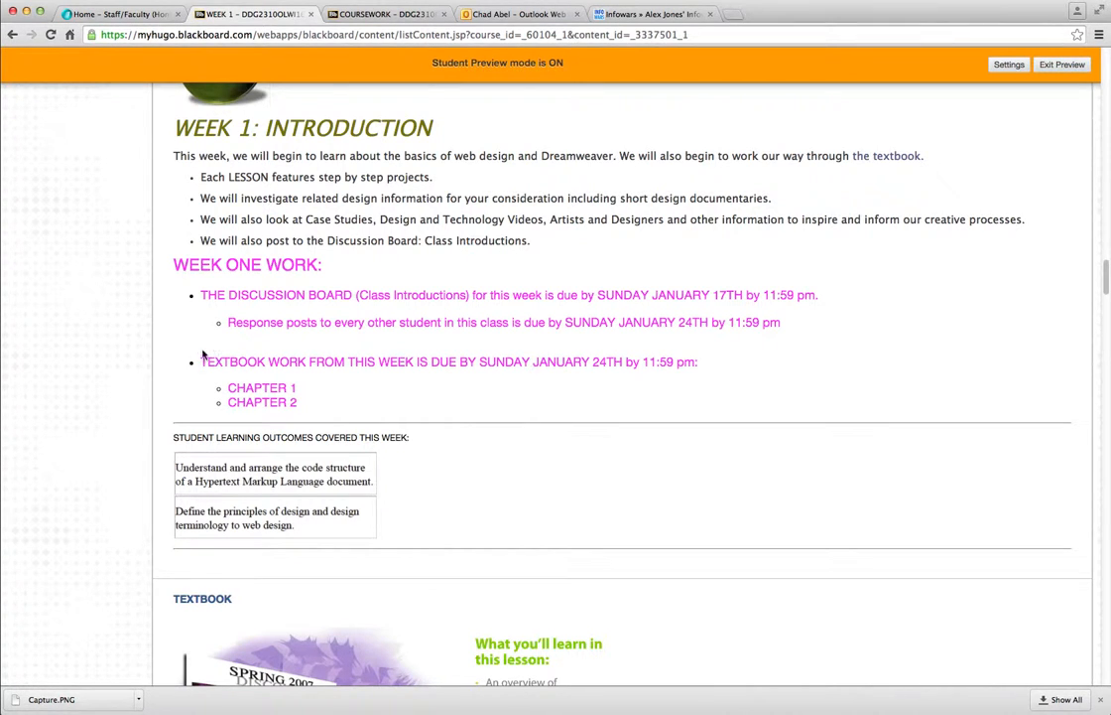
pyautogui.doubleClick(230, 361)
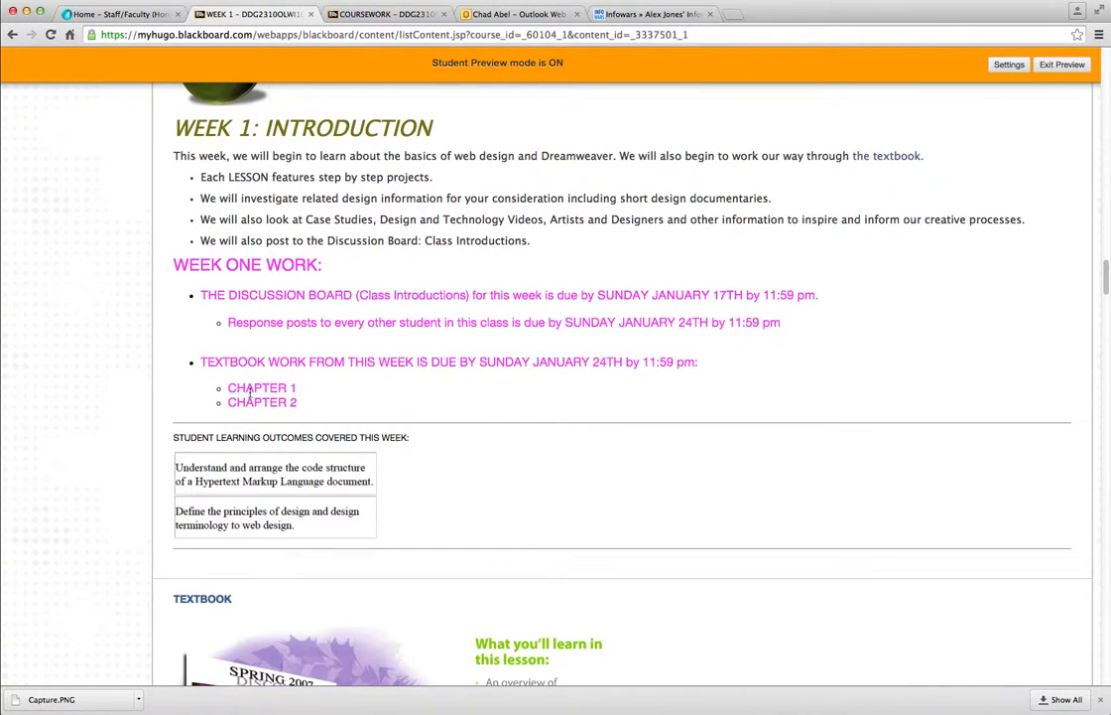
pyautogui.doubleClick(262, 387)
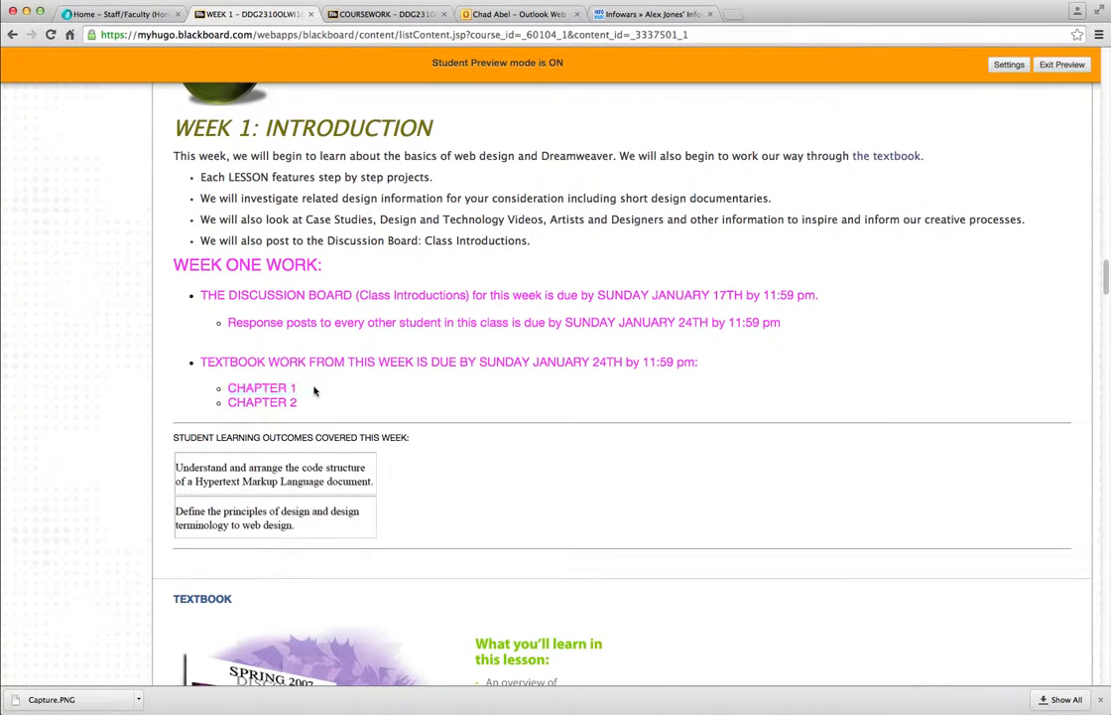
pyautogui.moveTo(312, 397)
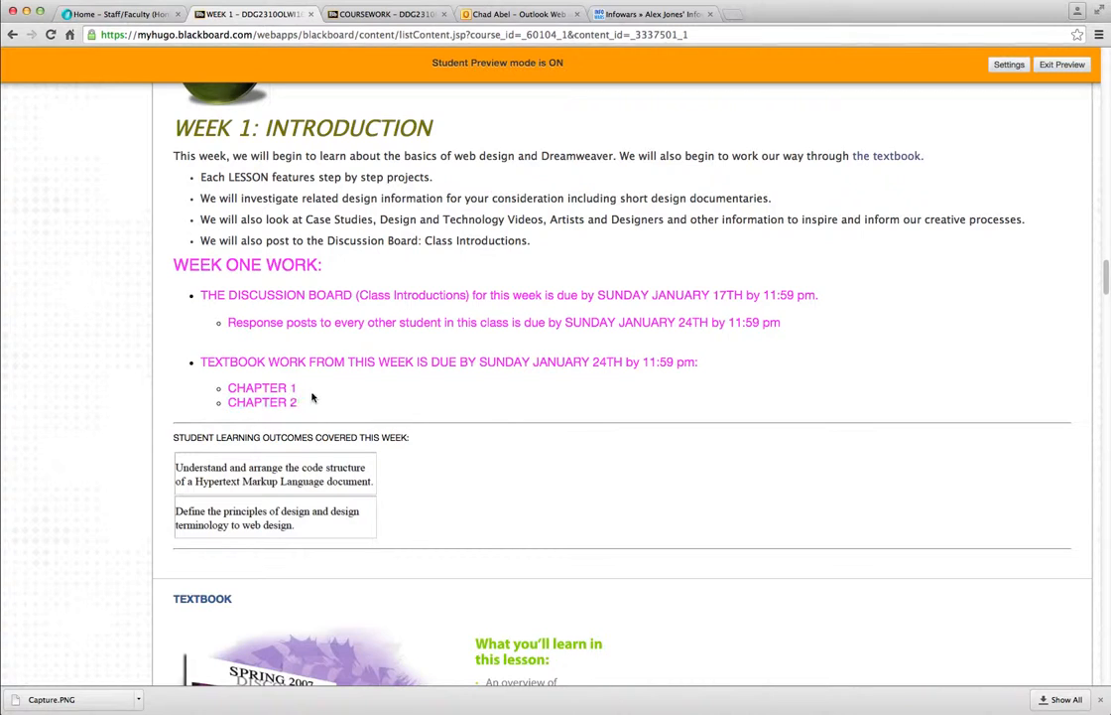
pyautogui.doubleClick(260, 401)
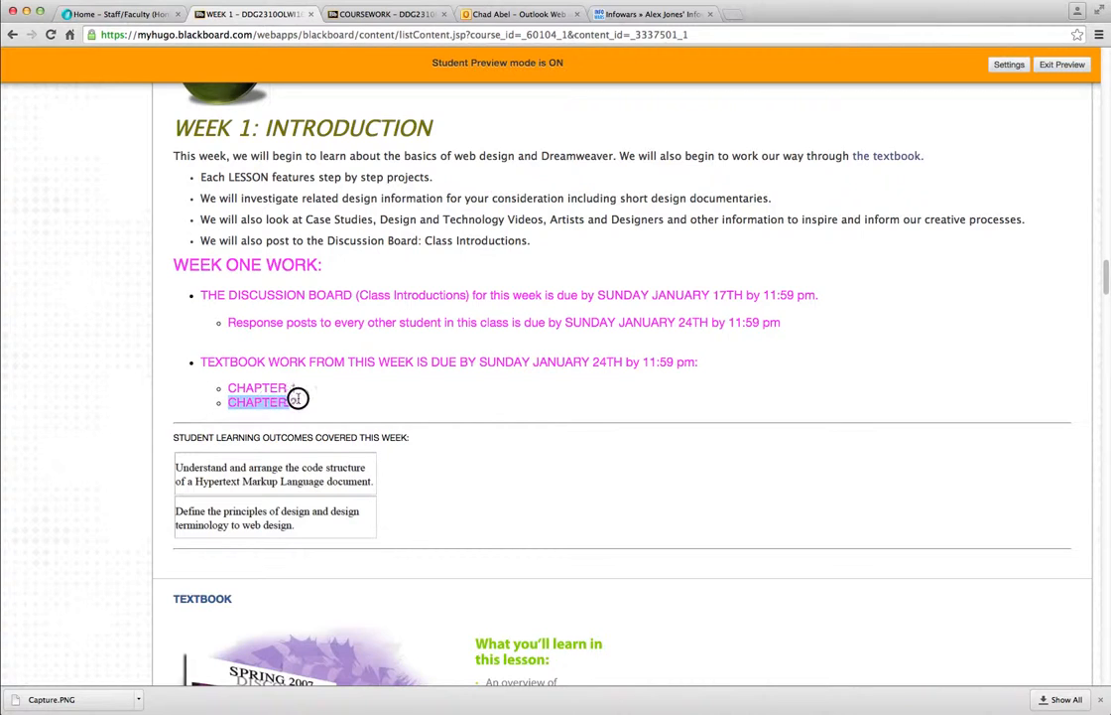
pyautogui.scroll(-3)
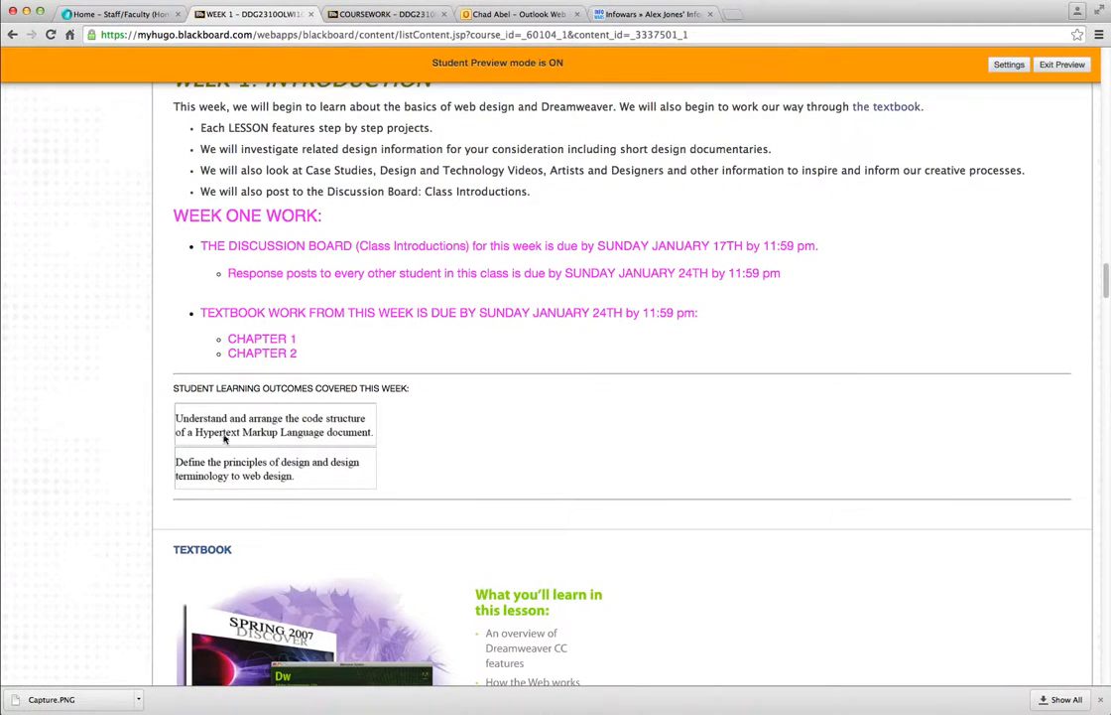
# Scroll through Chapter 01: DreamWeaver CC Jumpstart tasks, submission link and the Chapter 01 Tutorials video
pyautogui.scroll(-3)
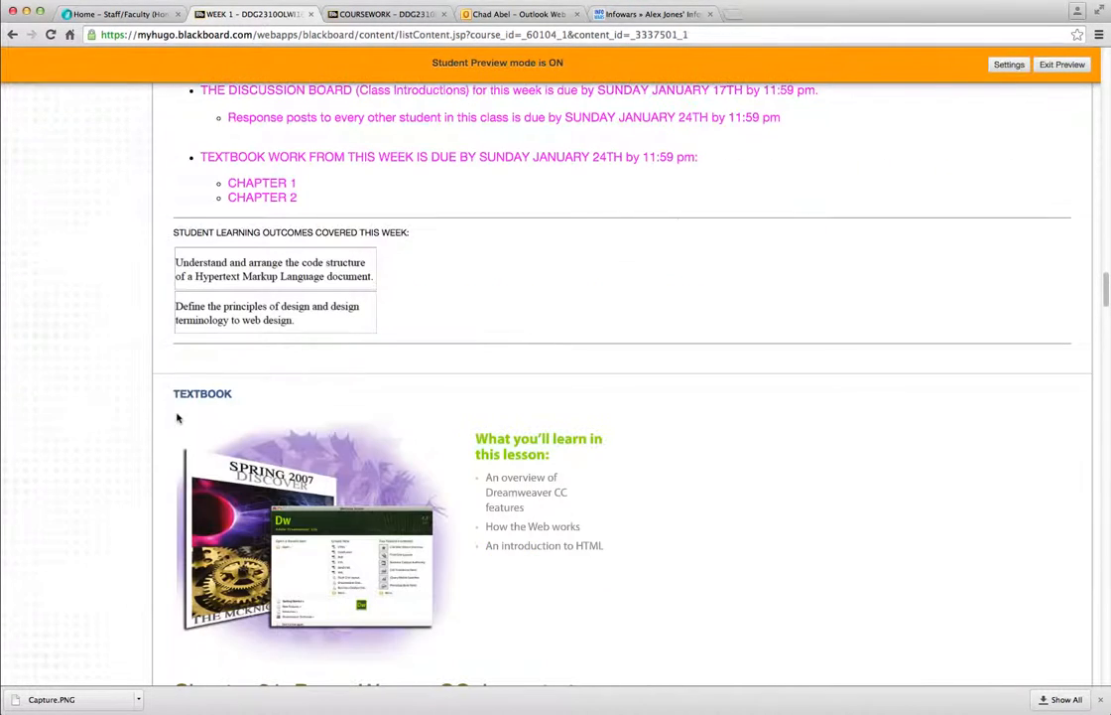
pyautogui.scroll(-3)
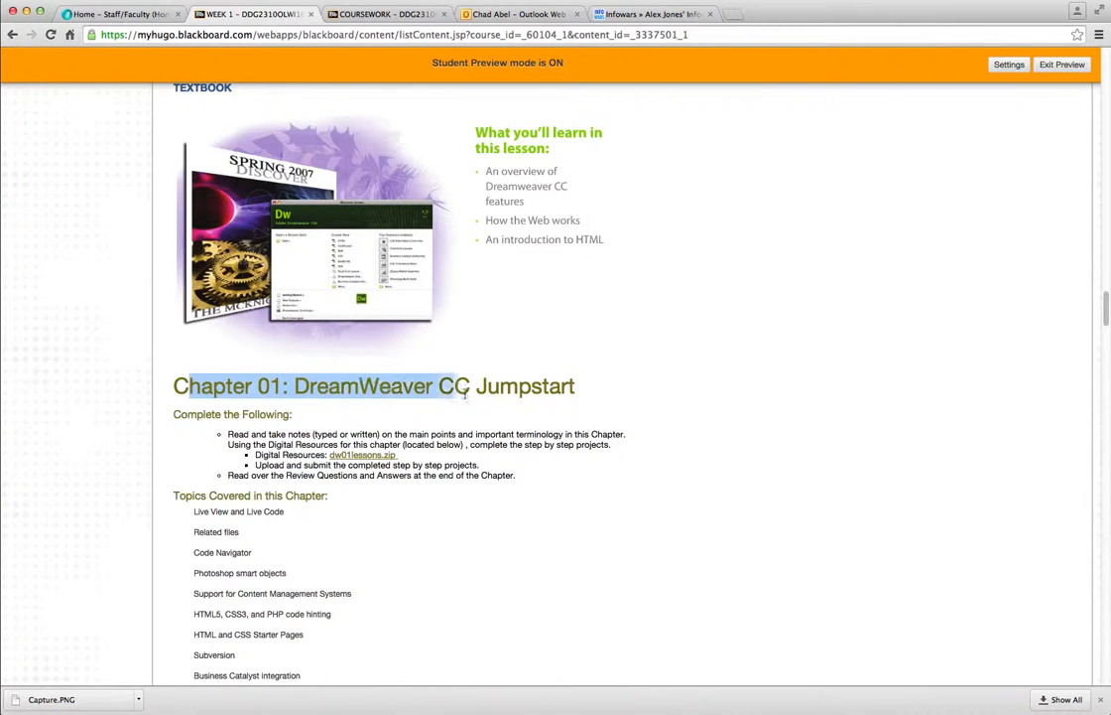
pyautogui.scroll(-3)
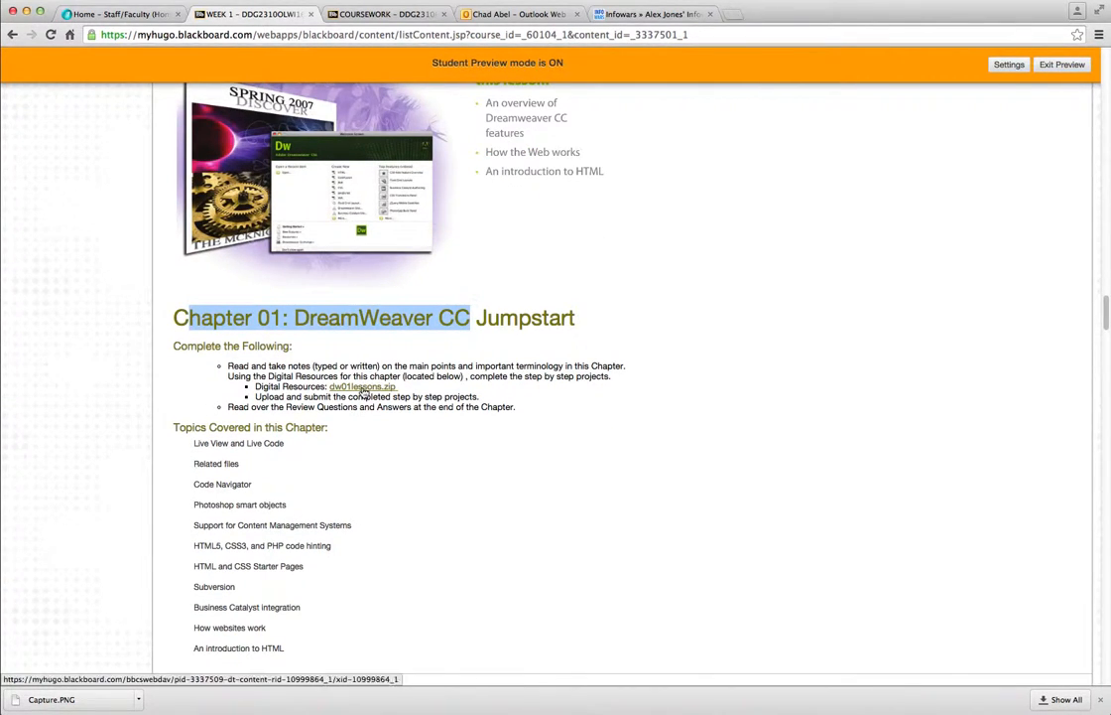
pyautogui.moveTo(373, 391)
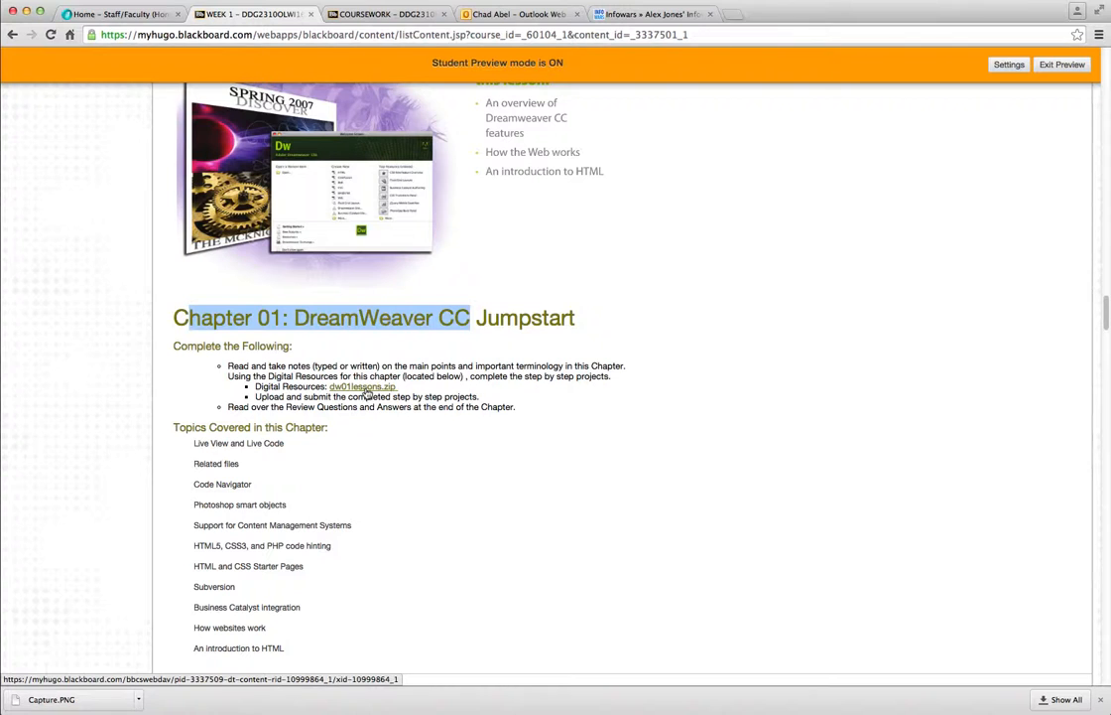
pyautogui.scroll(-3)
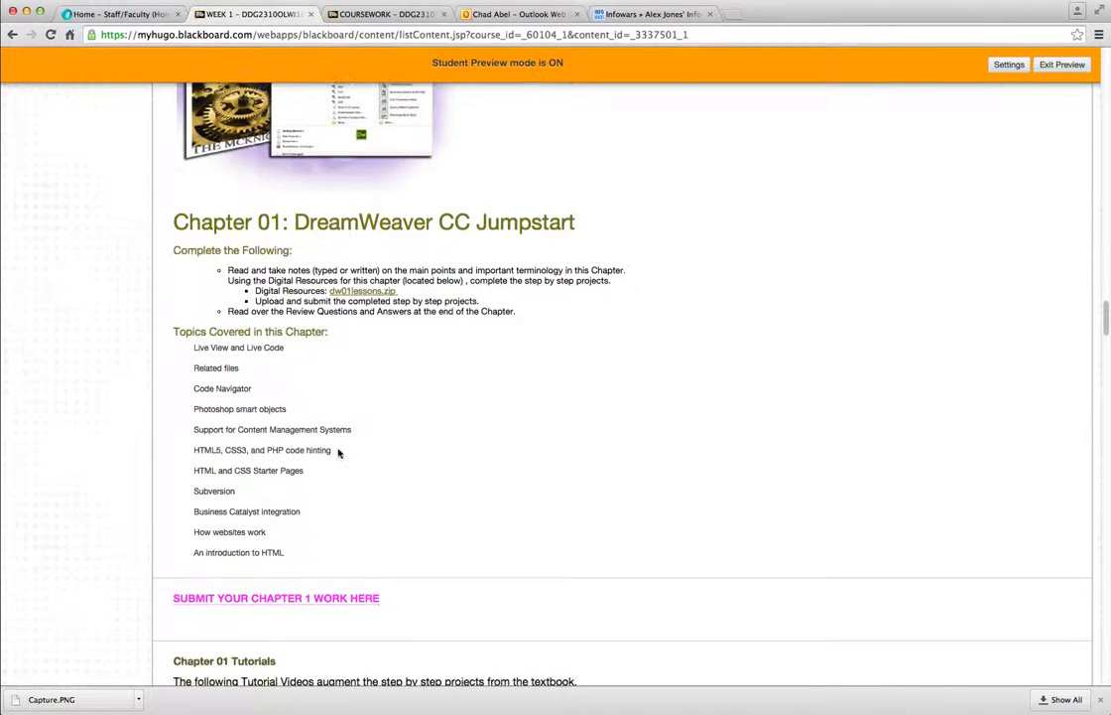
pyautogui.scroll(-3)
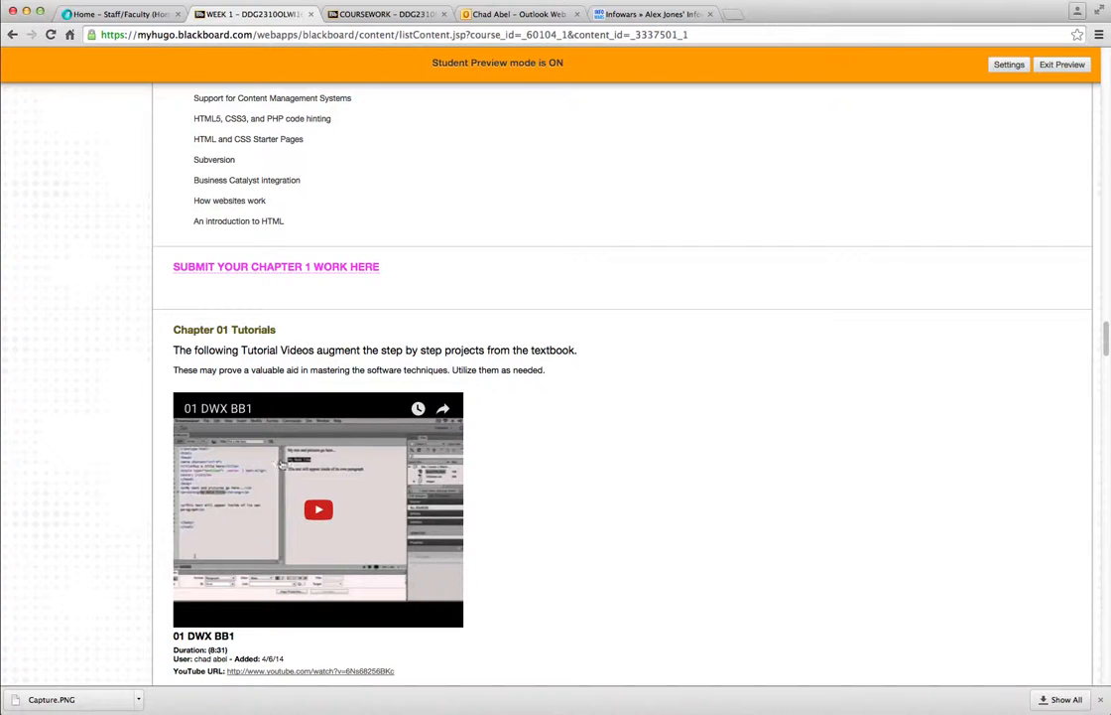
pyautogui.moveTo(238, 266)
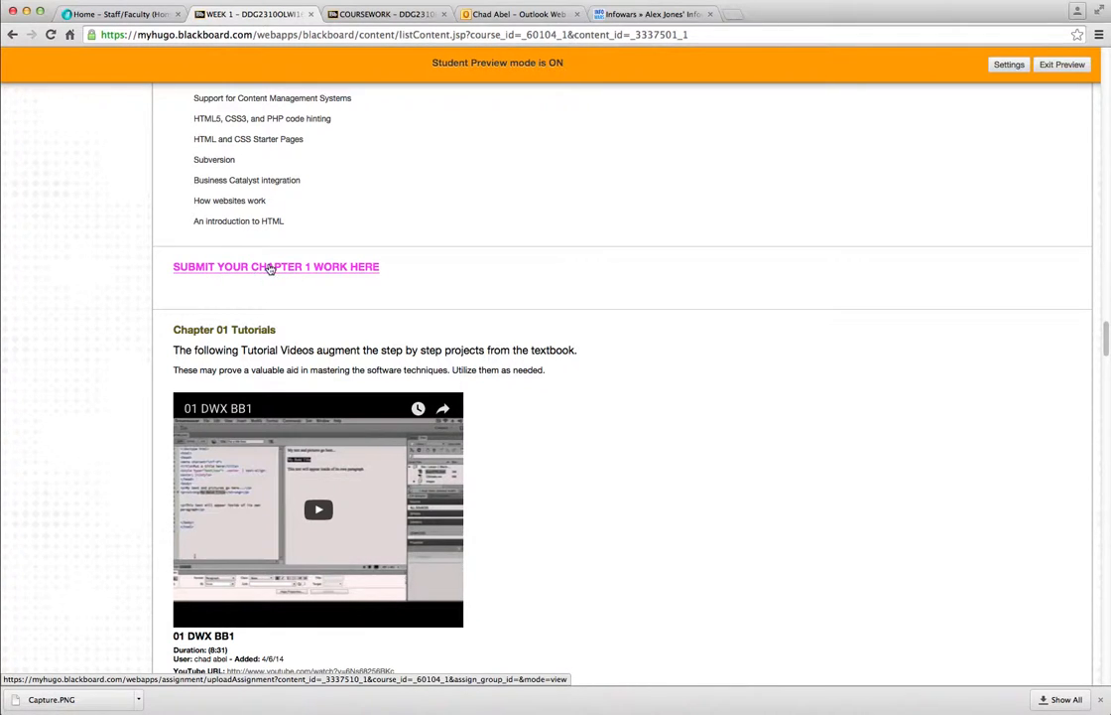
pyautogui.moveTo(651, 452)
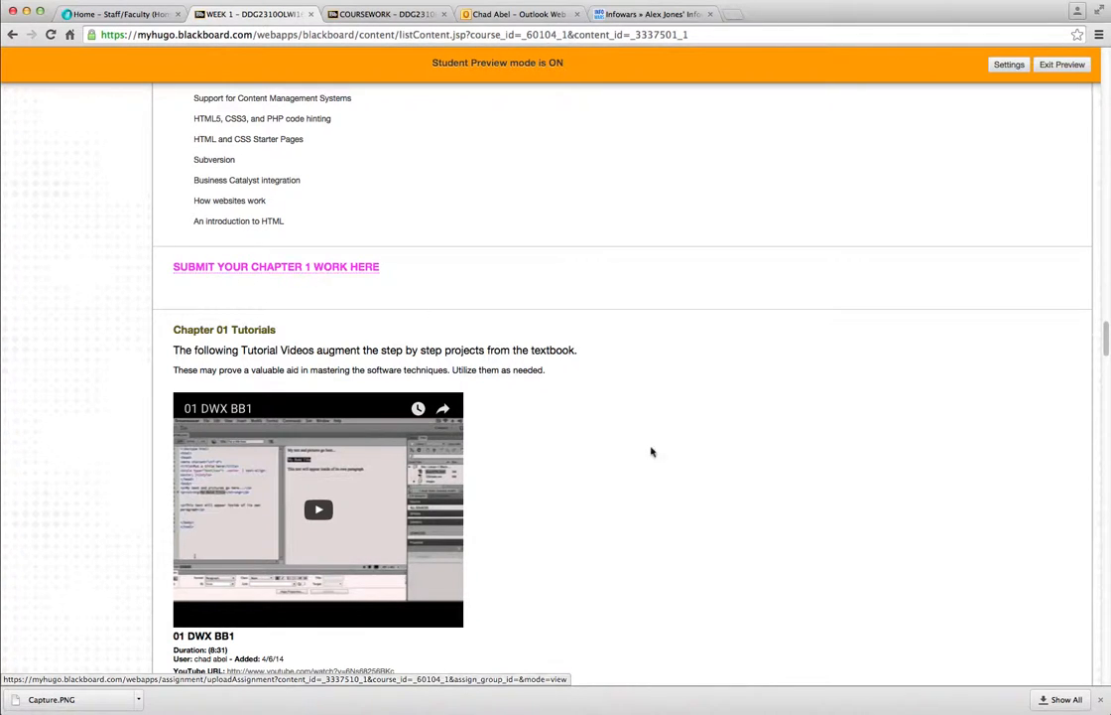
pyautogui.scroll(-3)
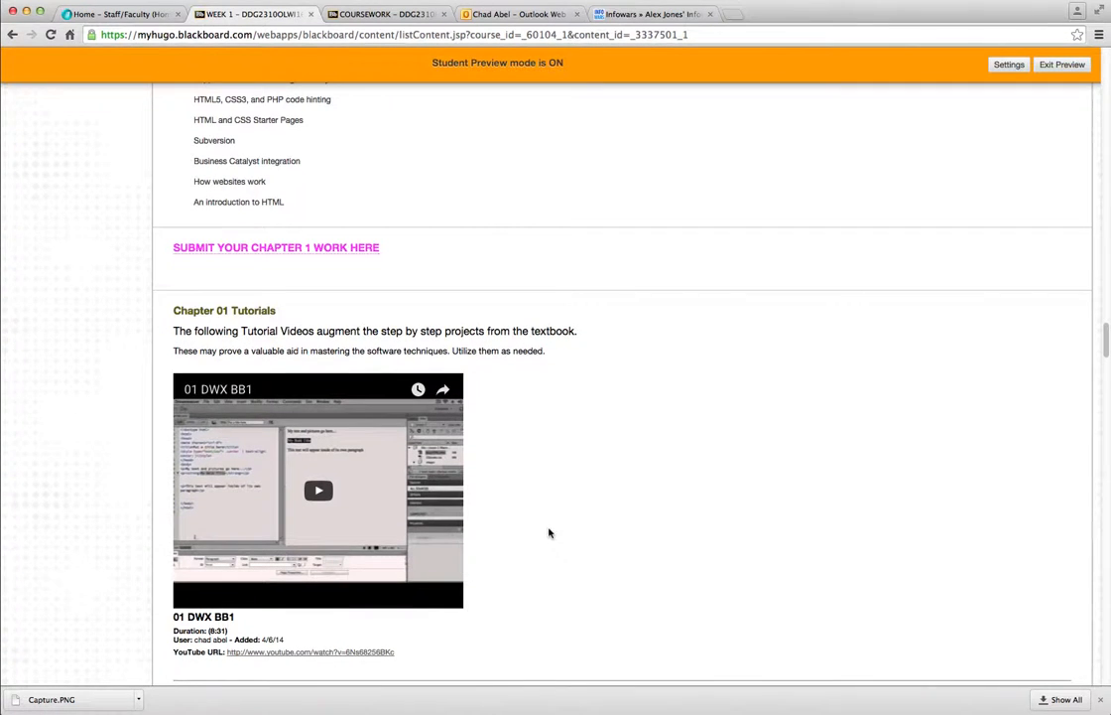
pyautogui.scroll(-3)
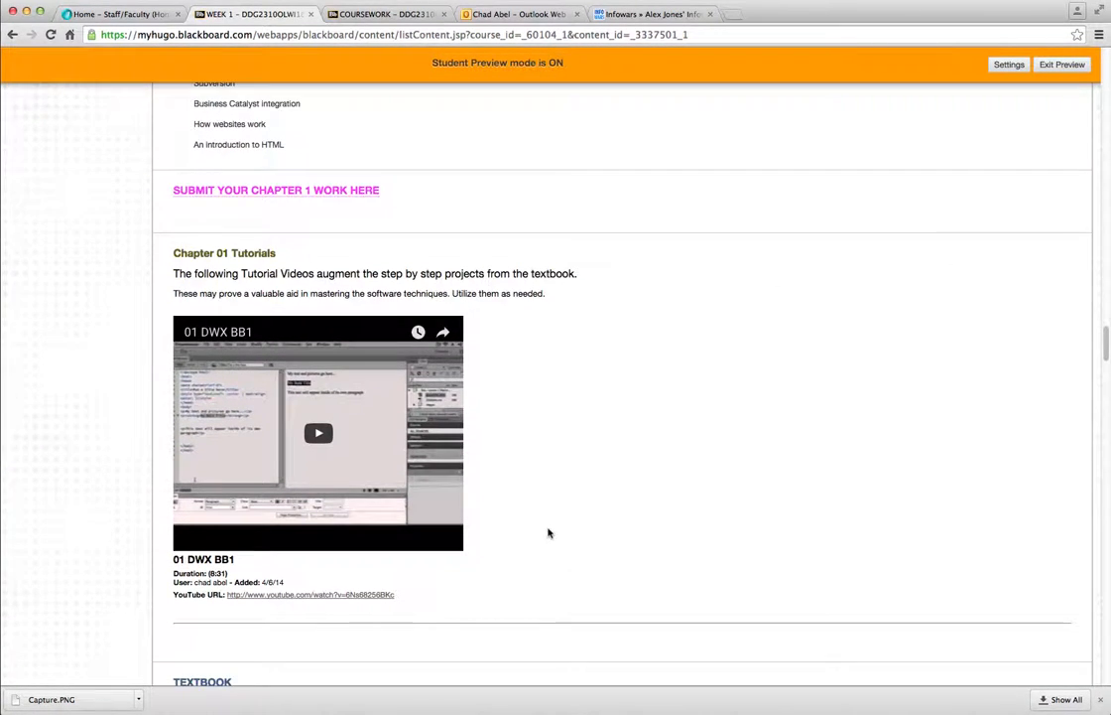
pyautogui.scroll(-3)
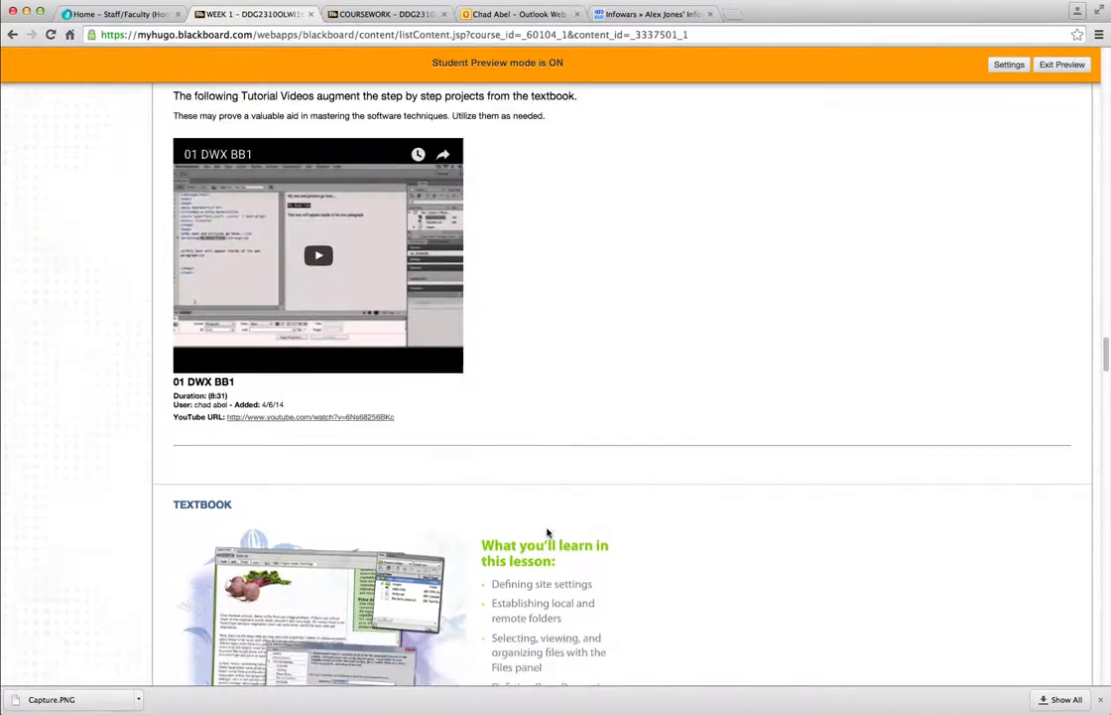
# Scroll past the TEXTBOOK section to Chapter 02: Setting Up a New Site and its Submit Chapter 2 Work link
pyautogui.scroll(-3)
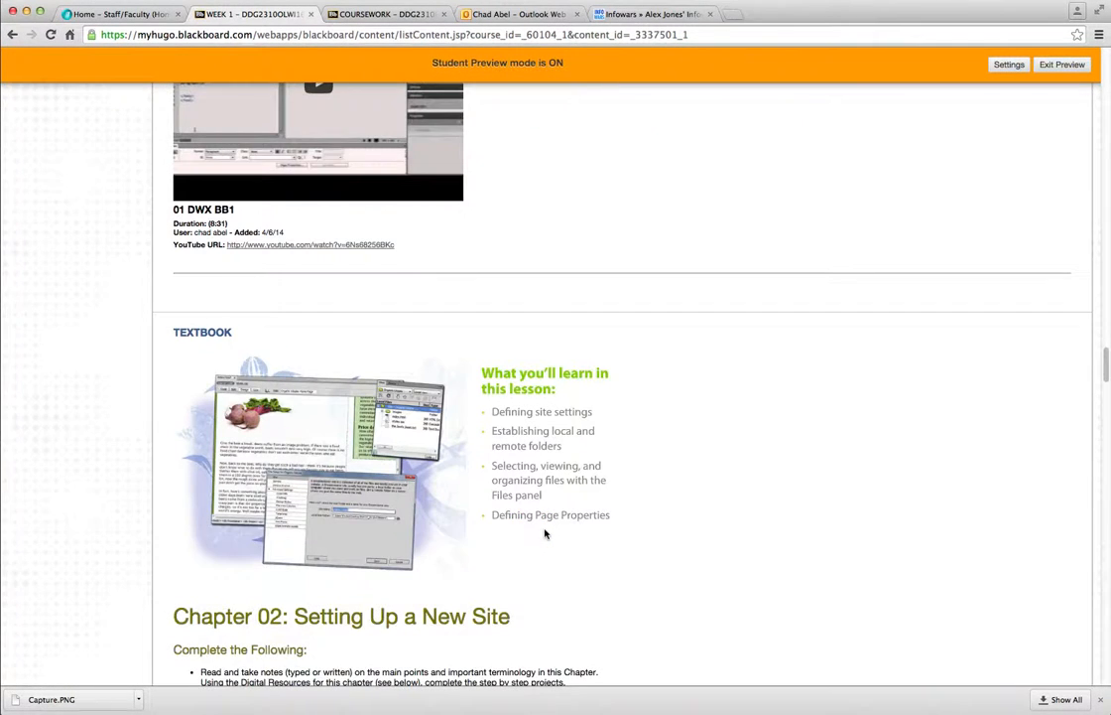
pyautogui.scroll(-3)
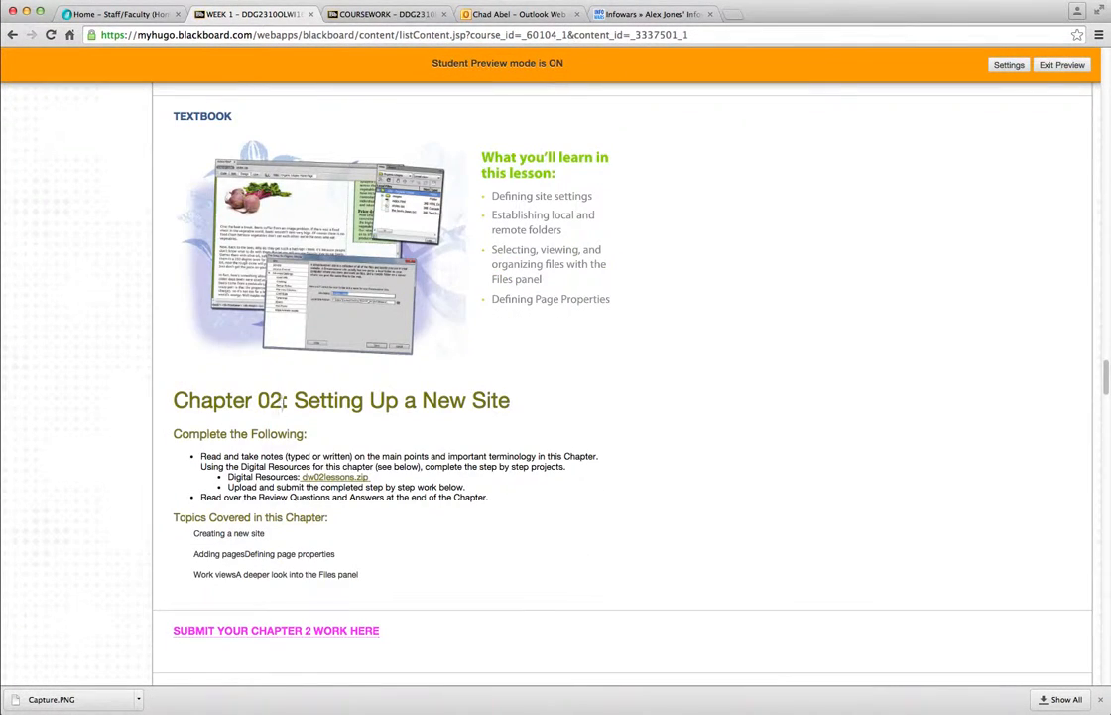
pyautogui.scroll(-3)
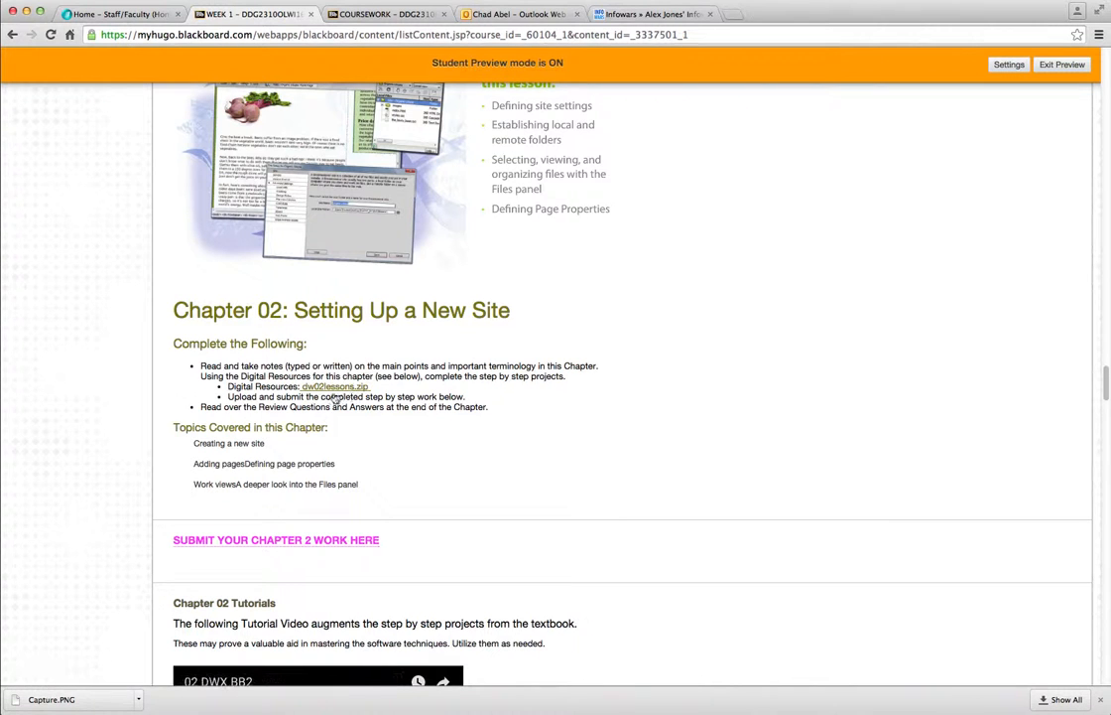
pyautogui.scroll(-3)
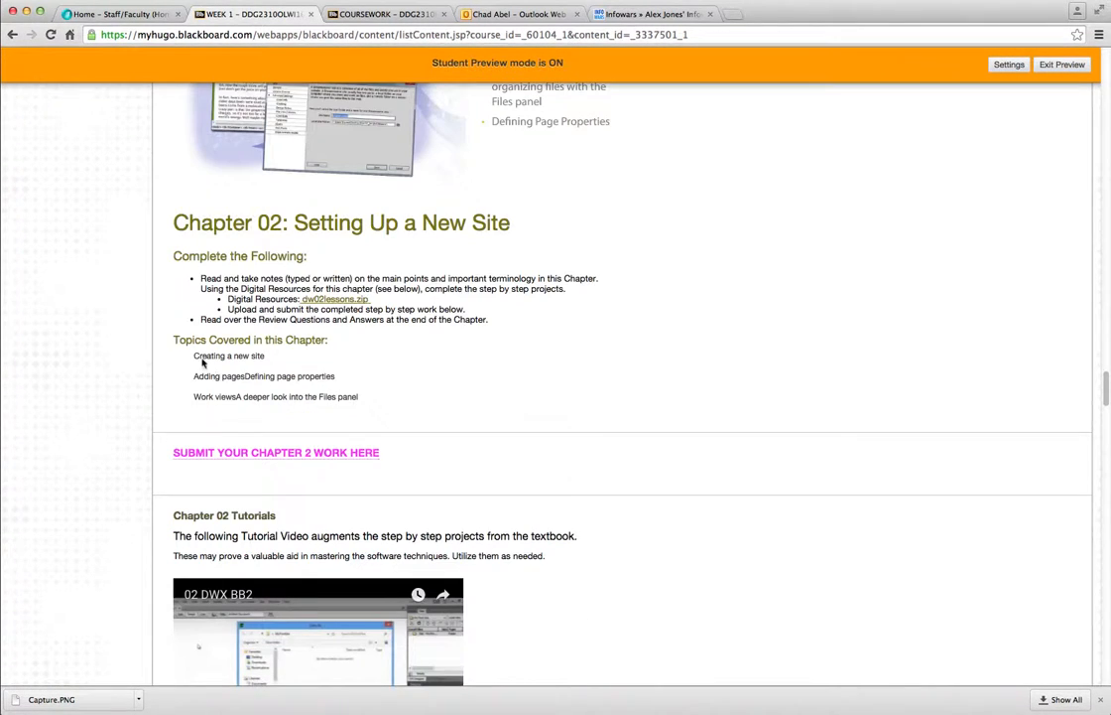
pyautogui.moveTo(460, 474)
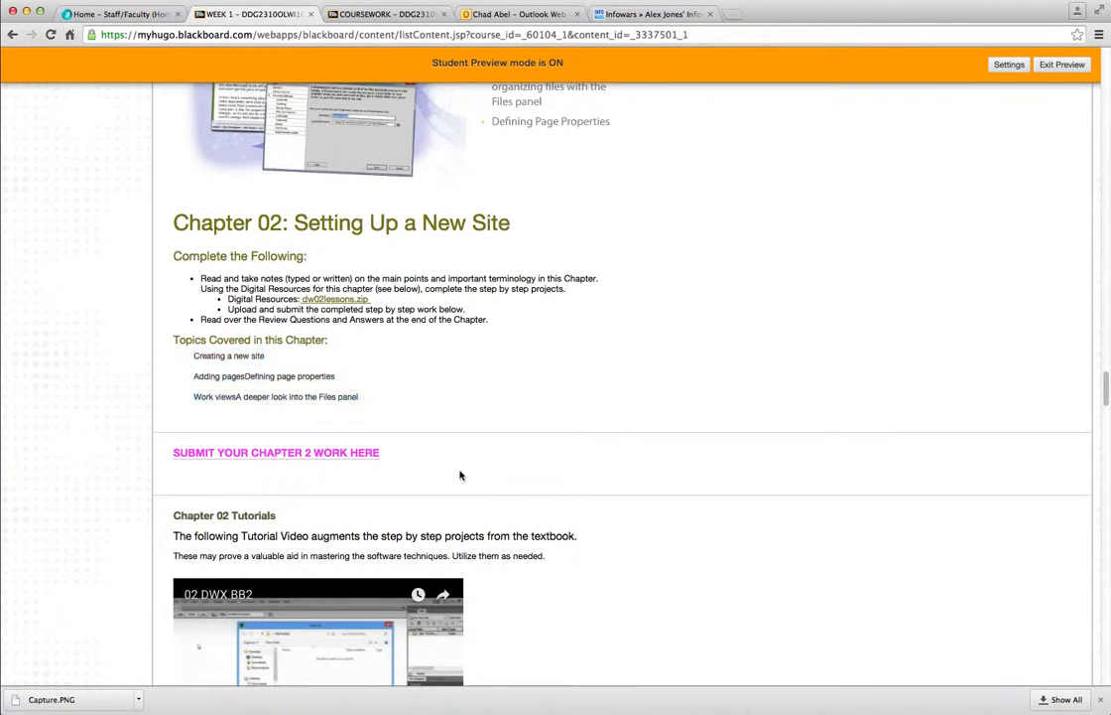
pyautogui.scroll(-3)
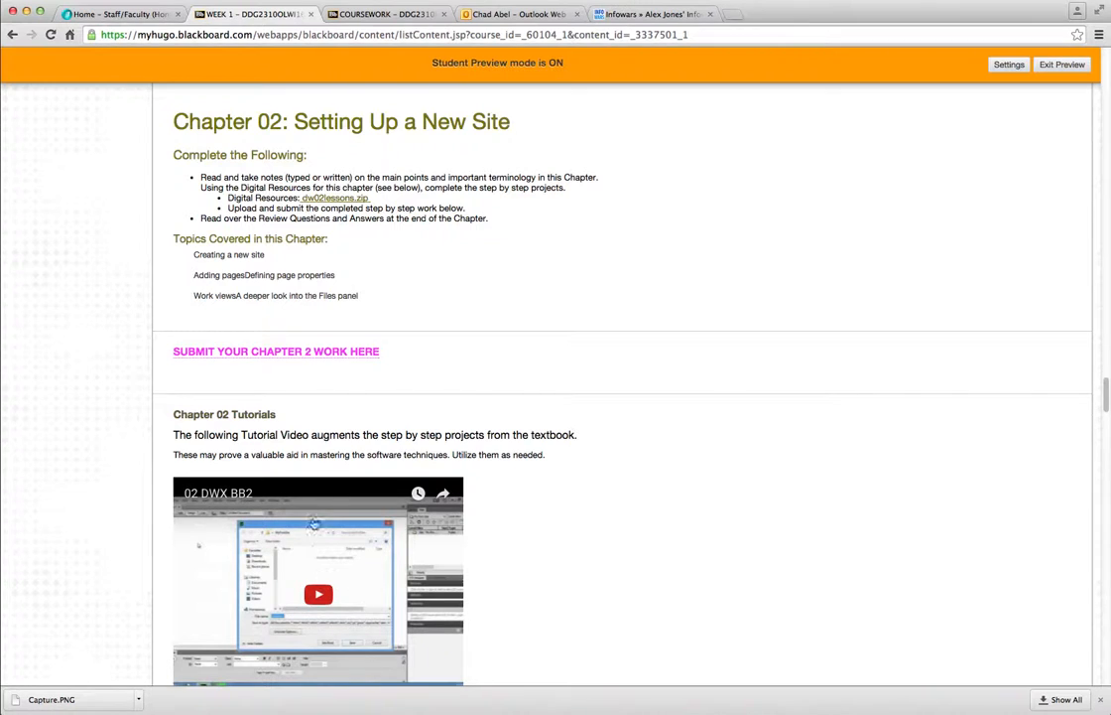
pyautogui.moveTo(264, 356)
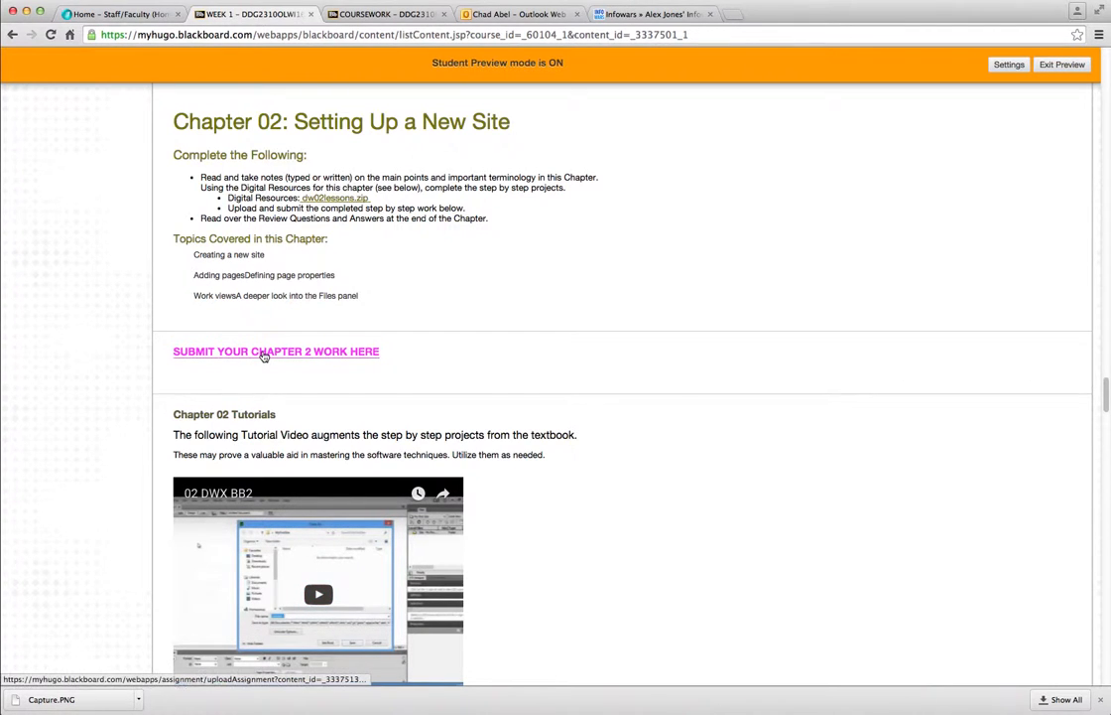
pyautogui.moveTo(313, 357)
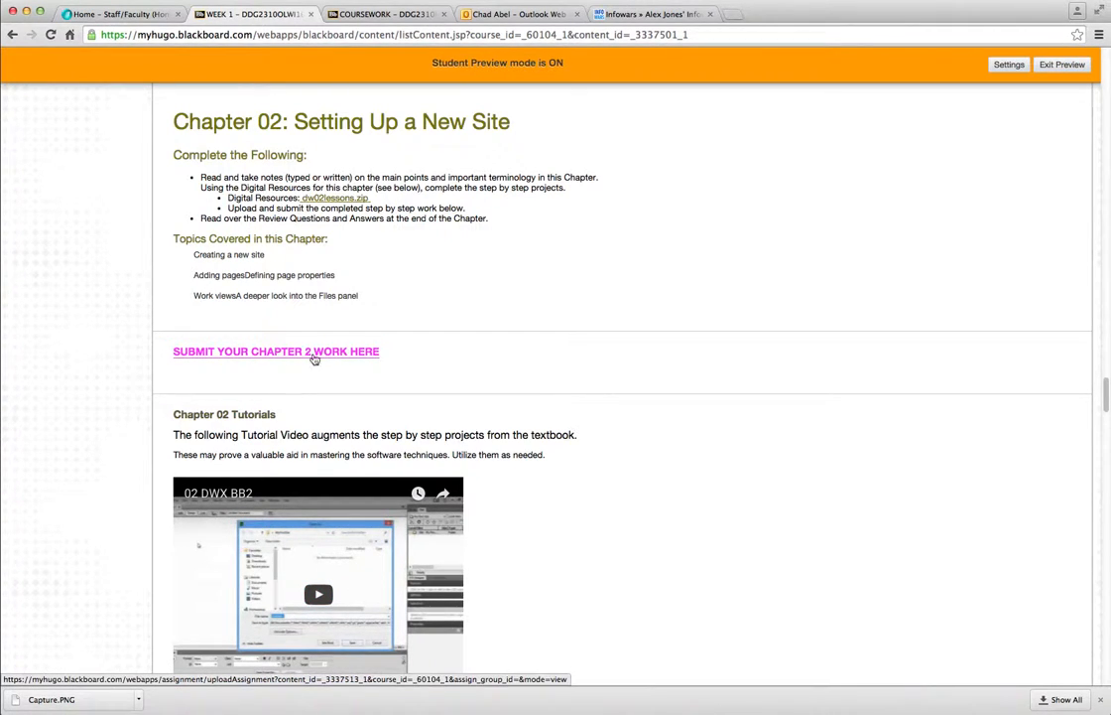
# Scroll to the Chapter 02 Tutorials video 02 DWX BB2 with its duration, author and YouTube link
pyautogui.scroll(-3)
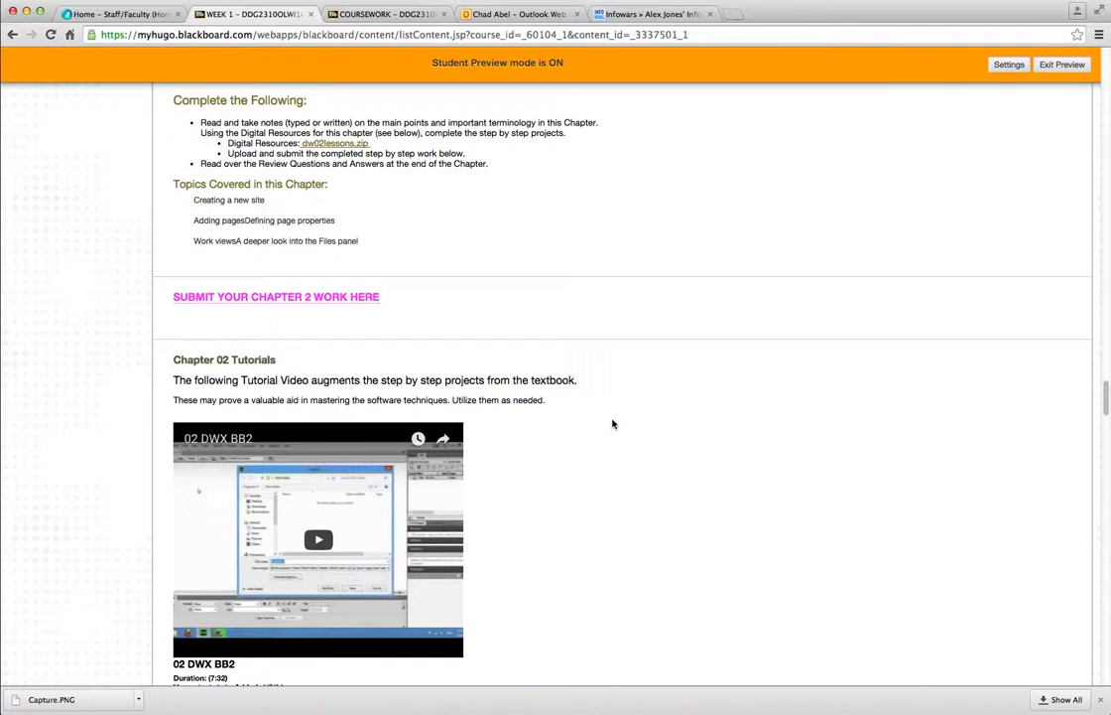
pyautogui.moveTo(1056, 449)
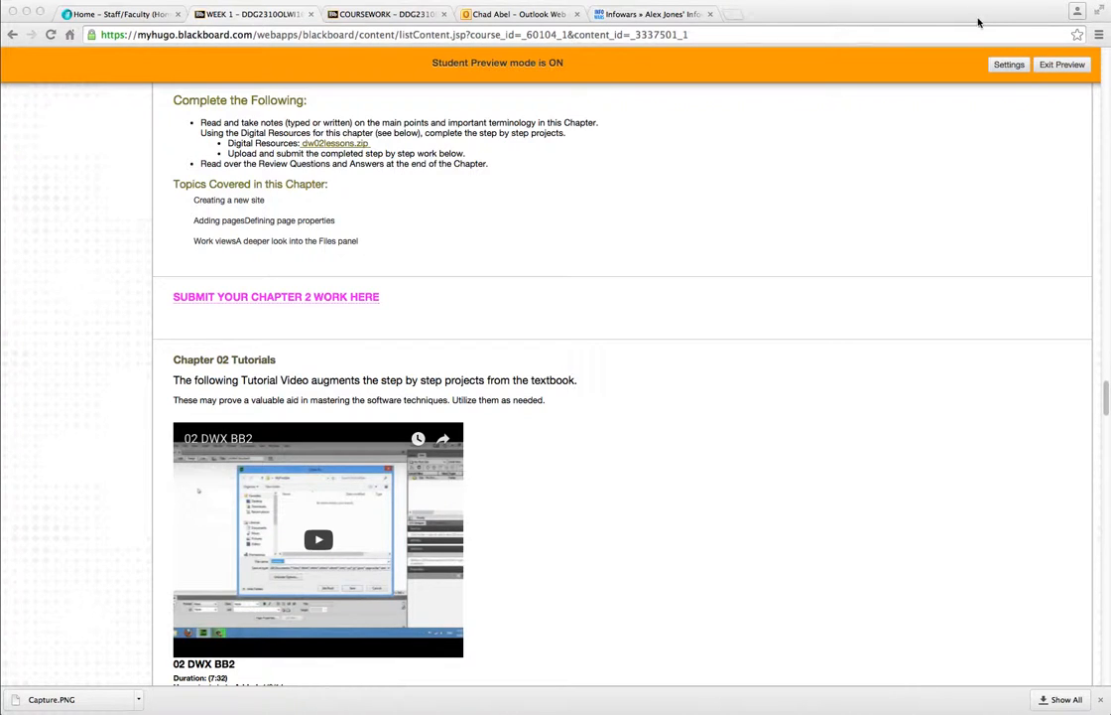
pyautogui.moveTo(369, 318)
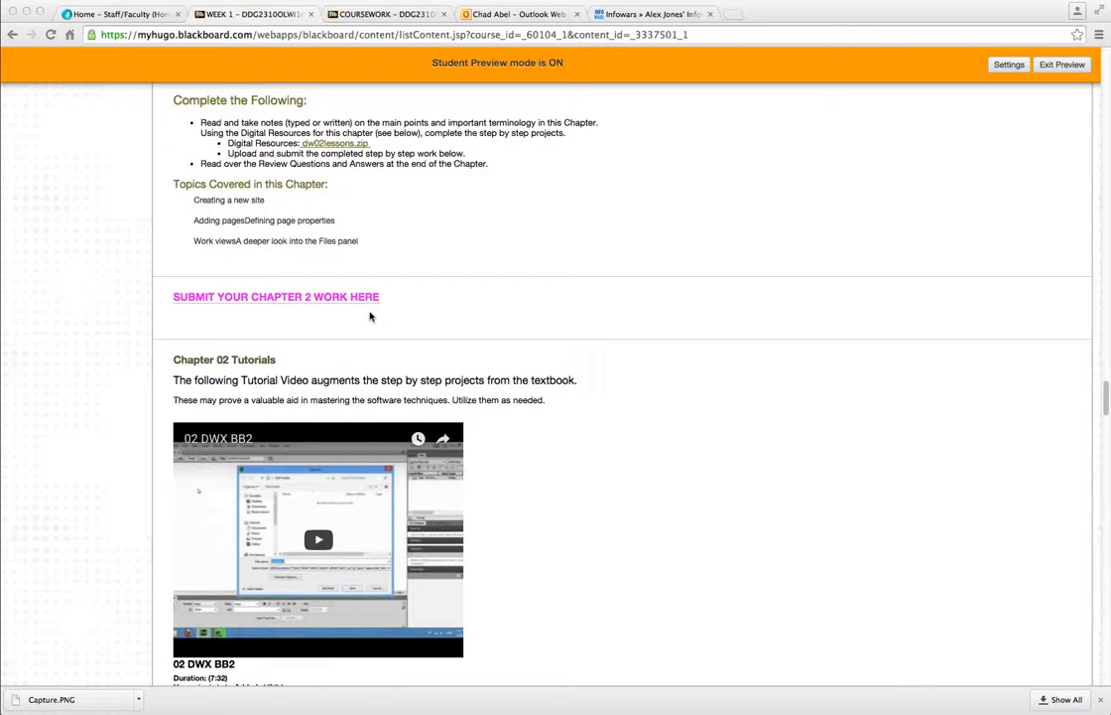
pyautogui.moveTo(349, 347)
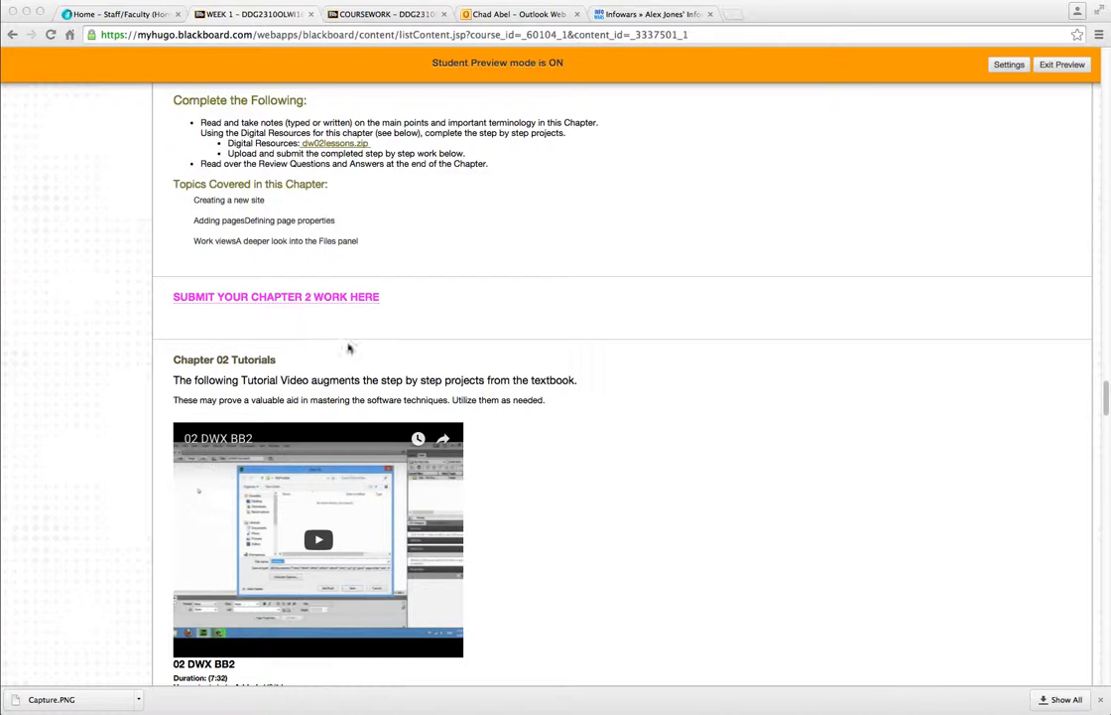
pyautogui.moveTo(399, 365)
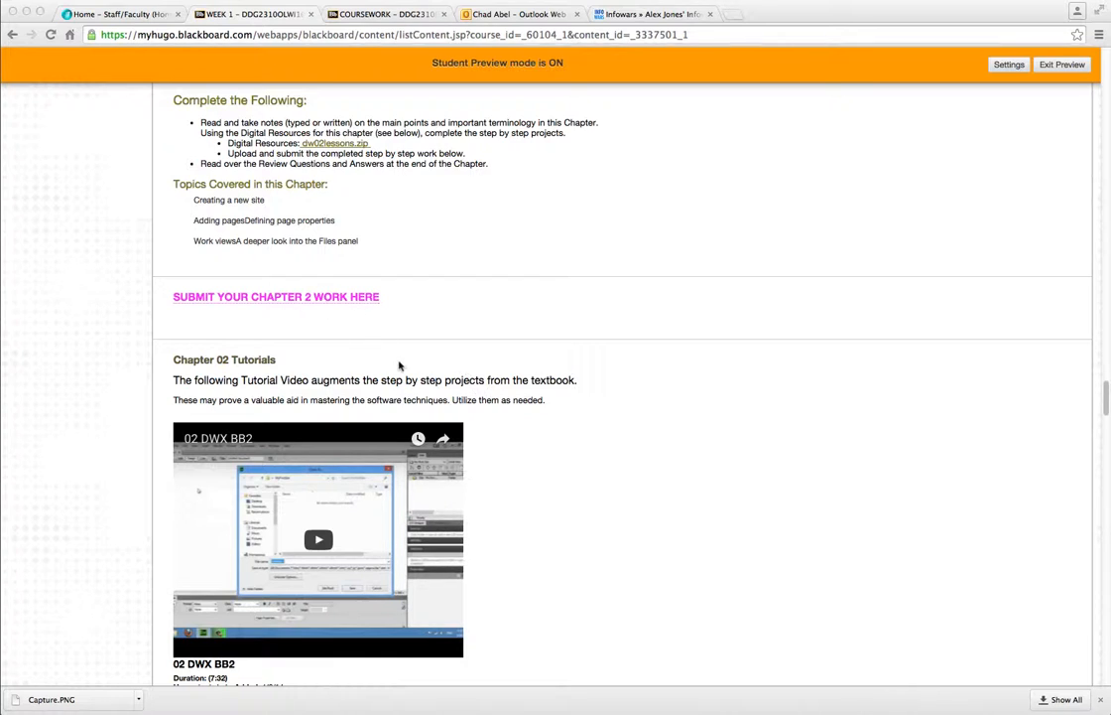
pyautogui.scroll(-3)
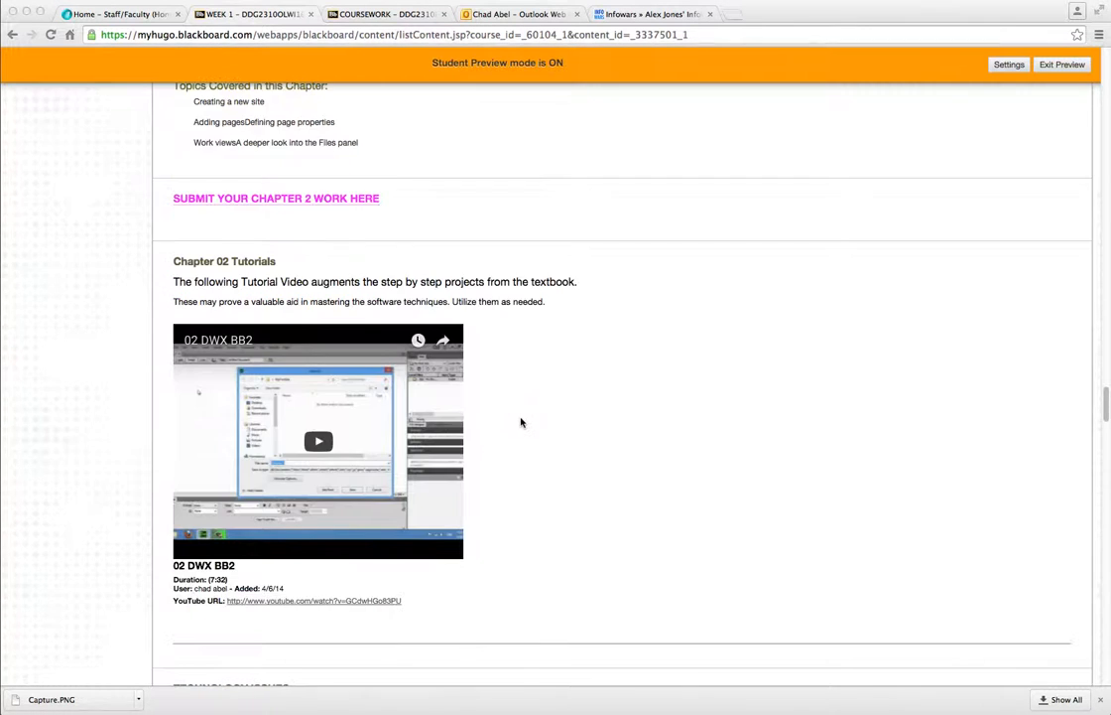
# Scroll to the Rise of the Internet and the World Wide Web section with its History of the Internet video
pyautogui.scroll(-3)
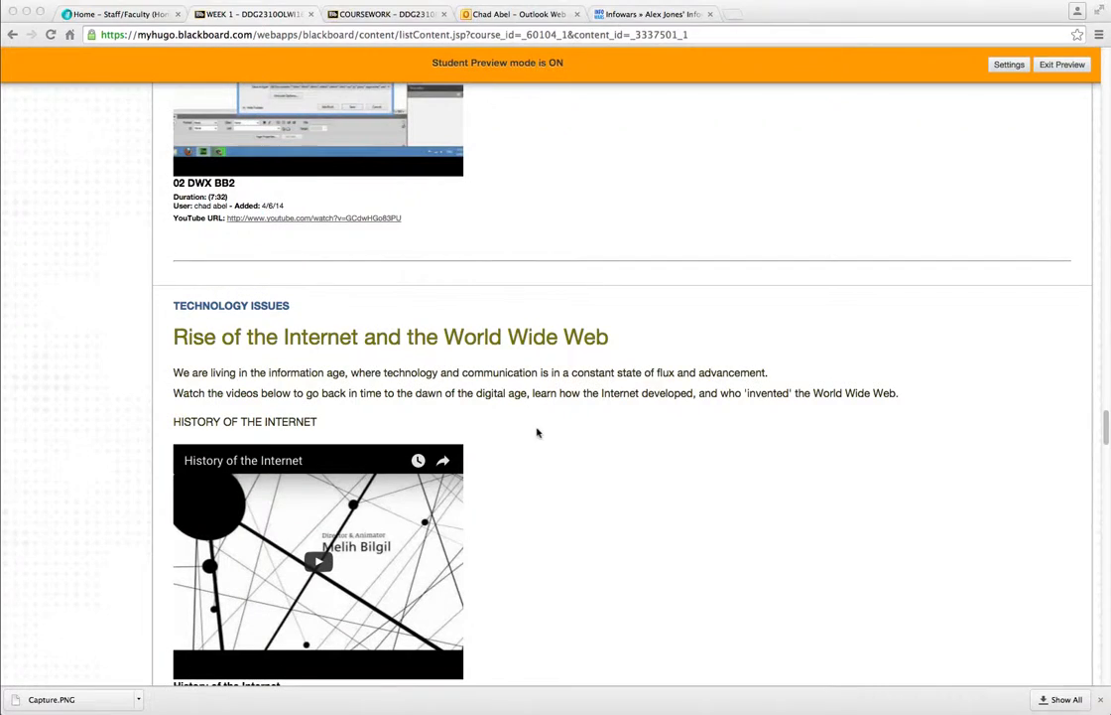
pyautogui.scroll(-3)
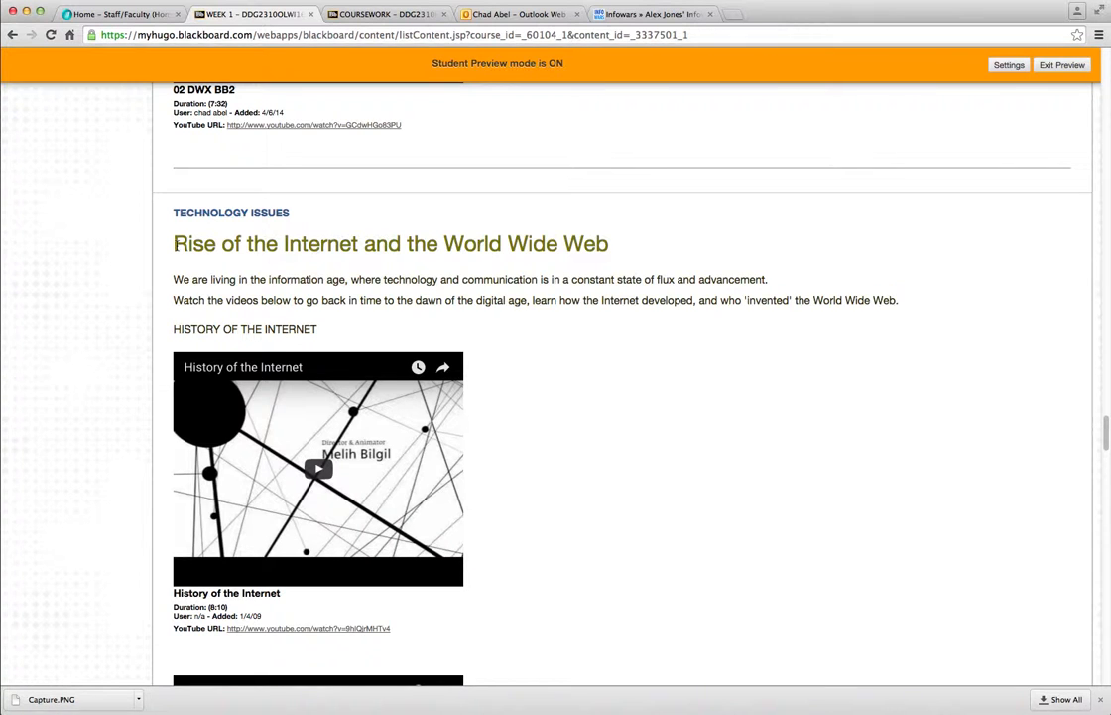
pyautogui.moveTo(420, 278)
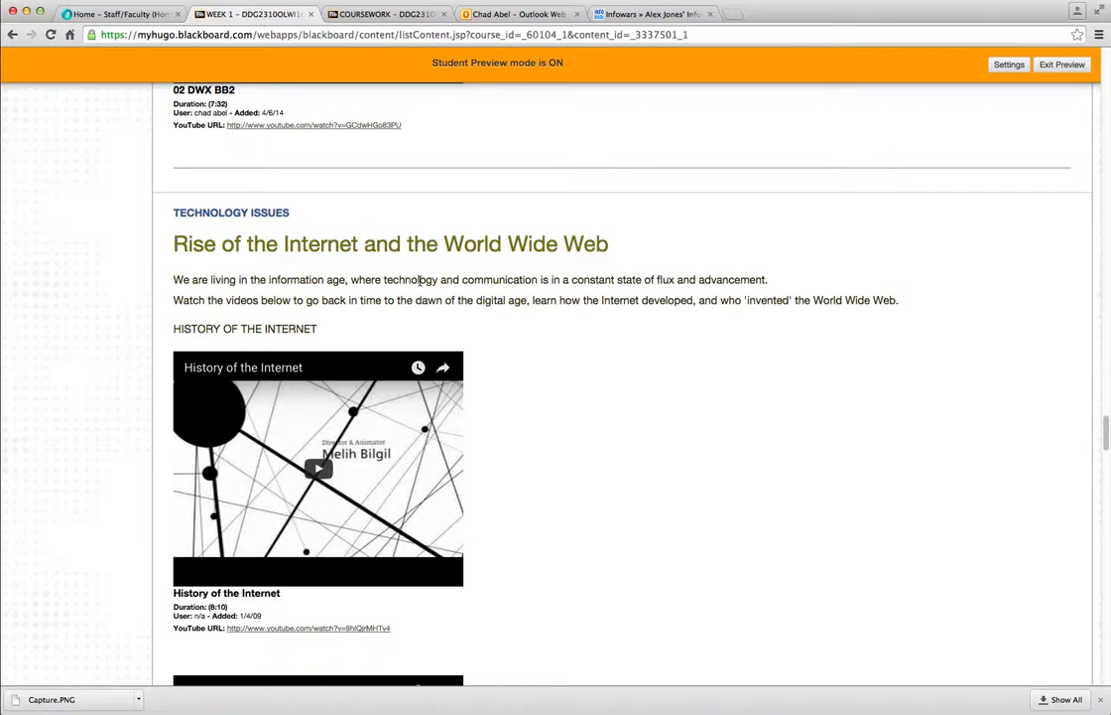
pyautogui.moveTo(405, 288)
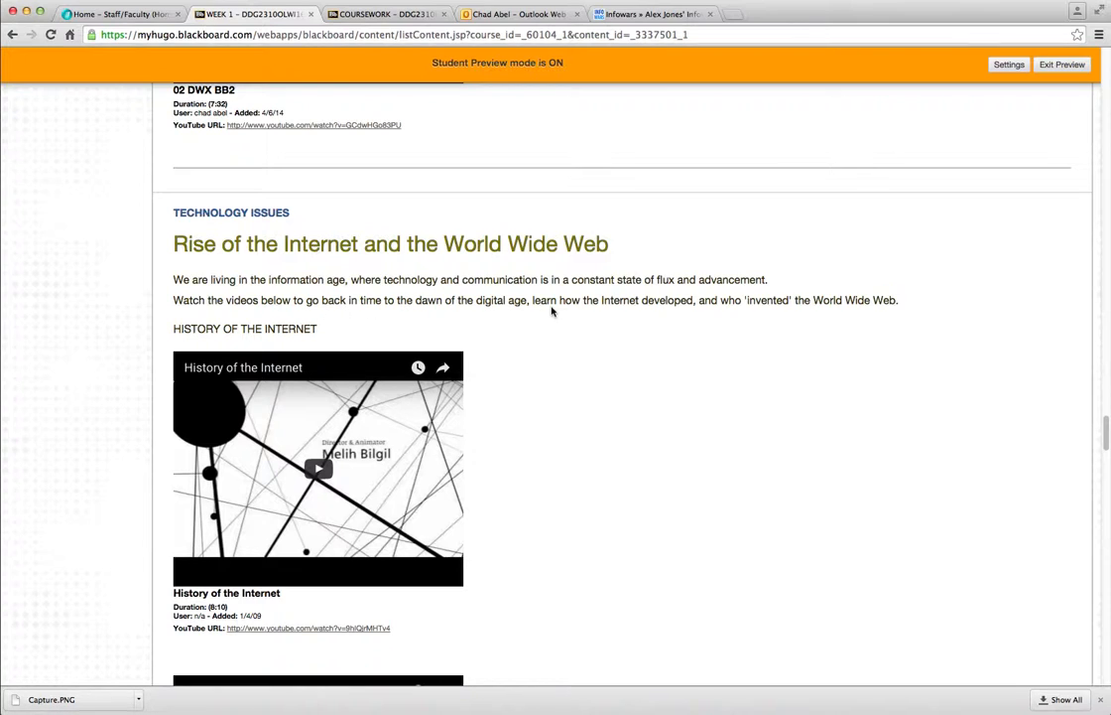
pyautogui.moveTo(707, 342)
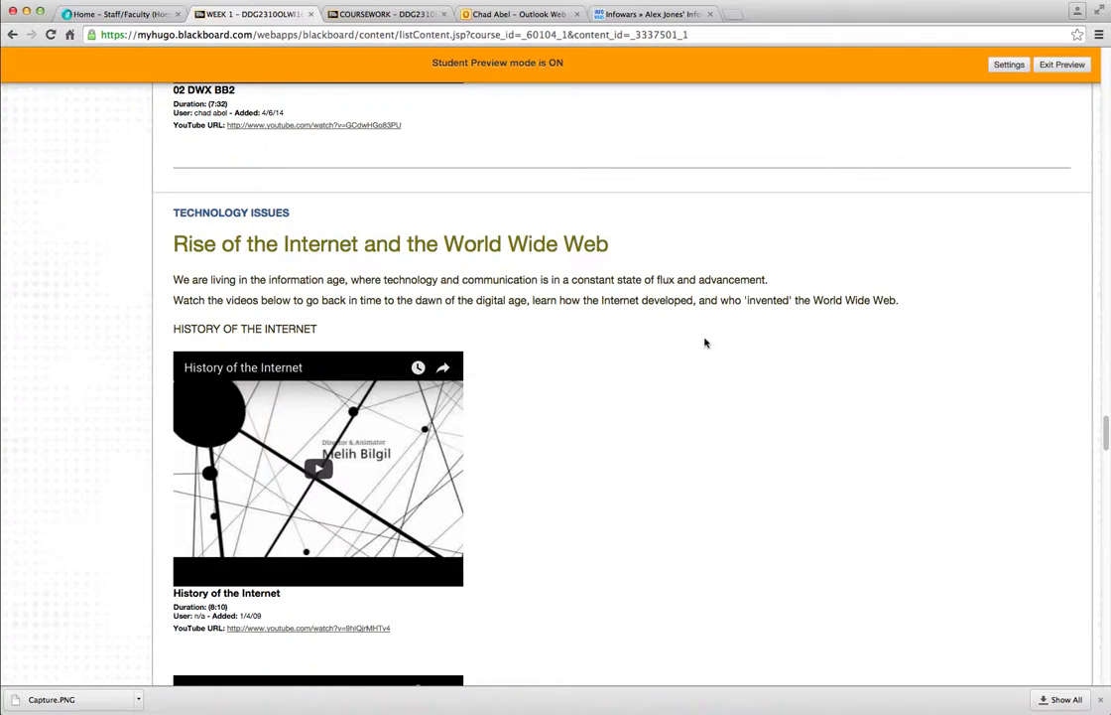
pyautogui.moveTo(683, 359)
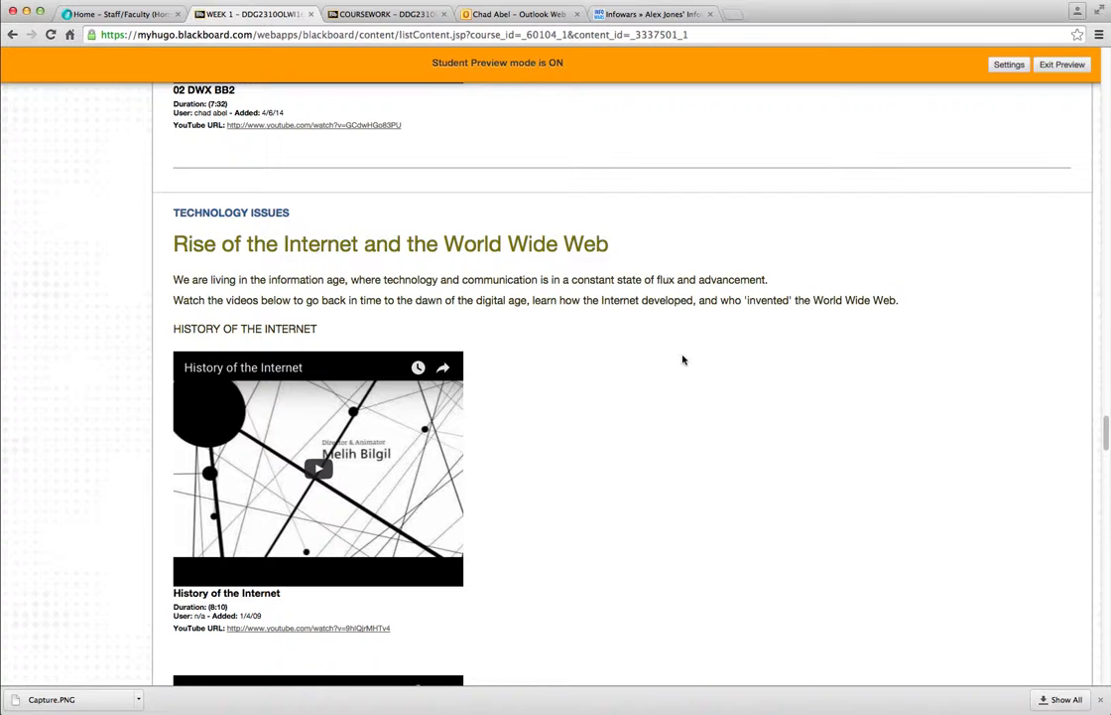
# Scroll past the internet-history videos to the Something to Think About questions, bonus link and Design Topic heading
pyautogui.scroll(-3)
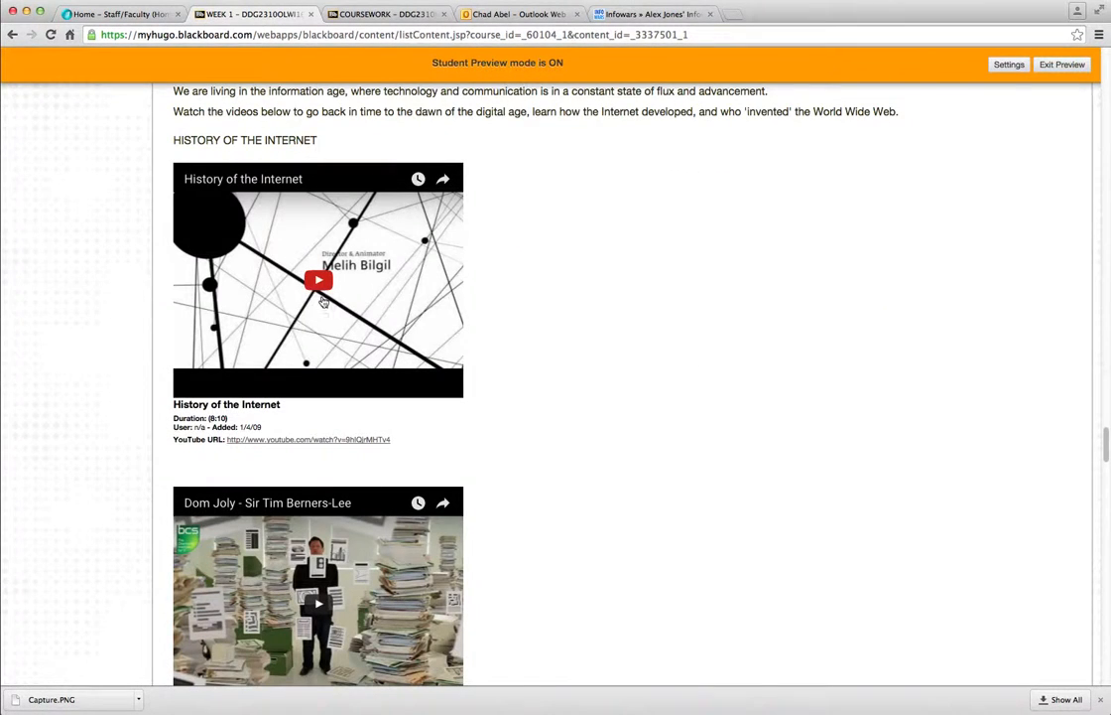
pyautogui.moveTo(317, 278)
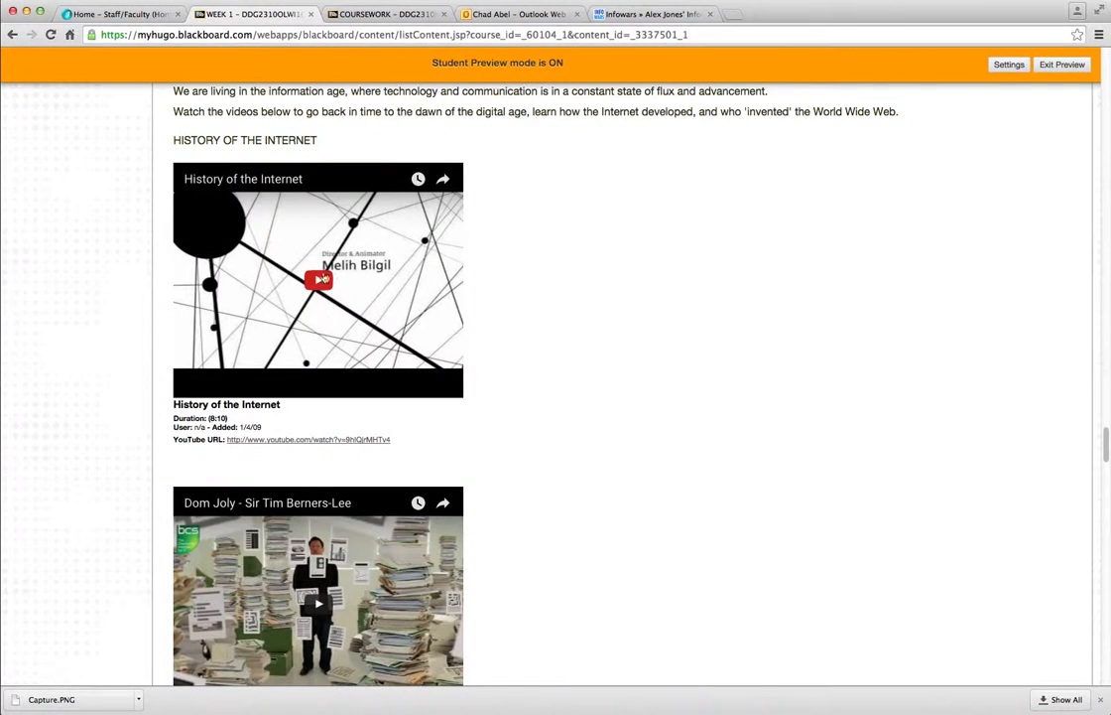
pyautogui.moveTo(559, 405)
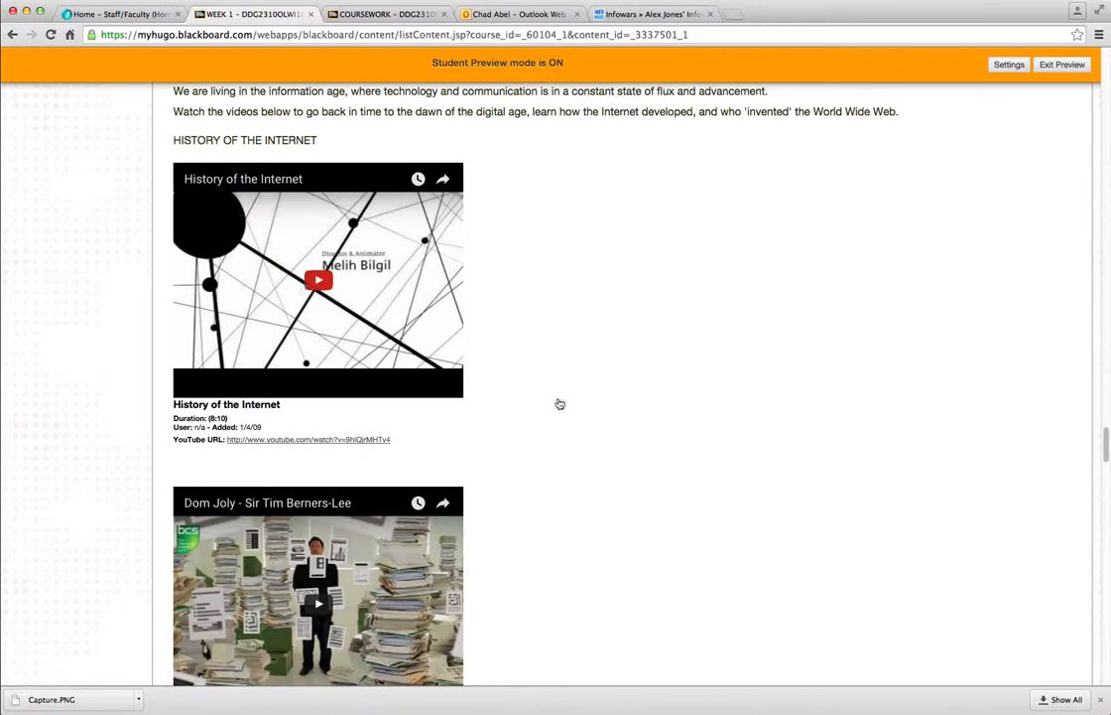
pyautogui.scroll(-3)
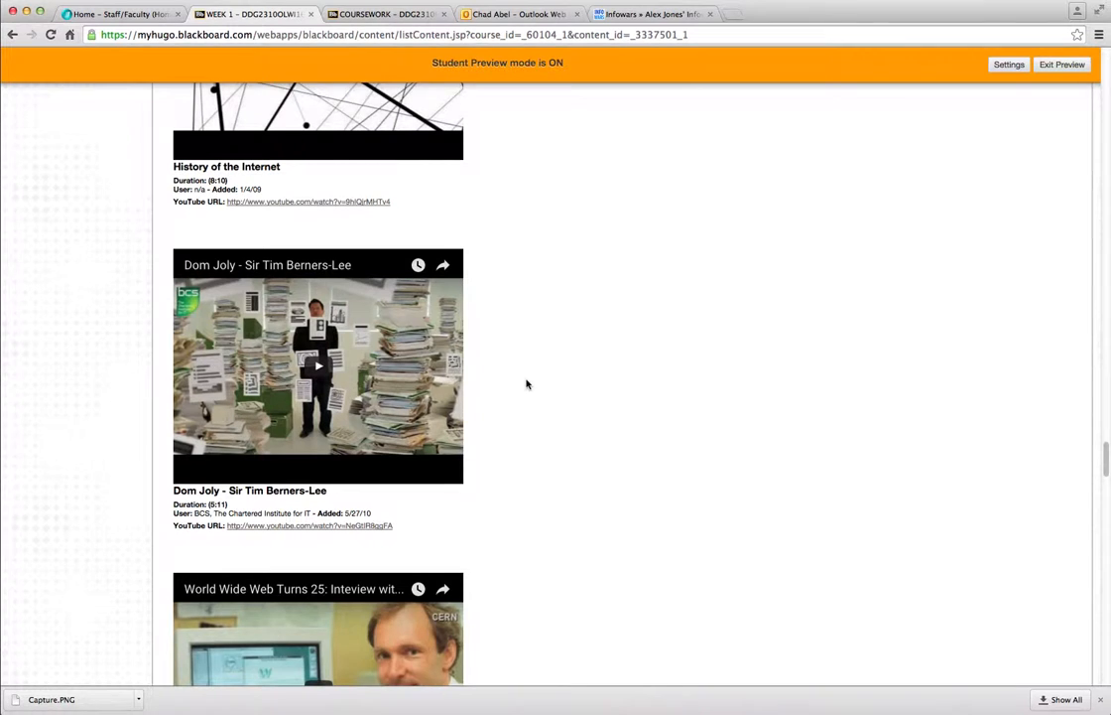
pyautogui.scroll(-3)
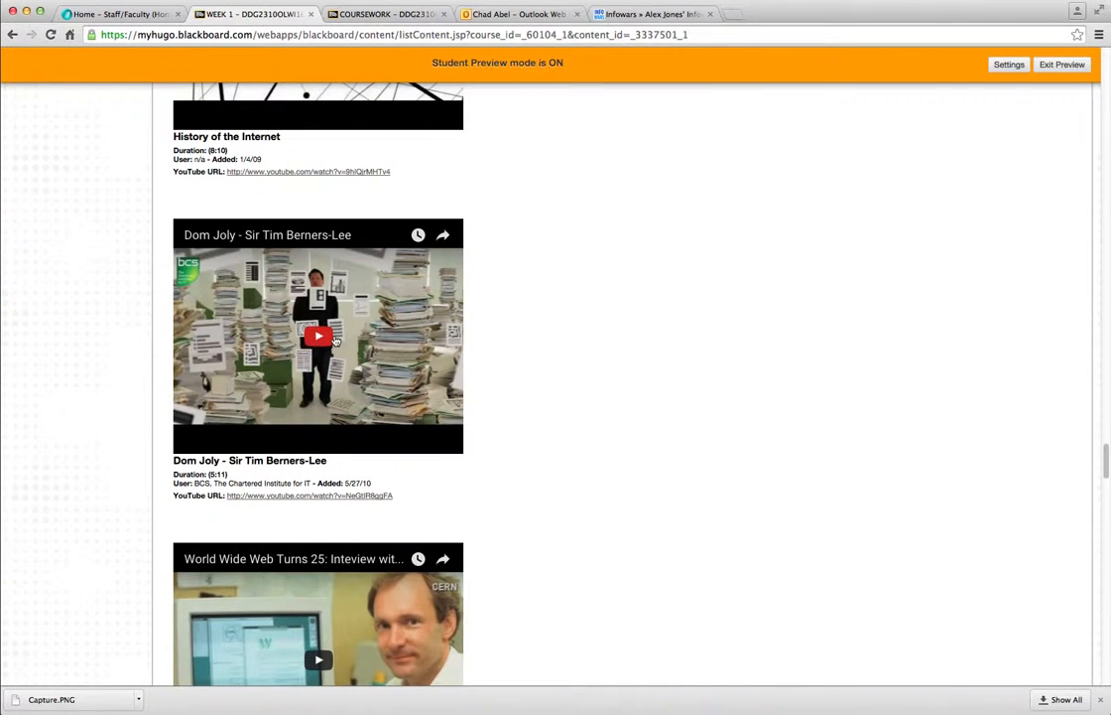
pyautogui.scroll(3)
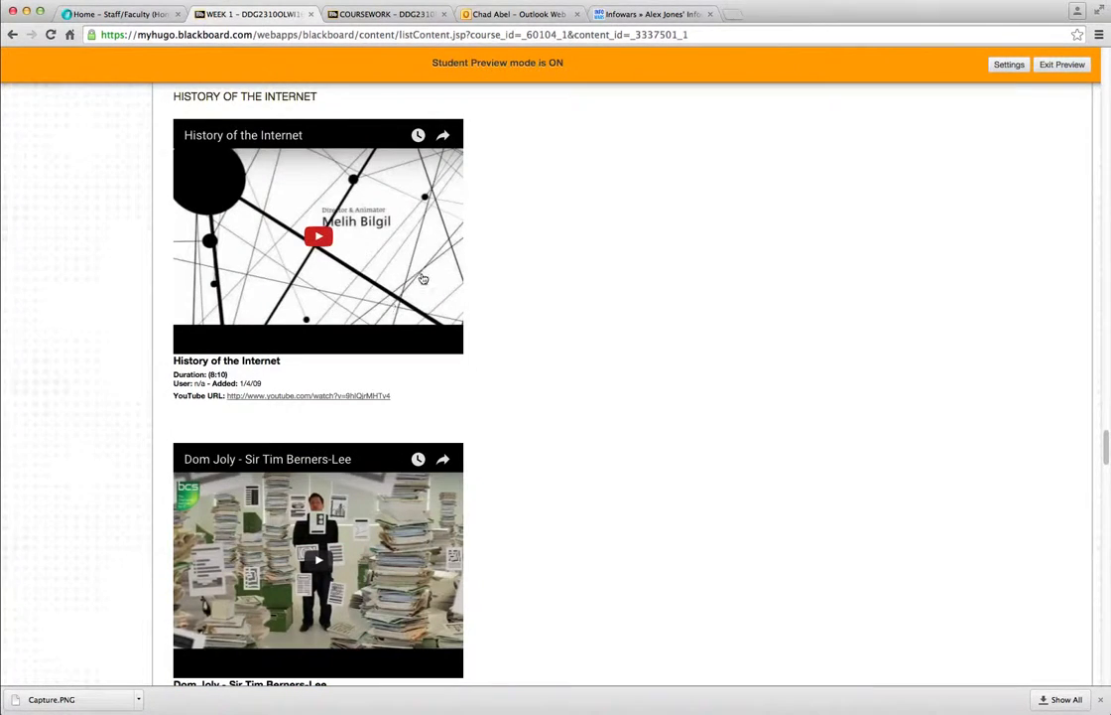
pyautogui.scroll(-3)
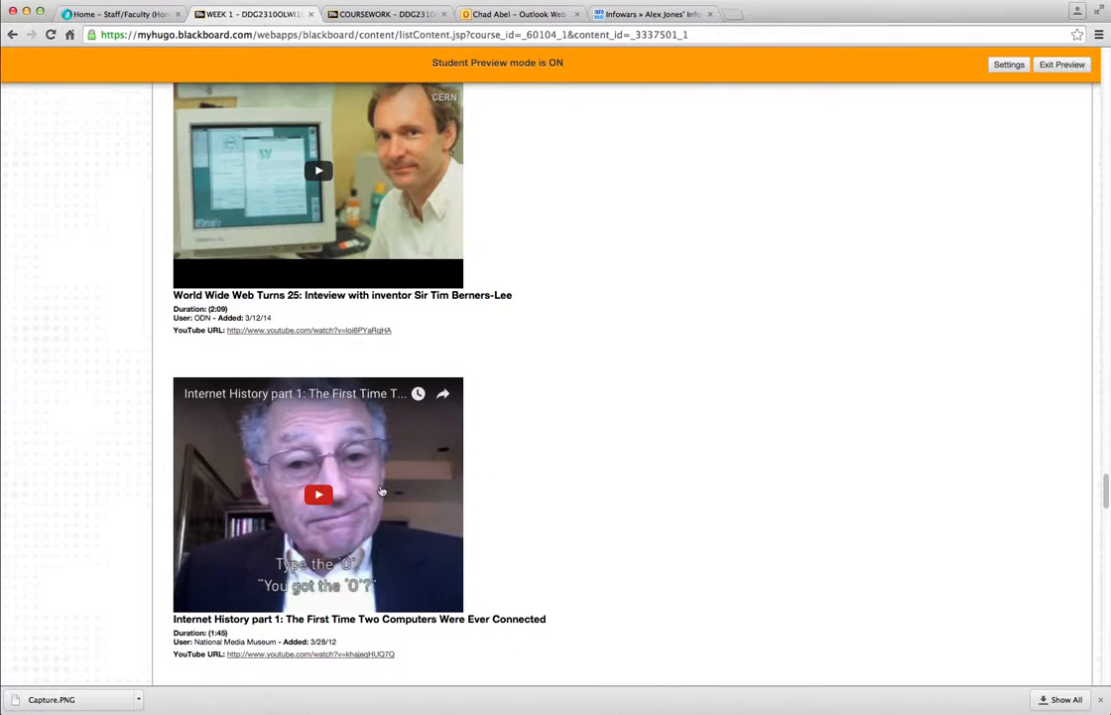
pyautogui.scroll(-3)
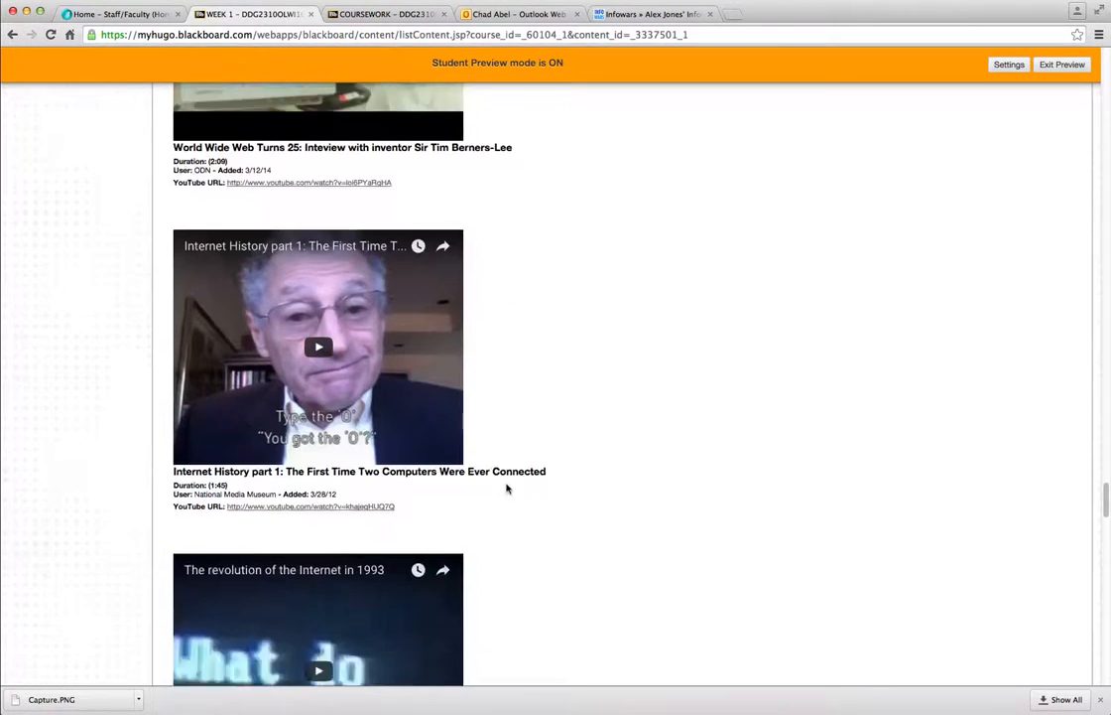
pyautogui.scroll(-3)
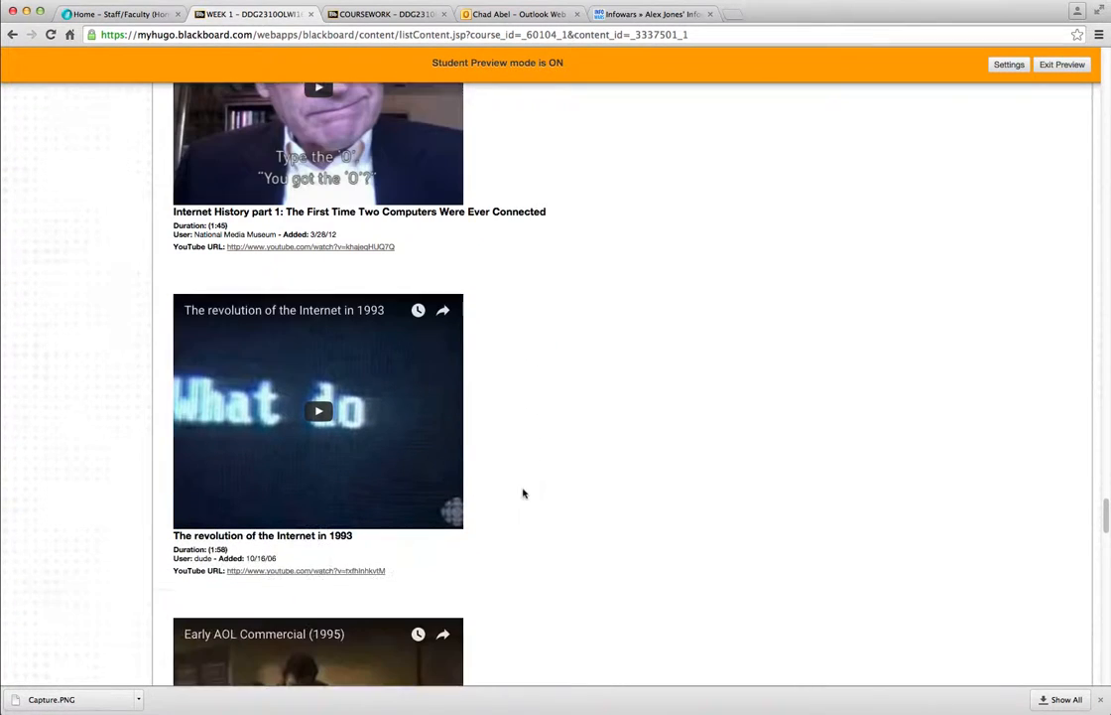
pyautogui.scroll(-3)
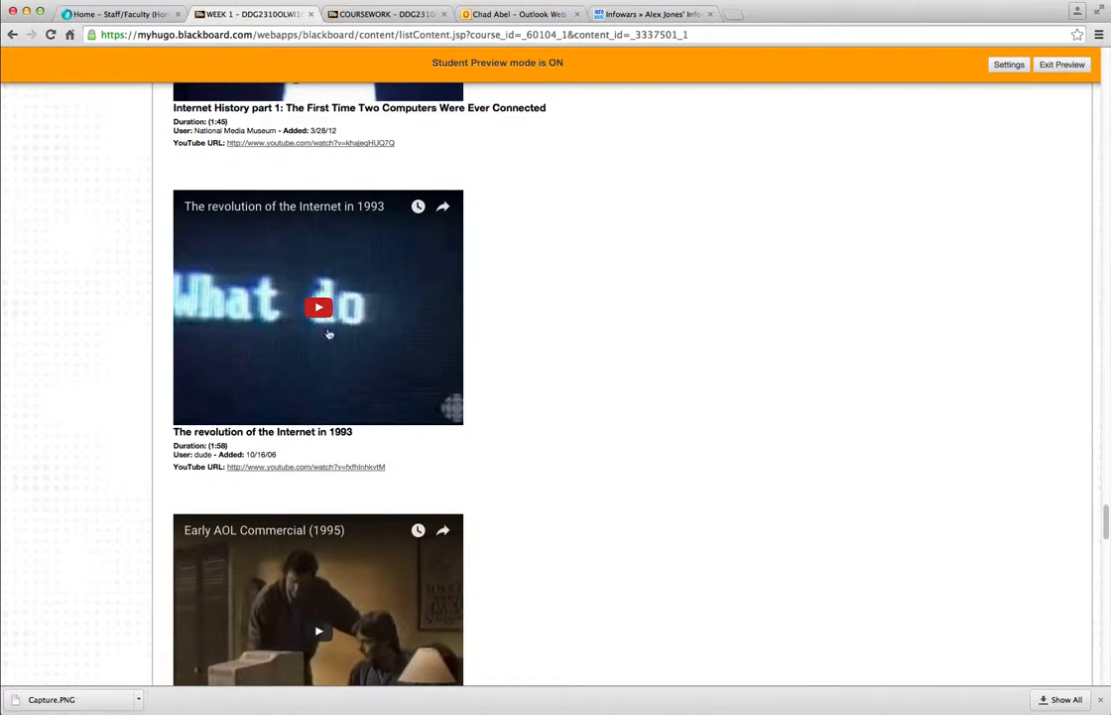
pyautogui.scroll(-3)
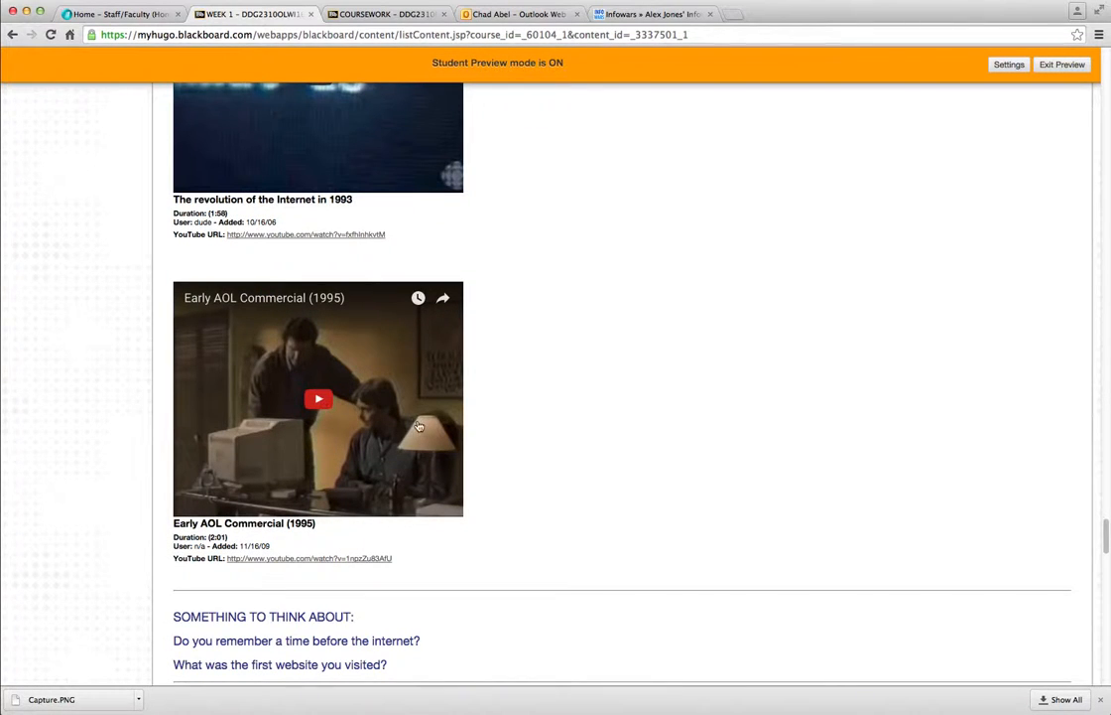
pyautogui.moveTo(346, 298)
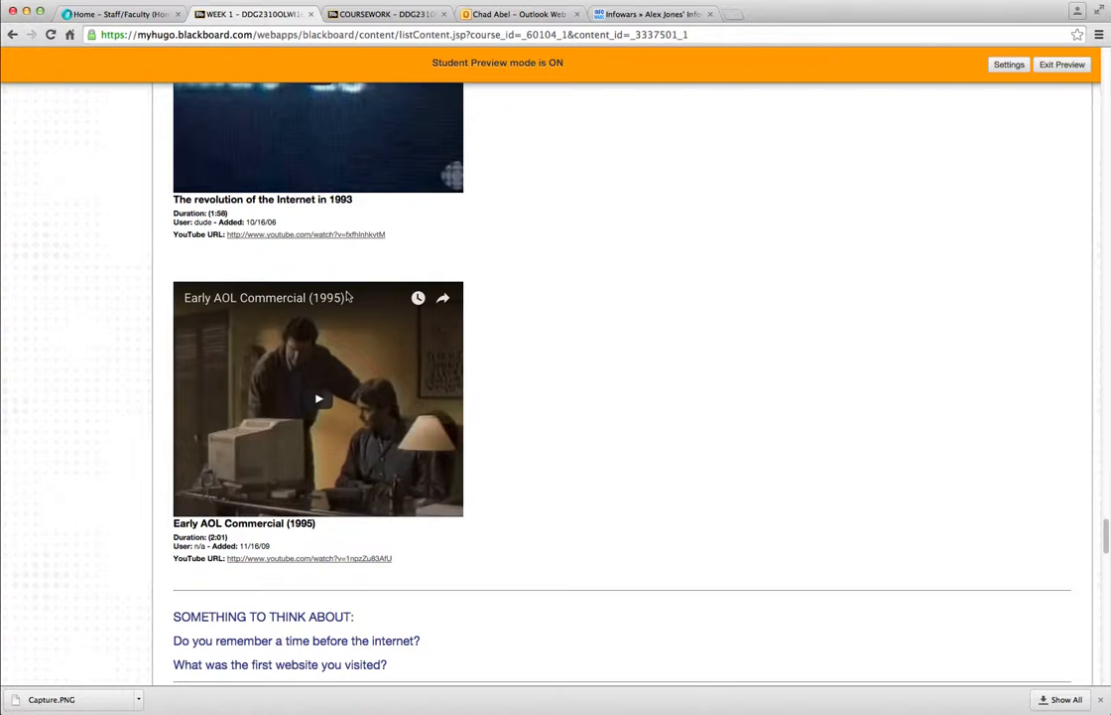
pyautogui.moveTo(585, 405)
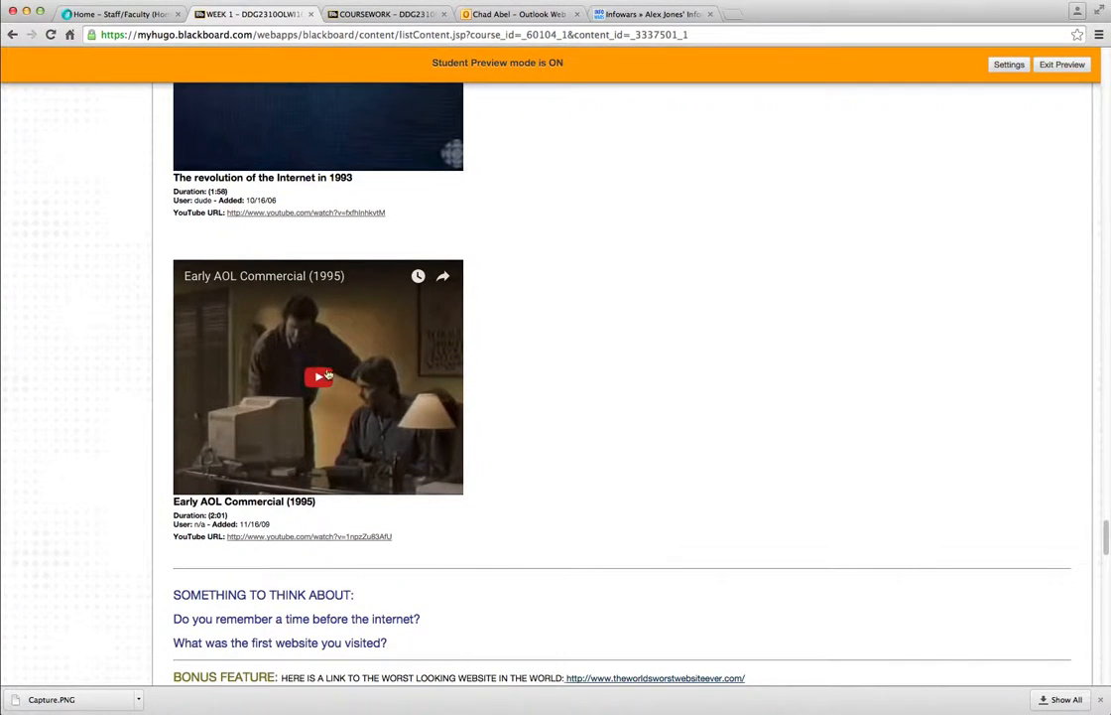
pyautogui.scroll(-3)
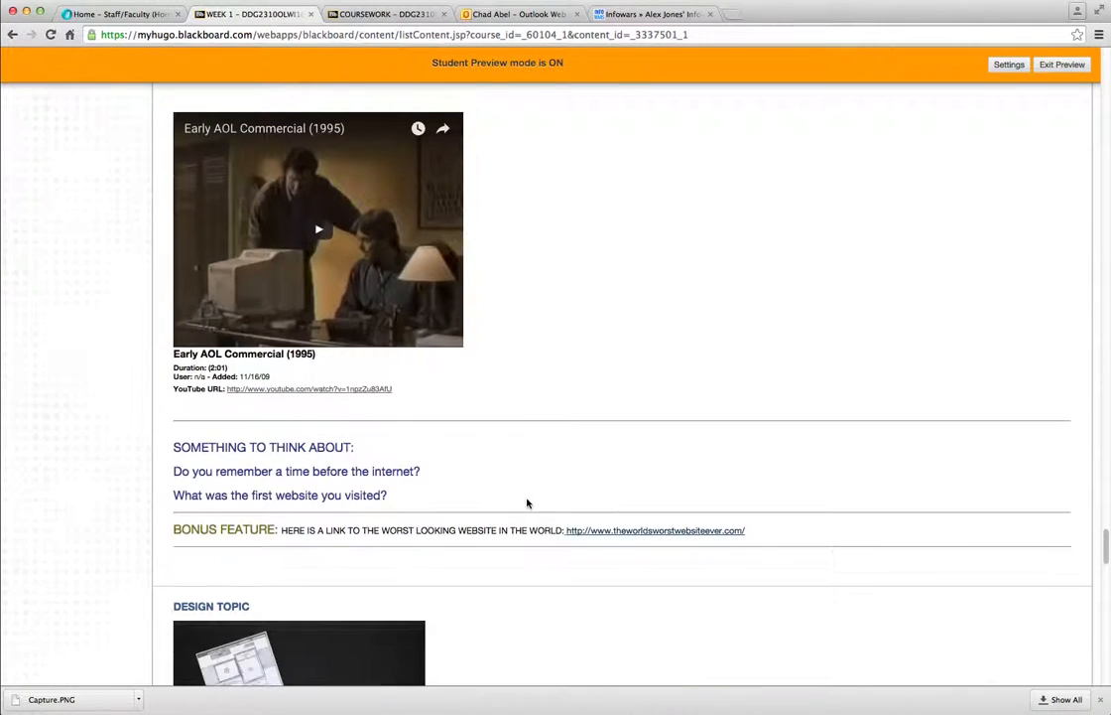
# Scroll through the Patriotic and History Websites case study and open archives.gov in a new tab
pyautogui.scroll(-3)
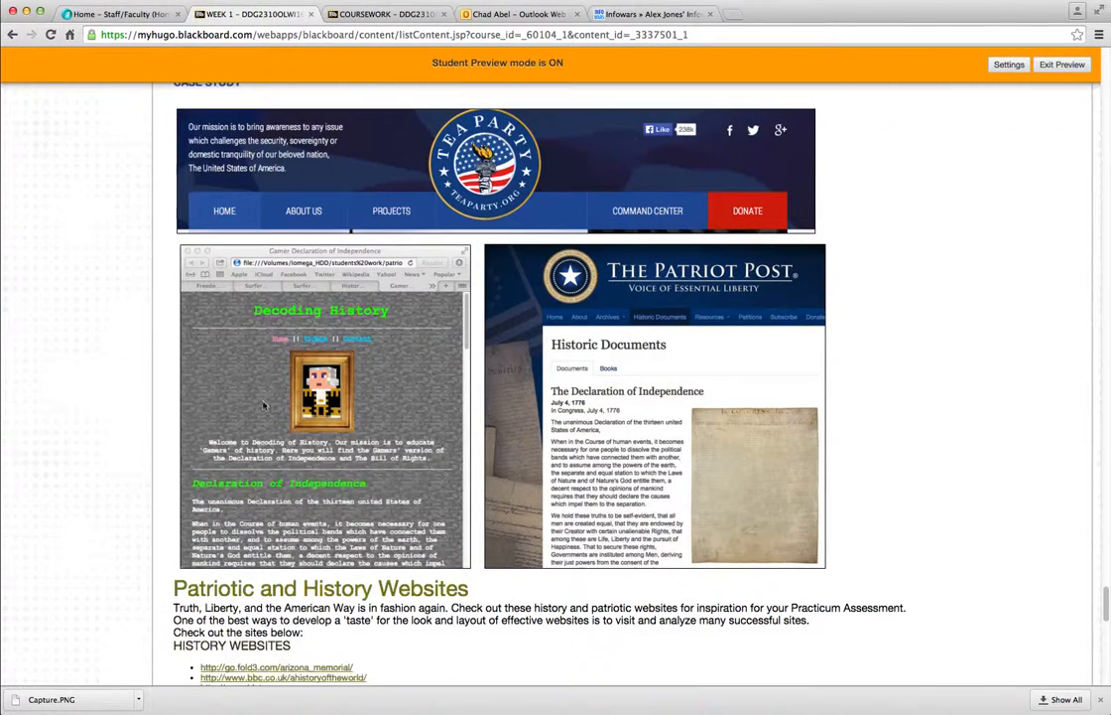
pyautogui.scroll(-3)
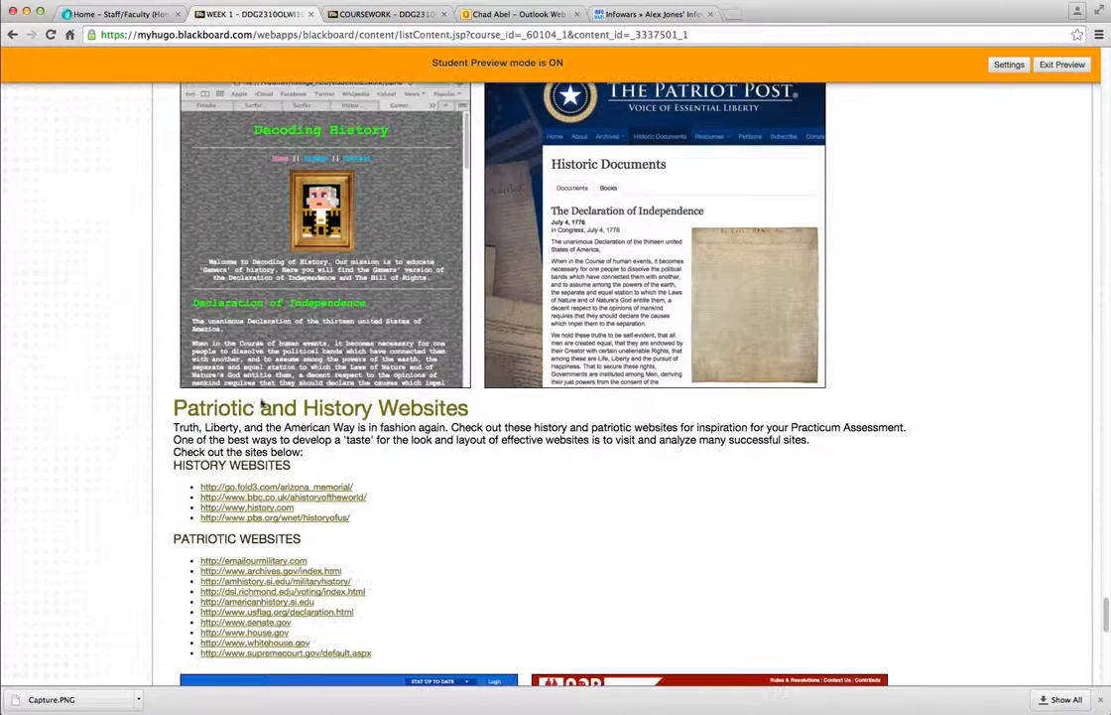
pyautogui.scroll(-3)
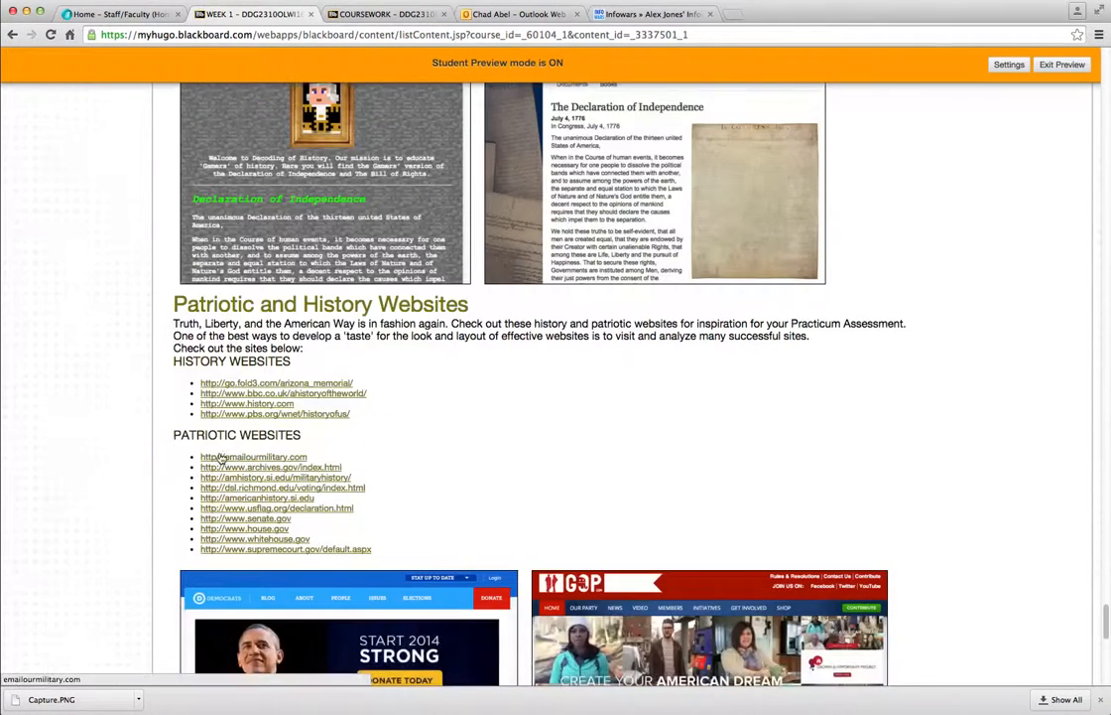
pyautogui.scroll(-3)
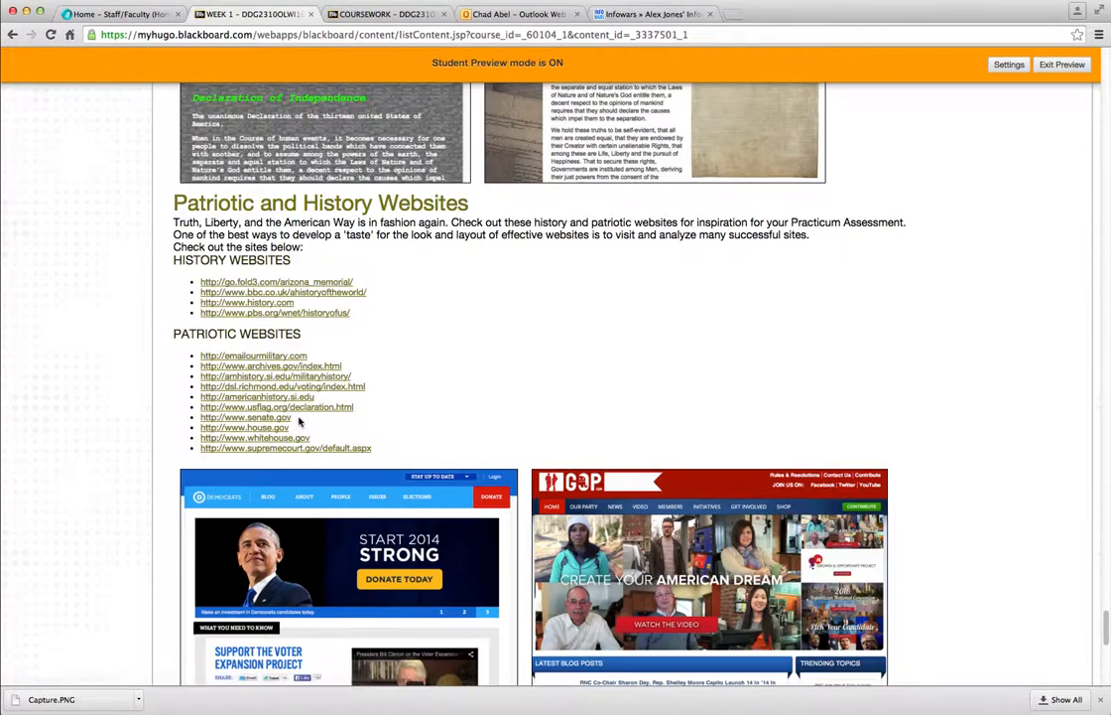
pyautogui.scroll(-3)
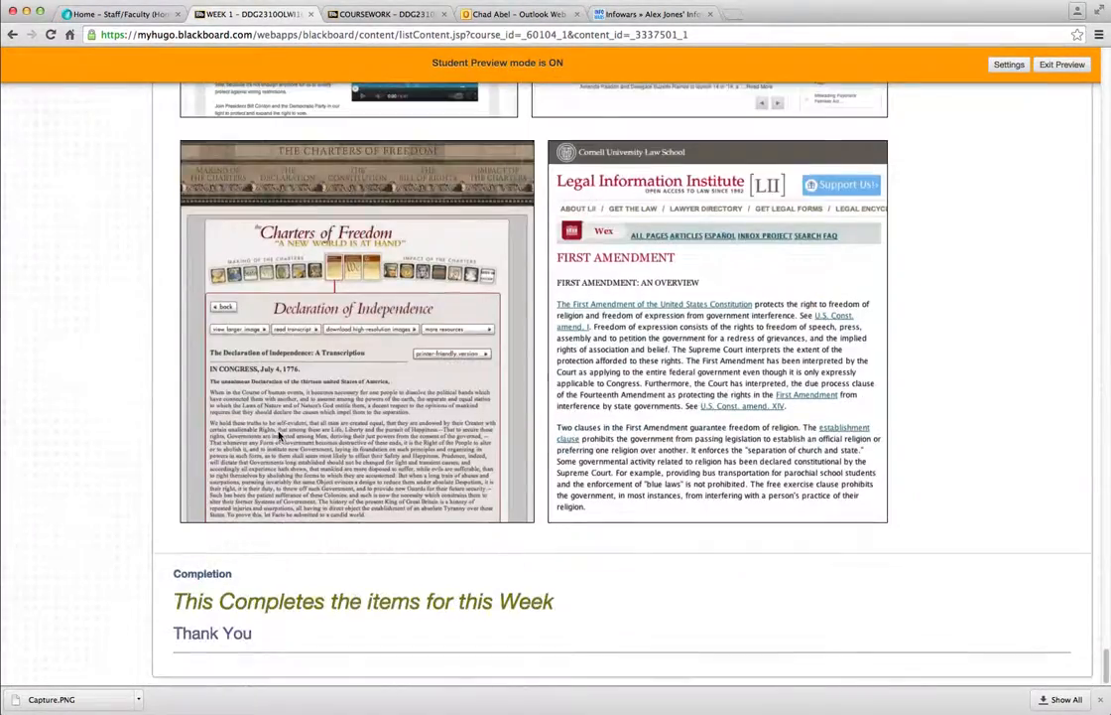
pyautogui.scroll(-3)
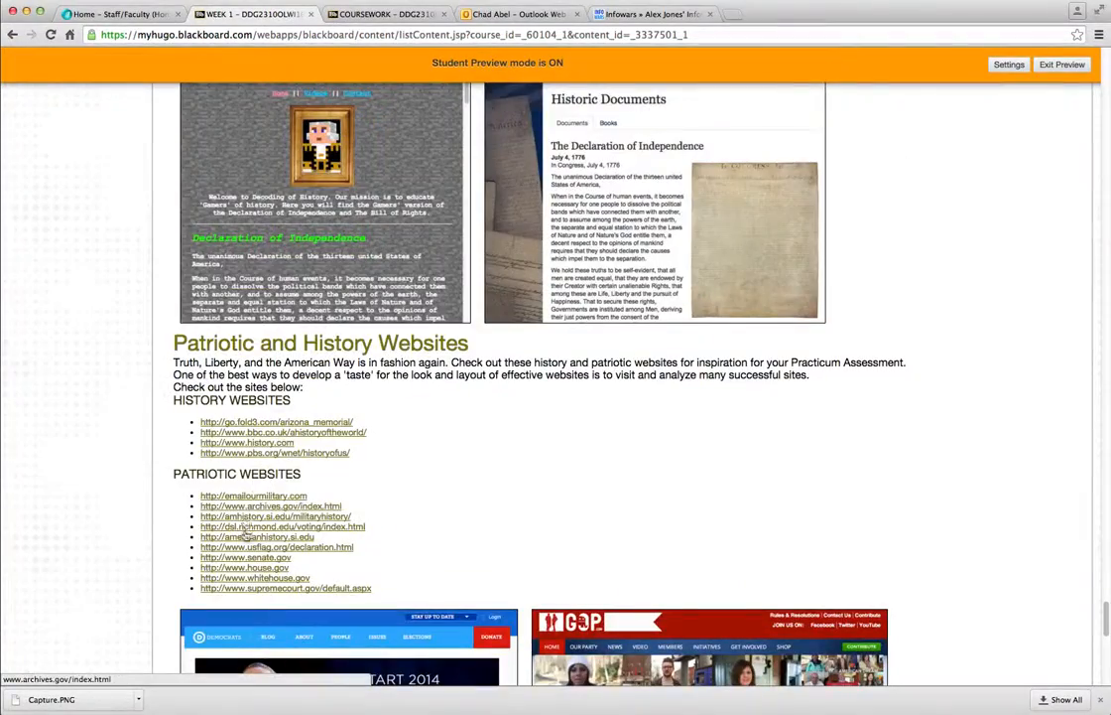
pyautogui.click(270, 507)
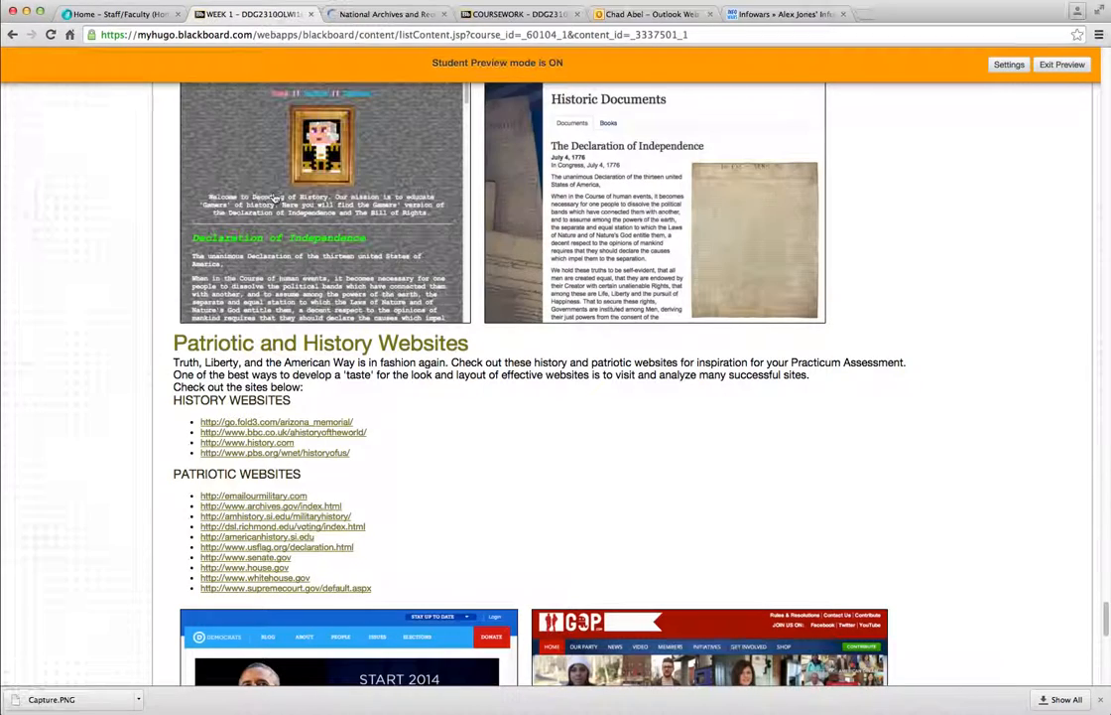
# Scroll on to the Composition and Page Layout design topic below the website lists
pyautogui.scroll(-3)
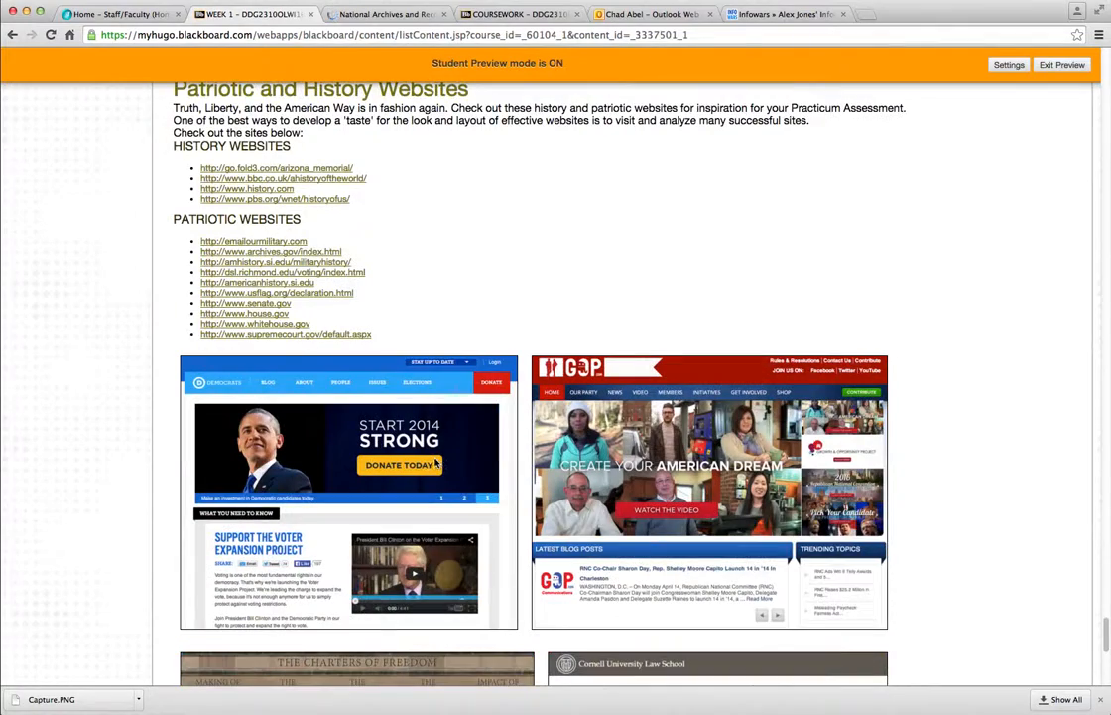
pyautogui.scroll(-3)
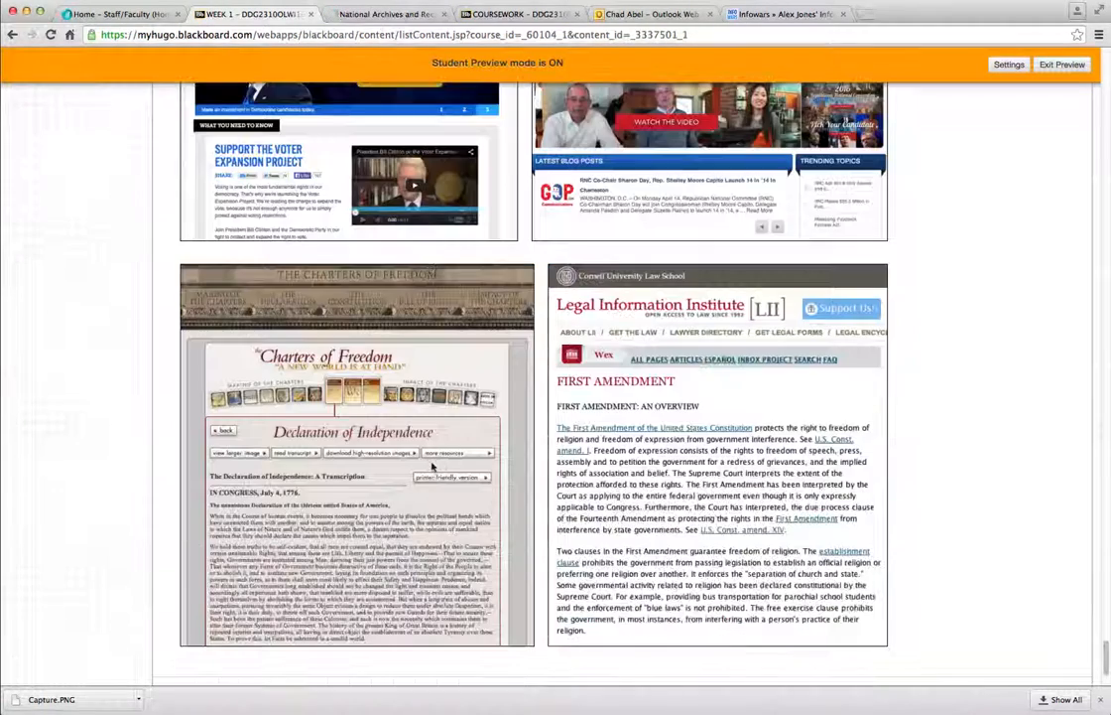
pyautogui.scroll(-3)
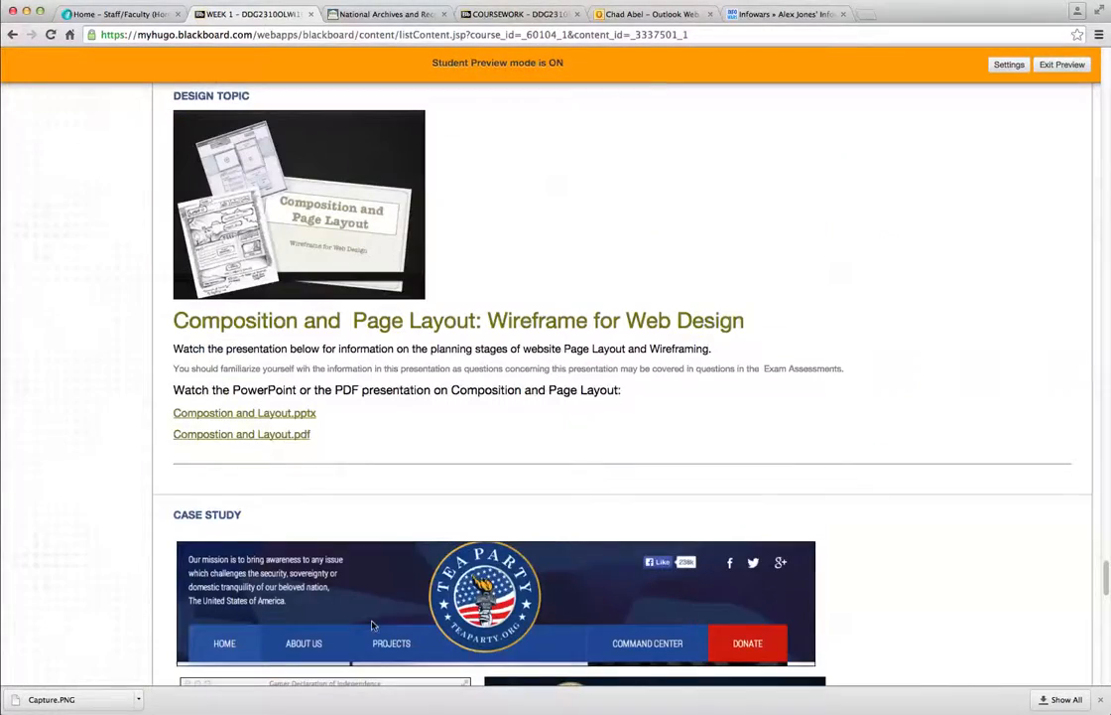
# Scroll through the Design Topic section back toward the top of the Week 1 folder
pyautogui.scroll(-3)
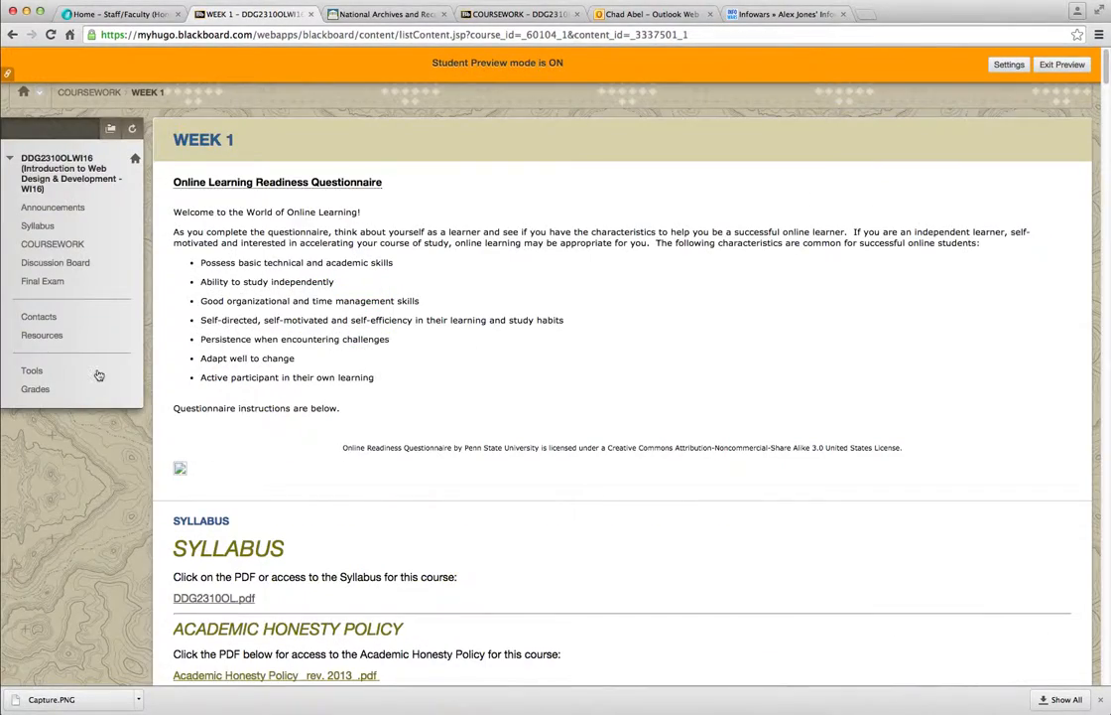
# Go to the Discussion Board listing the Class Introductions forum and Discussion 1
pyautogui.click(56, 262)
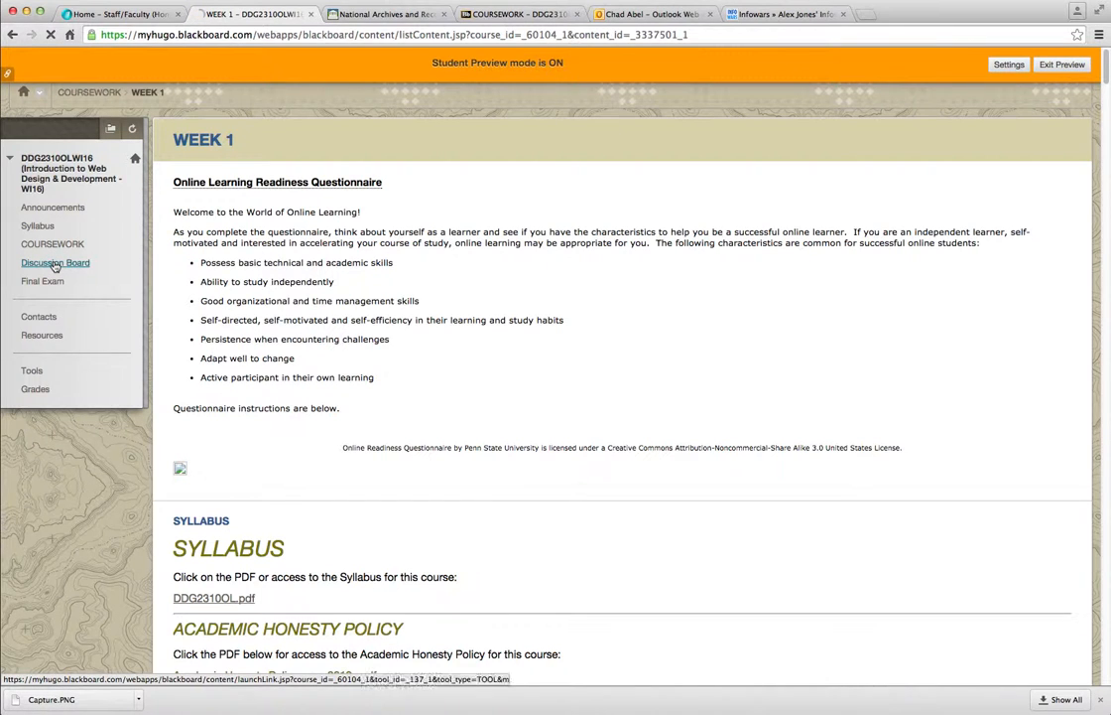
pyautogui.click(56, 262)
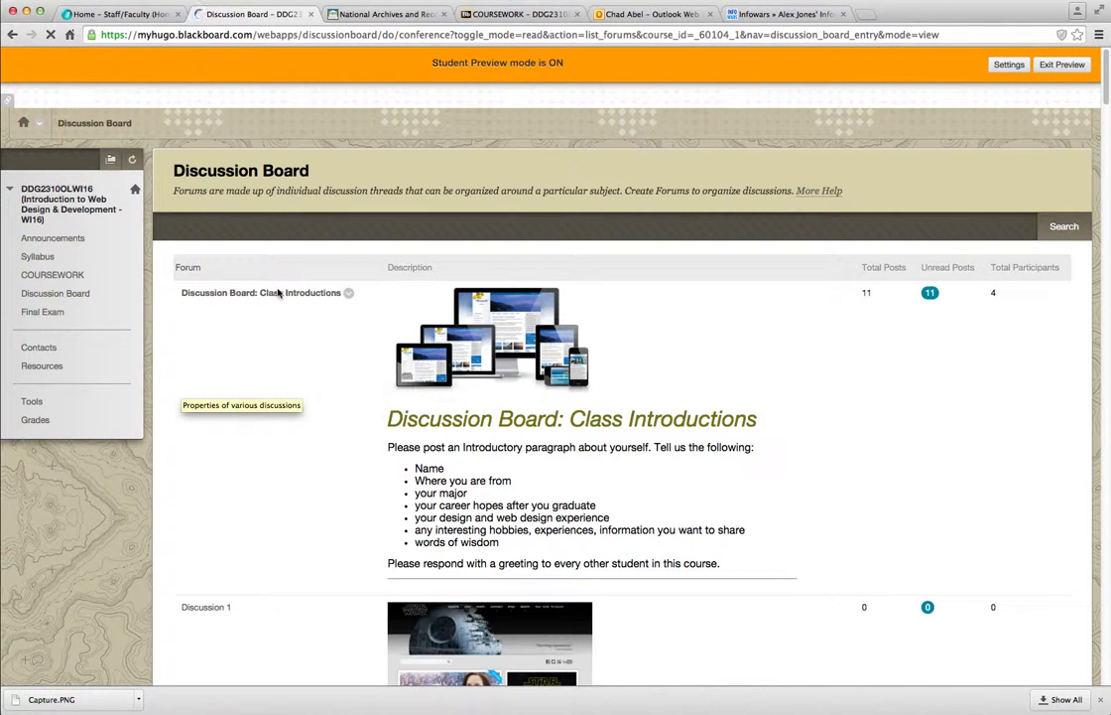
pyautogui.moveTo(401, 456)
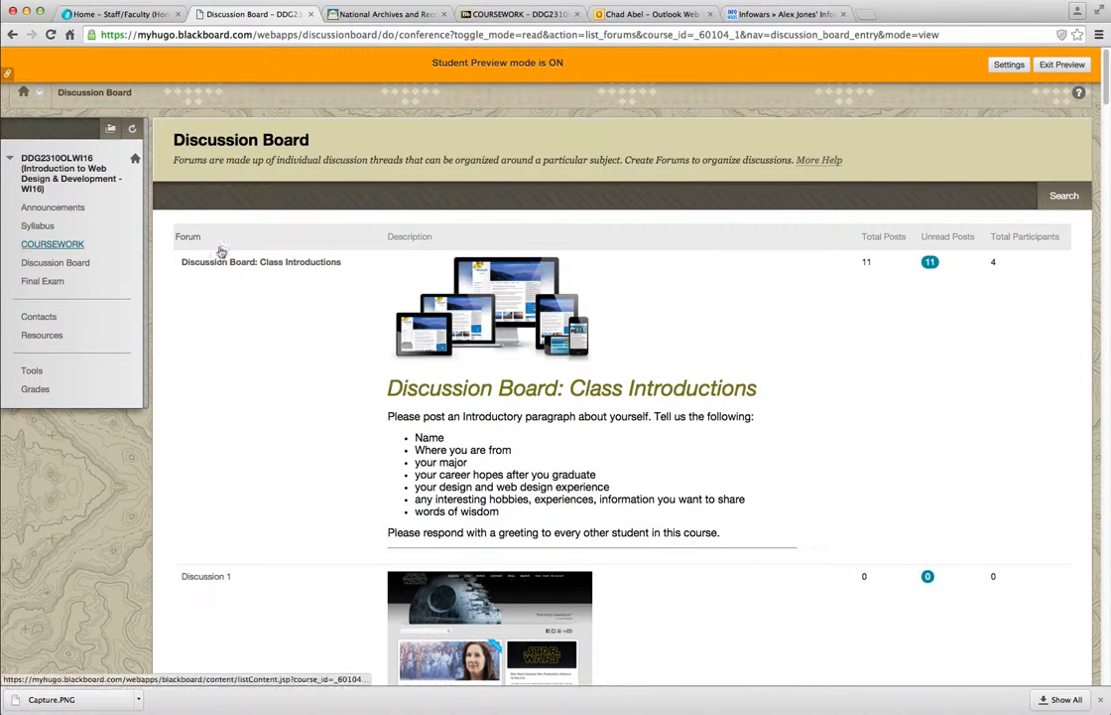
# Return to the Coursework page listing the Week 1, Week 2 and Week 3 folders
pyautogui.click(51, 244)
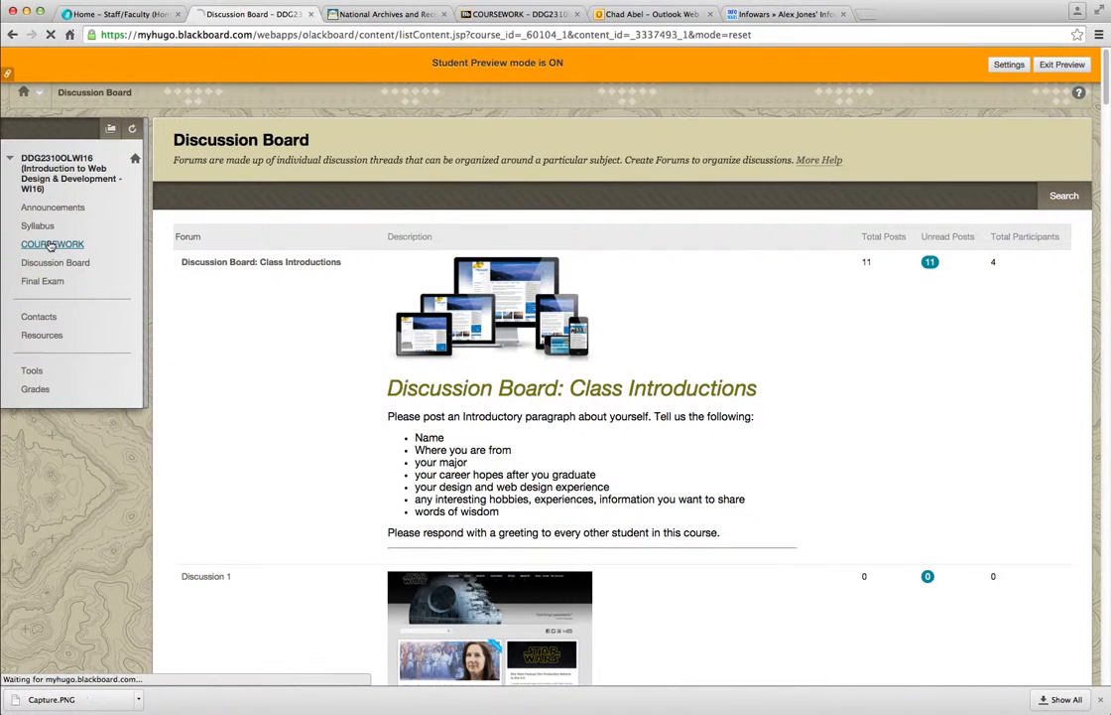
pyautogui.click(52, 244)
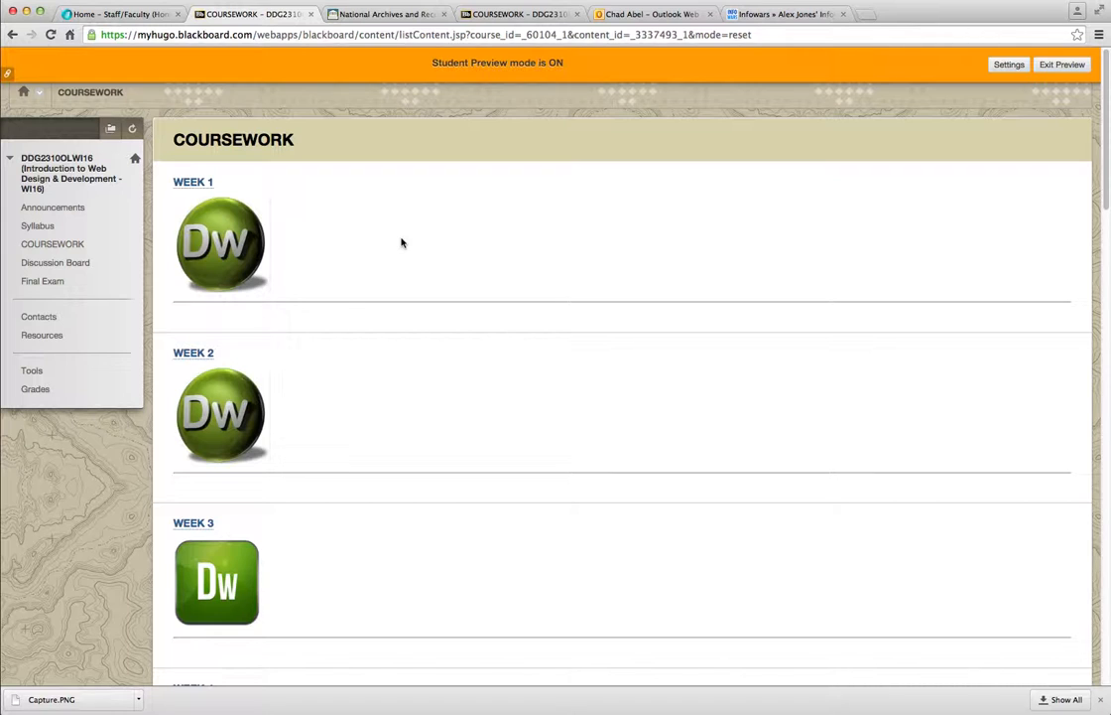
pyautogui.moveTo(368, 242)
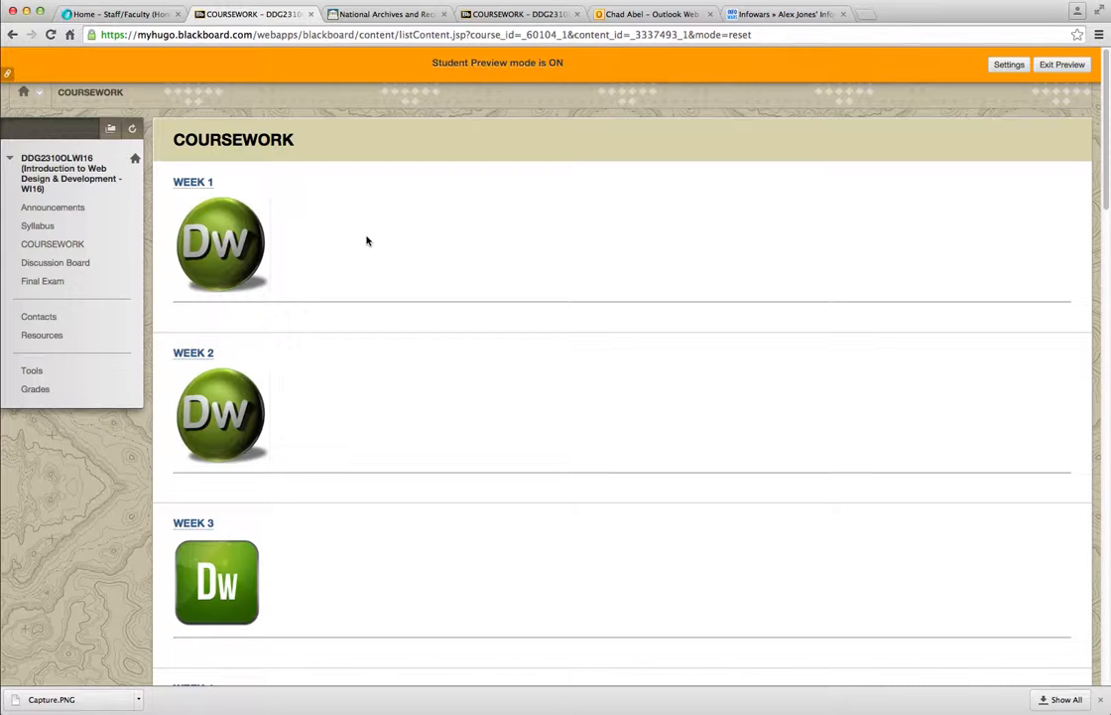